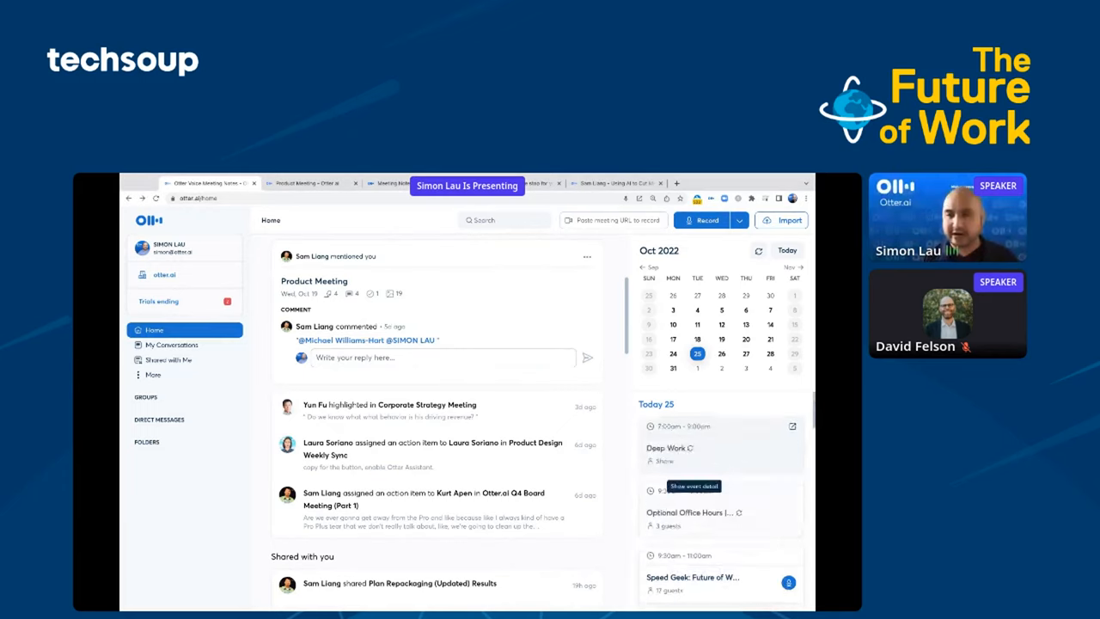
Step: Start a live Otter.ai recording of the Speed Geek: Future of Work meeting
{"action": "scroll", "scroll_direction": "down", "scroll_amount": 3}
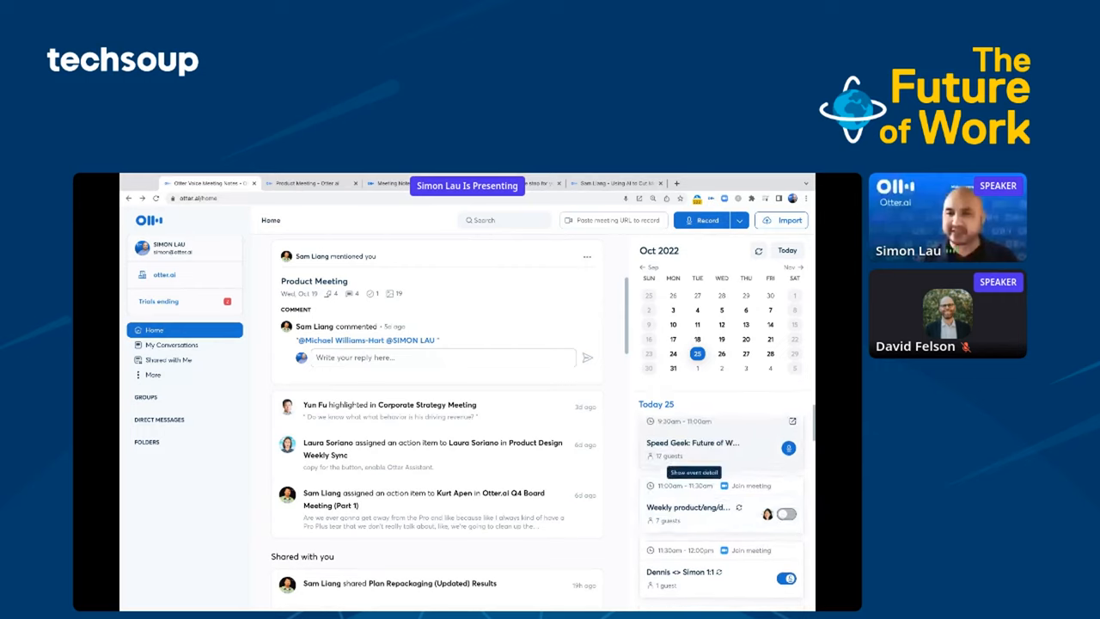
{"action": "scroll", "scroll_direction": "down", "scroll_amount": 3}
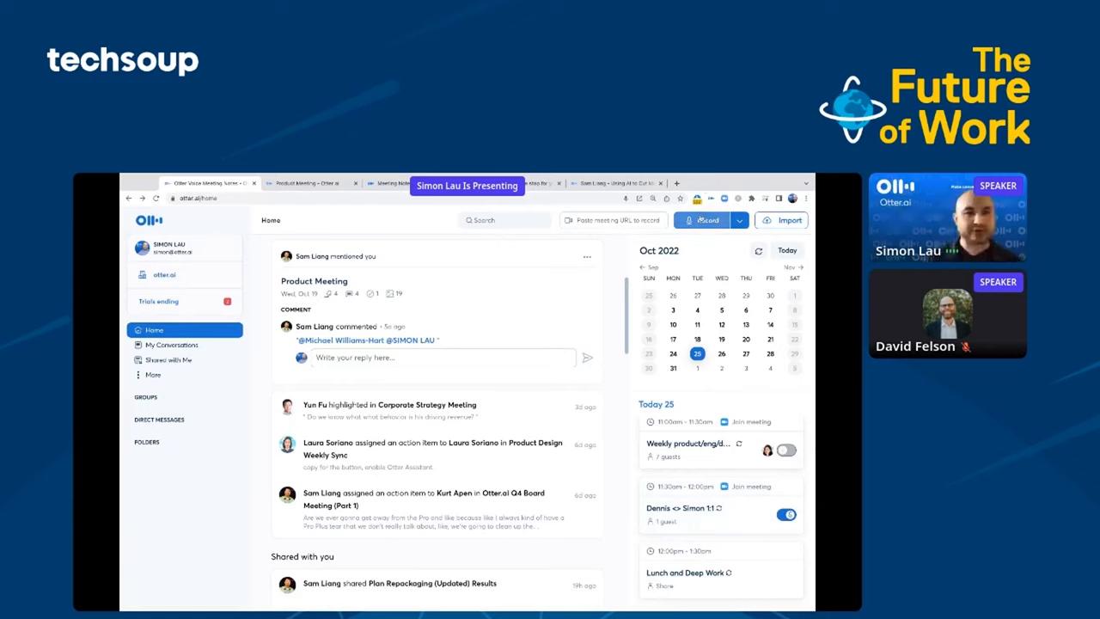
{"action": "left_click", "coordinate": [704, 220]}
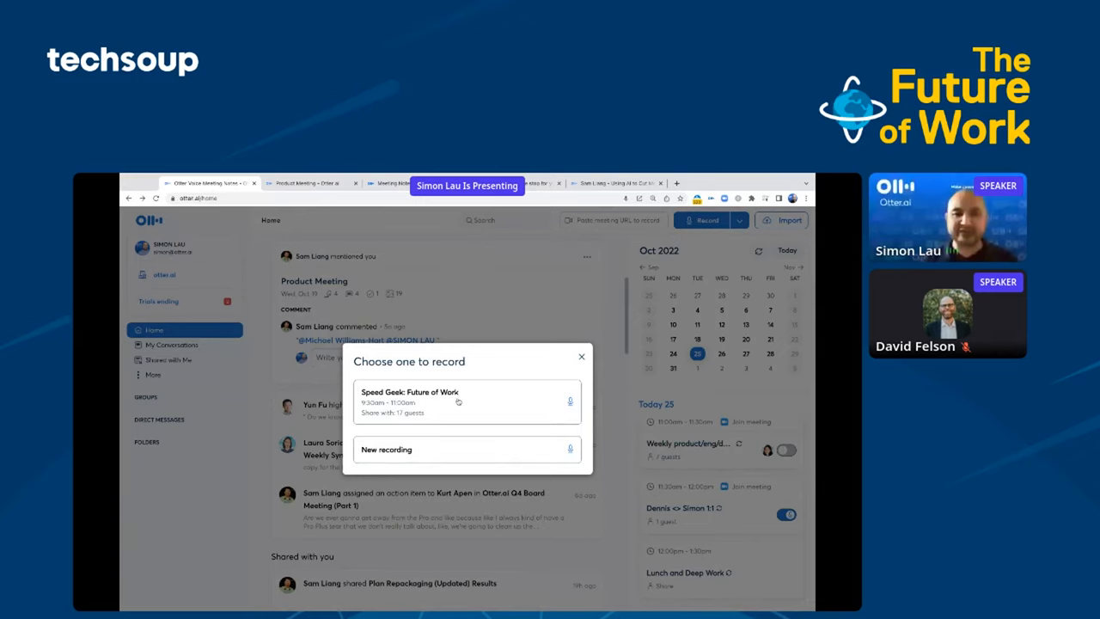
{"action": "left_click", "coordinate": [464, 401]}
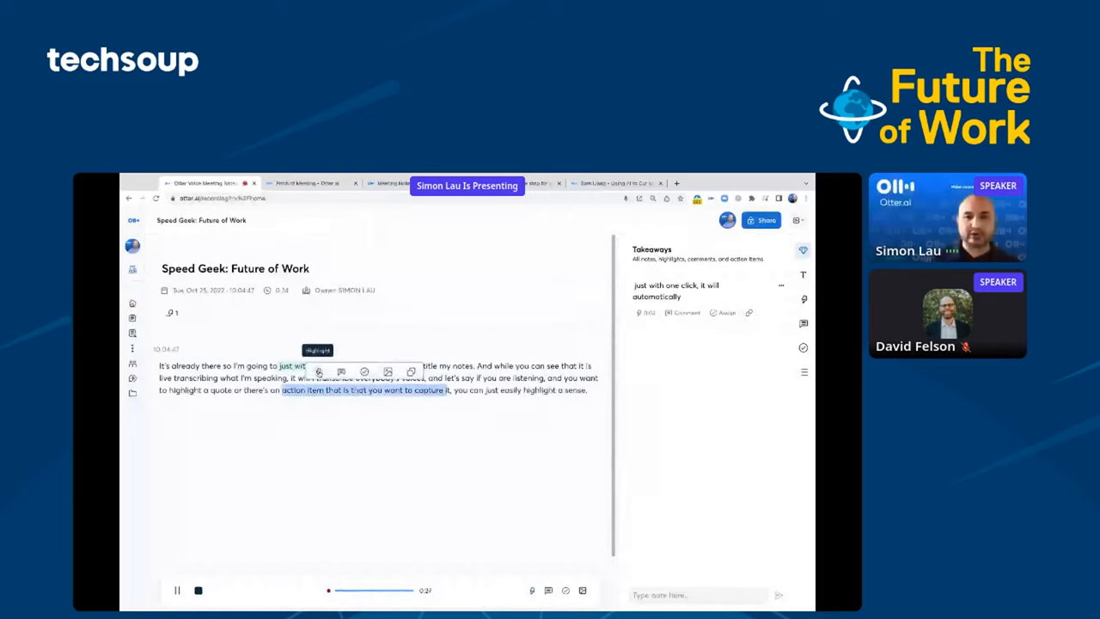
Step: Highlight the action-item sentence, assign it to yourself, and submit a note about sharing the slide deck
{"action": "left_click", "coordinate": [317, 371]}
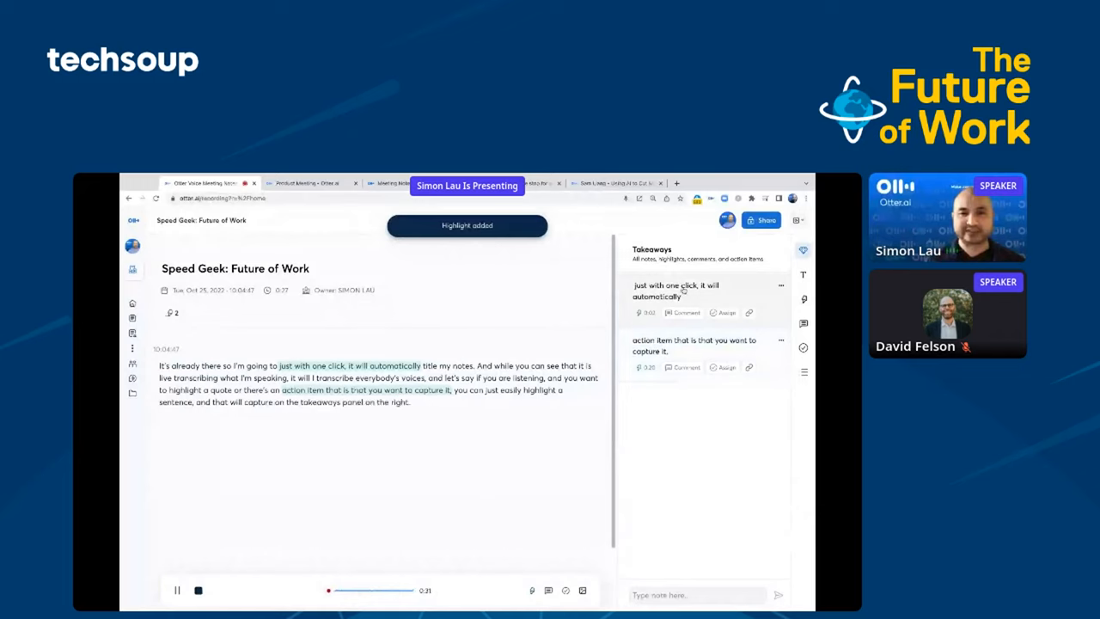
{"action": "left_click", "coordinate": [726, 367]}
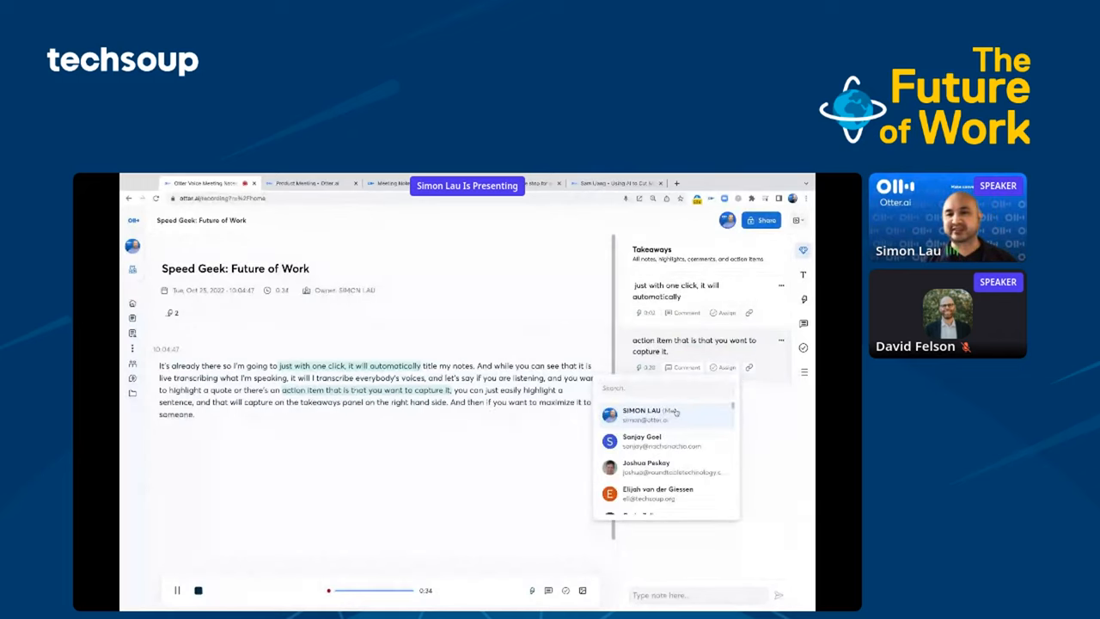
{"action": "left_click", "coordinate": [640, 411]}
{"action": "type", "text": "Please share out the slide dec"}
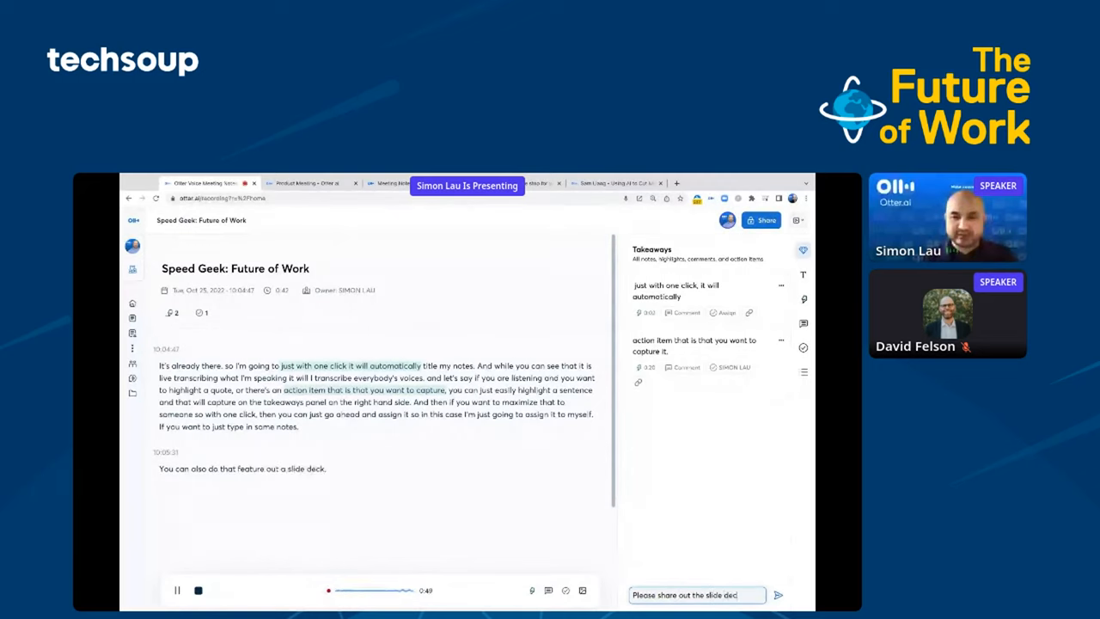
{"action": "left_click", "coordinate": [777, 594]}
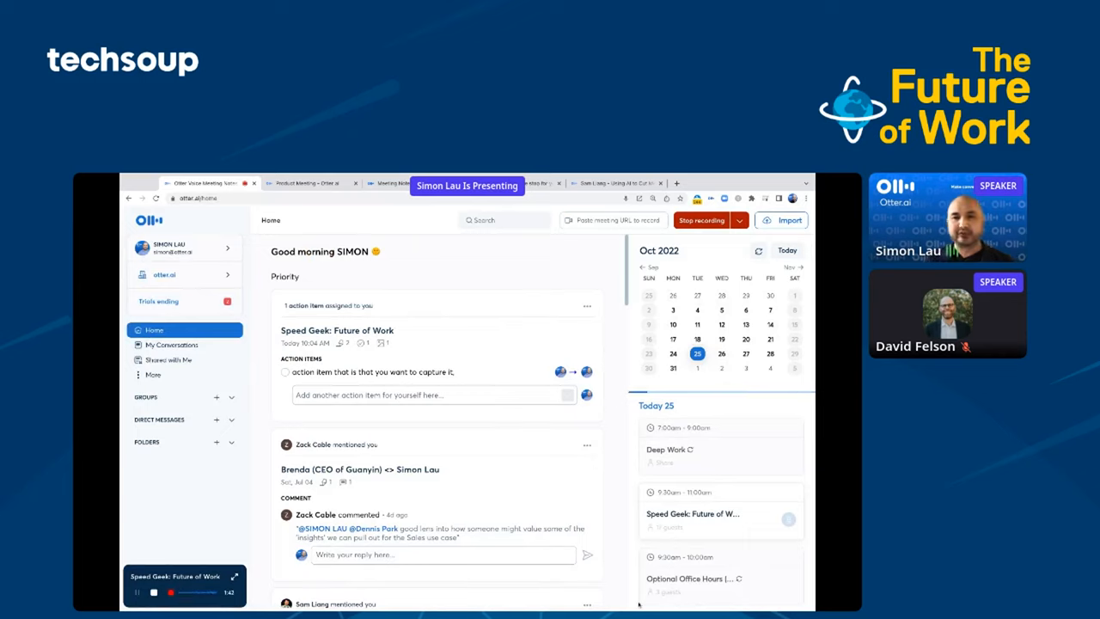
{"action": "scroll", "scroll_direction": "down", "scroll_amount": 3}
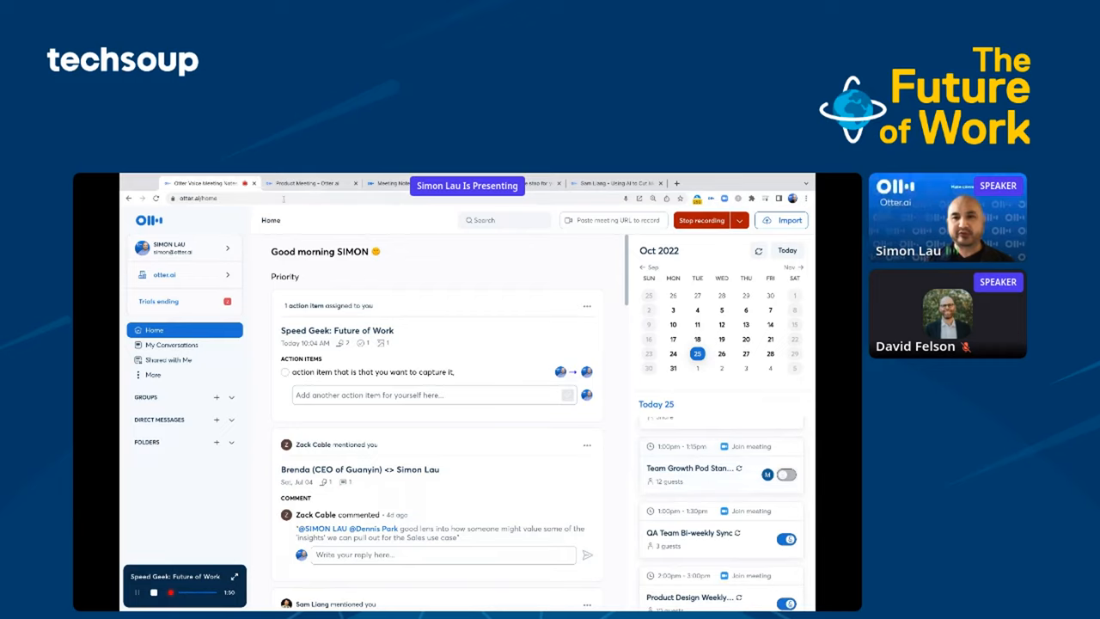
{"action": "scroll", "scroll_direction": "down", "scroll_amount": 3}
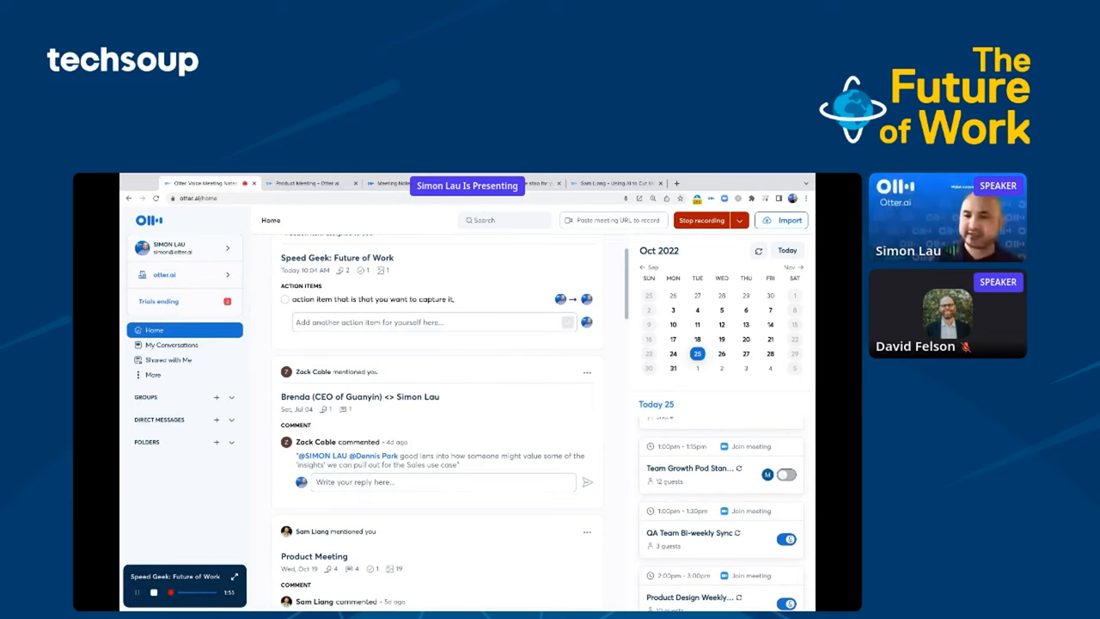
{"action": "scroll", "scroll_direction": "down", "scroll_amount": 3}
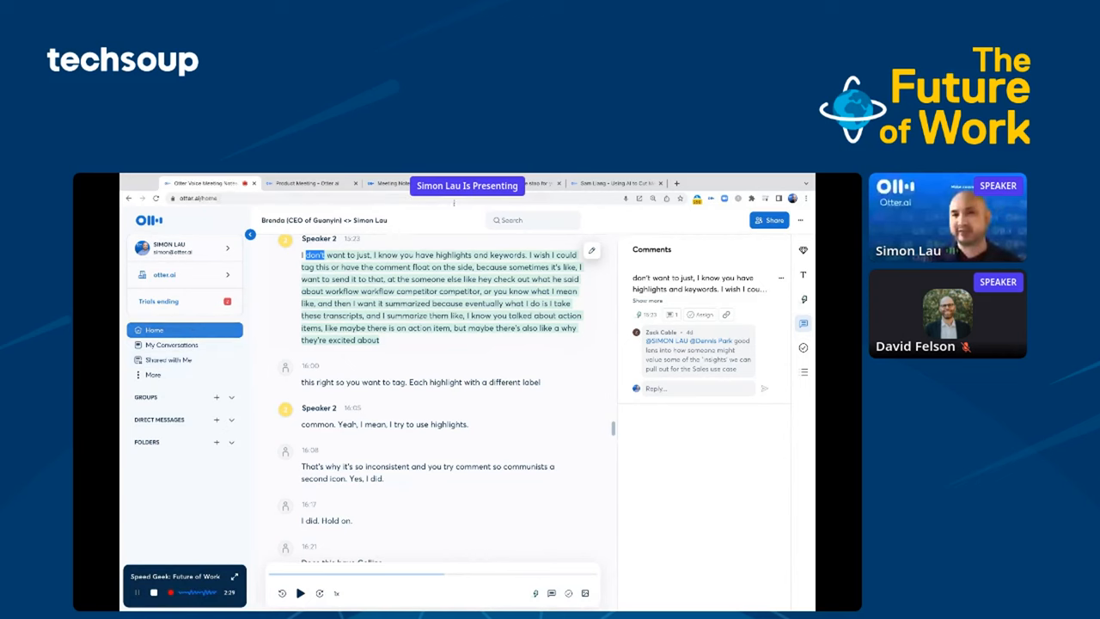
Step: Search conversations for 'tech' from Home, then switch to the My Conversations list
{"action": "left_click", "coordinate": [154, 329]}
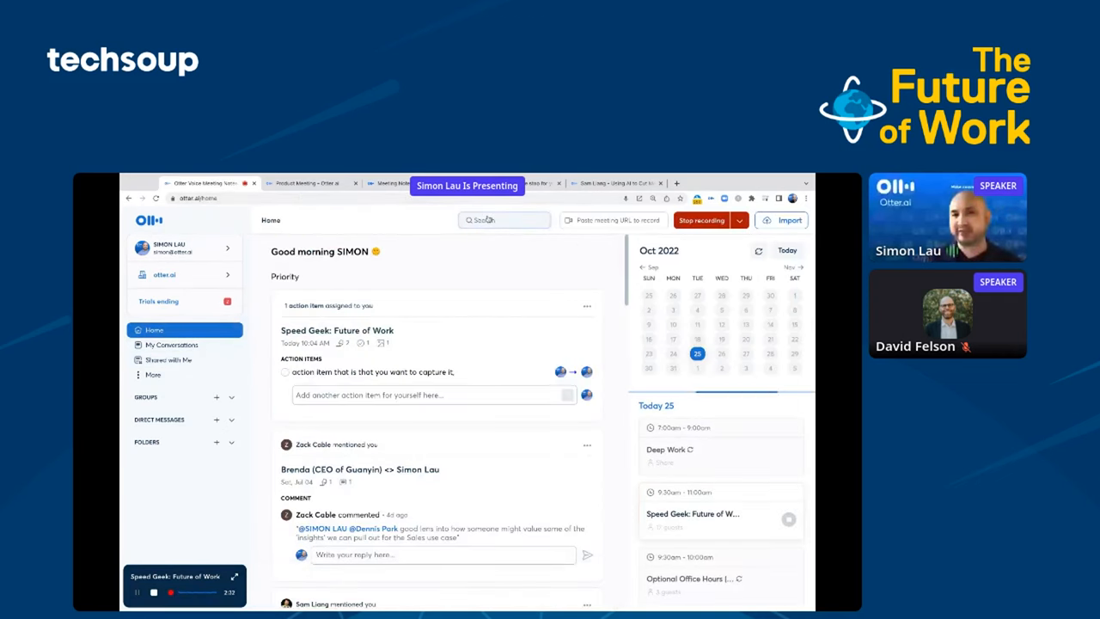
{"action": "left_click", "coordinate": [504, 220]}
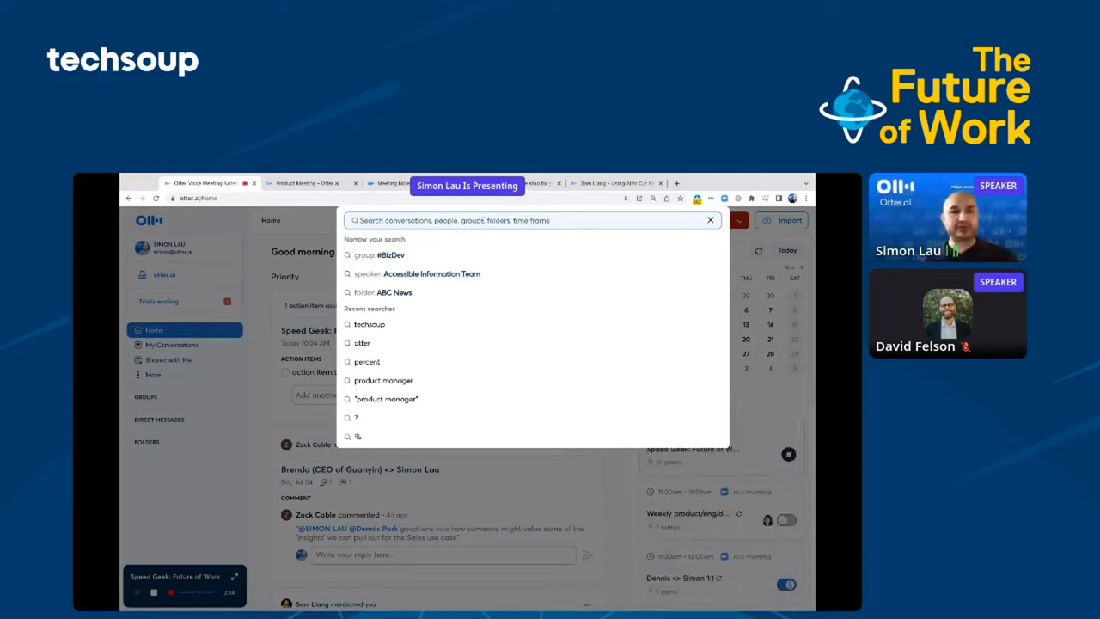
{"action": "type", "text": "techsoup"}
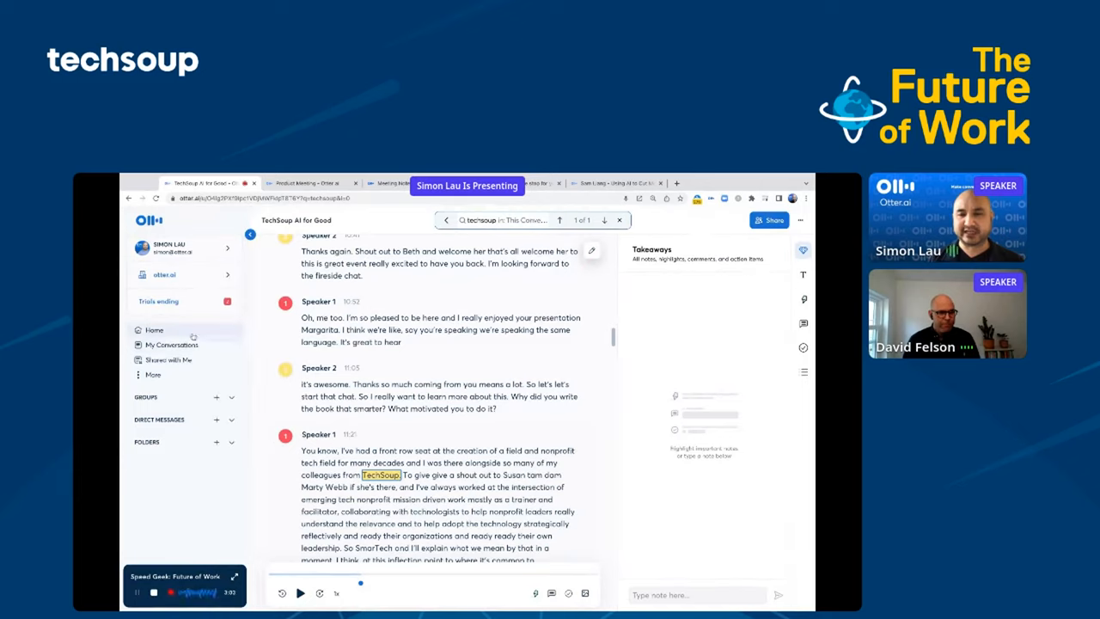
{"action": "left_click", "coordinate": [171, 345]}
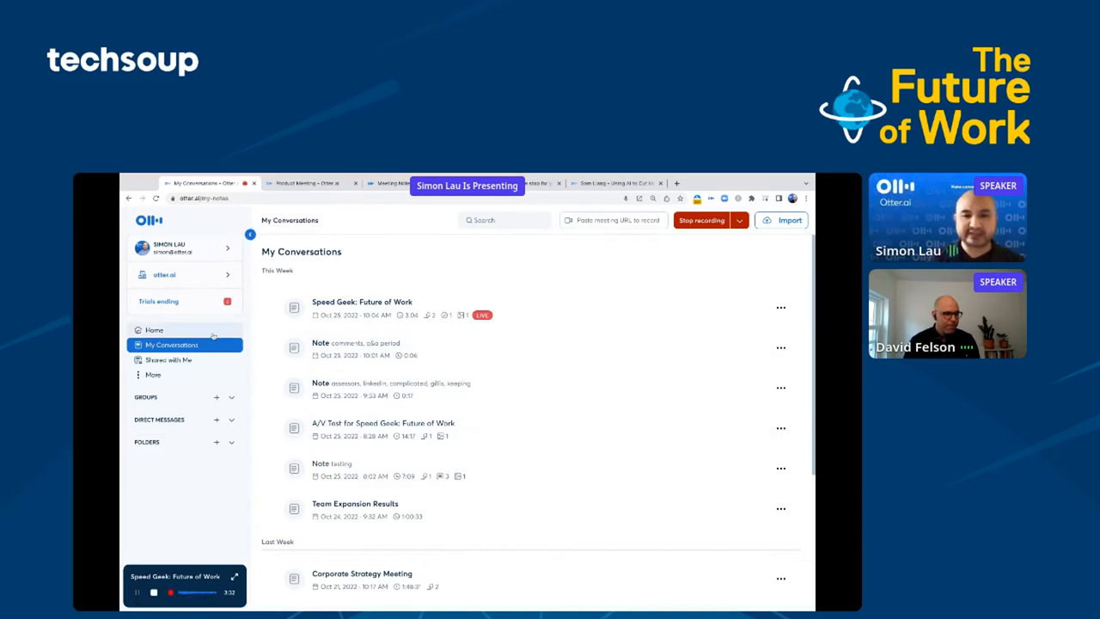
Step: Return to the Home feed and scroll through it toward the Product Meeting conversation
{"action": "left_click", "coordinate": [153, 329]}
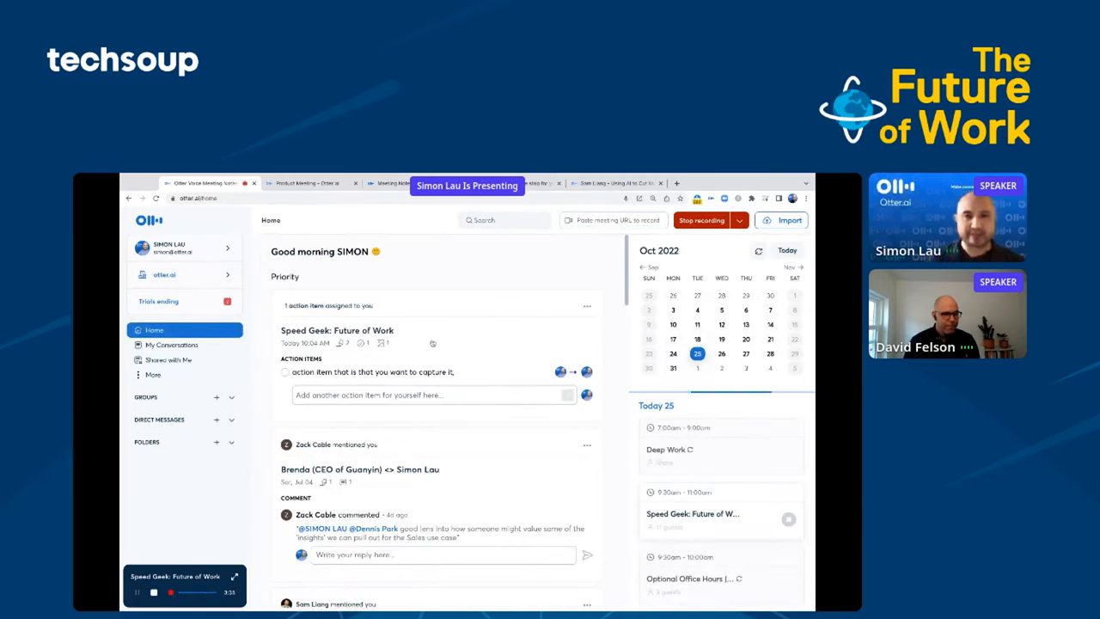
{"action": "scroll", "scroll_direction": "down", "scroll_amount": 3}
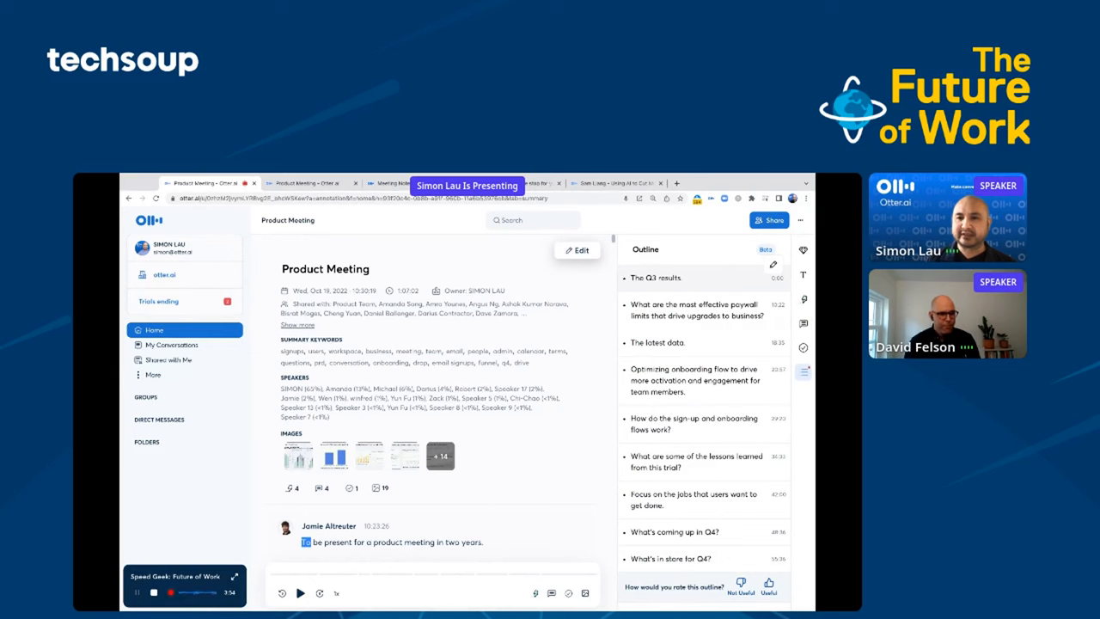
{"action": "scroll", "scroll_direction": "down", "scroll_amount": 3}
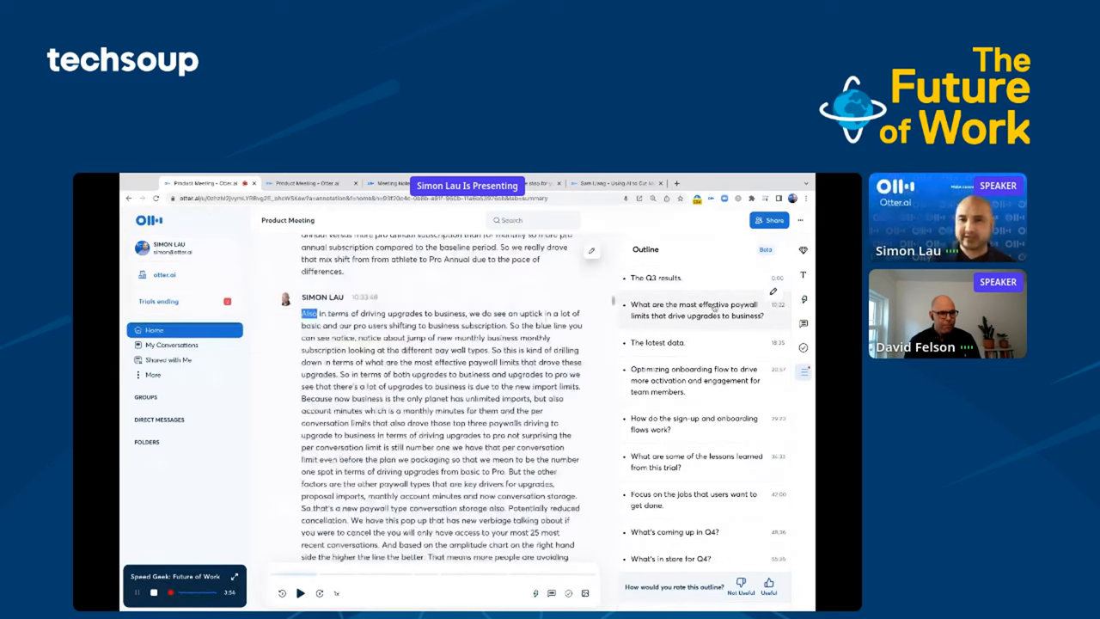
{"action": "scroll", "scroll_direction": "down", "scroll_amount": 3}
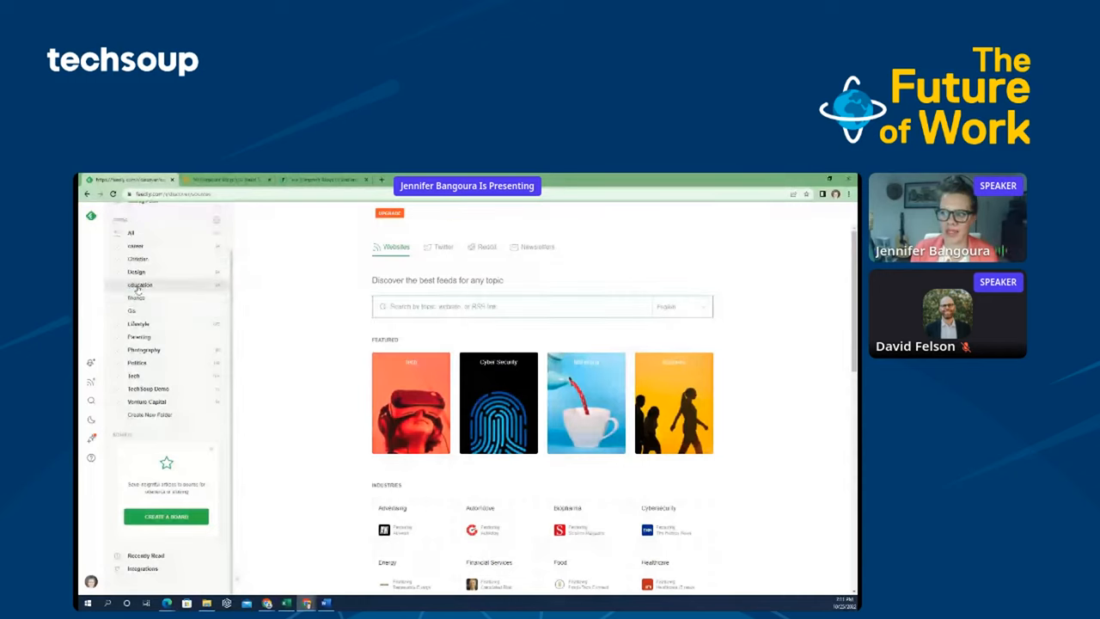
{"action": "mouse_move", "coordinate": [159, 359]}
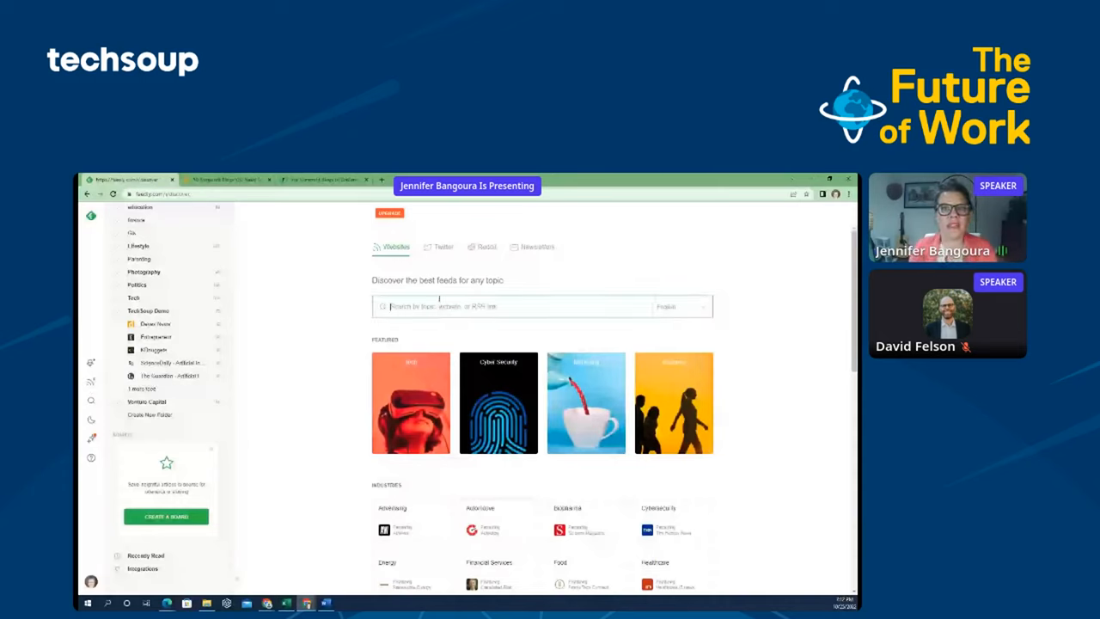
Step: Search 'techno' and follow TechSoup Blog into the TechSoup Demo folder
{"action": "type", "text": "techno"}
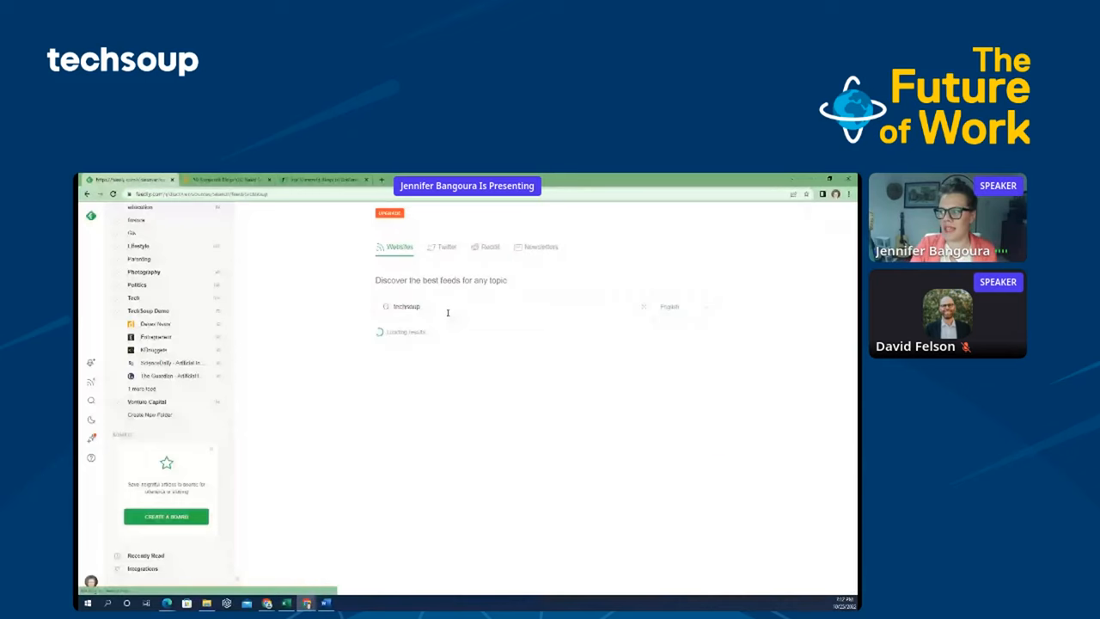
{"action": "left_click", "coordinate": [447, 306]}
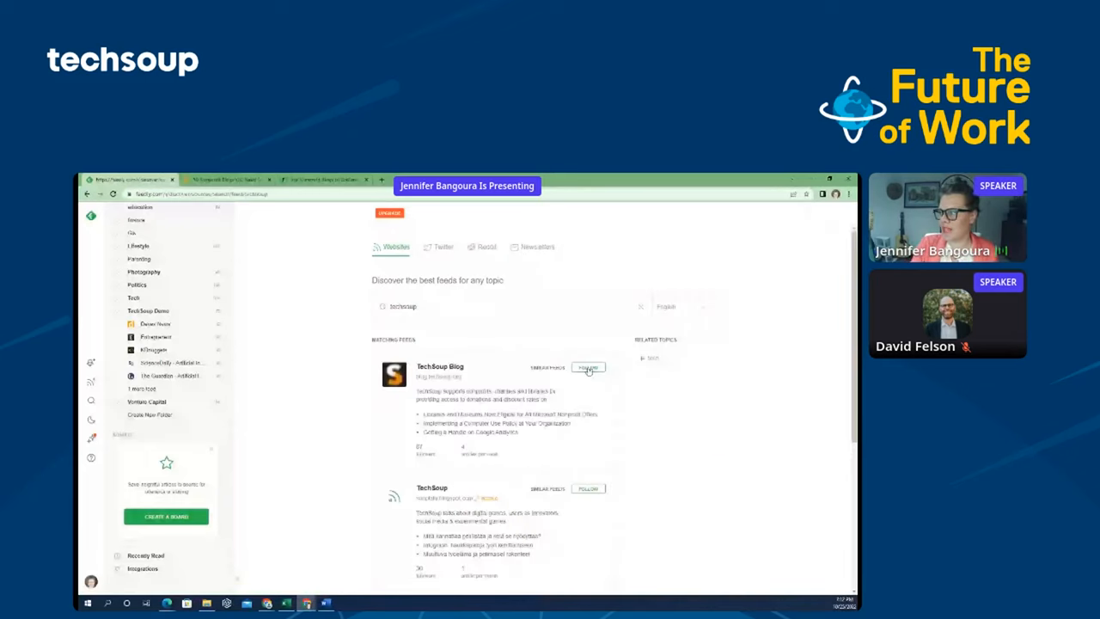
{"action": "left_click", "coordinate": [588, 367]}
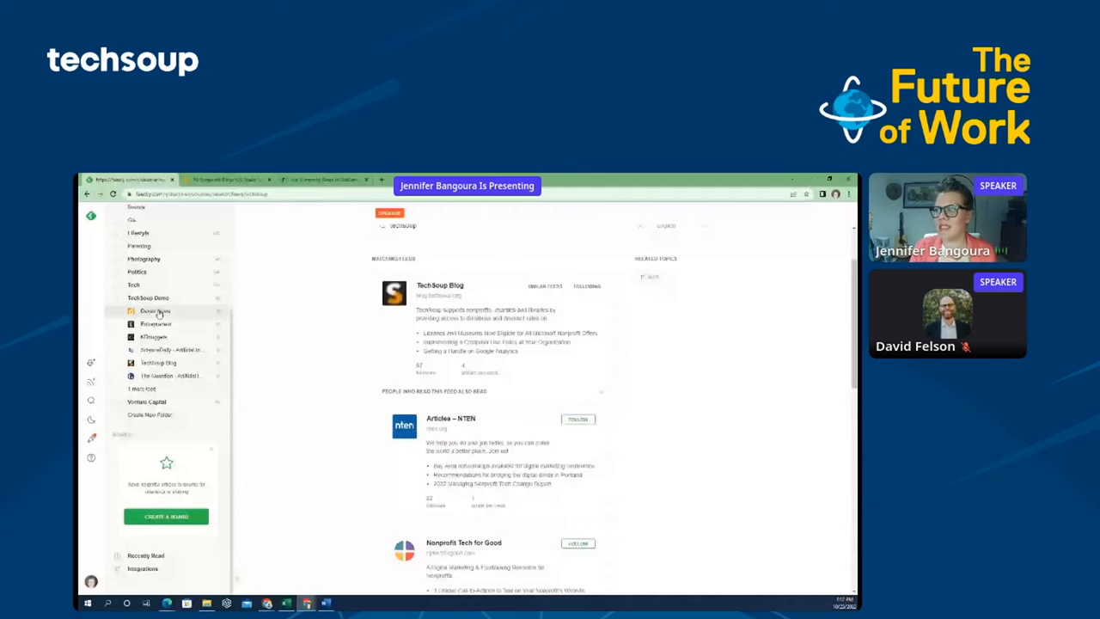
Step: Open the TechSoup Demo folder and scroll through its combined articles
{"action": "left_click", "coordinate": [148, 297]}
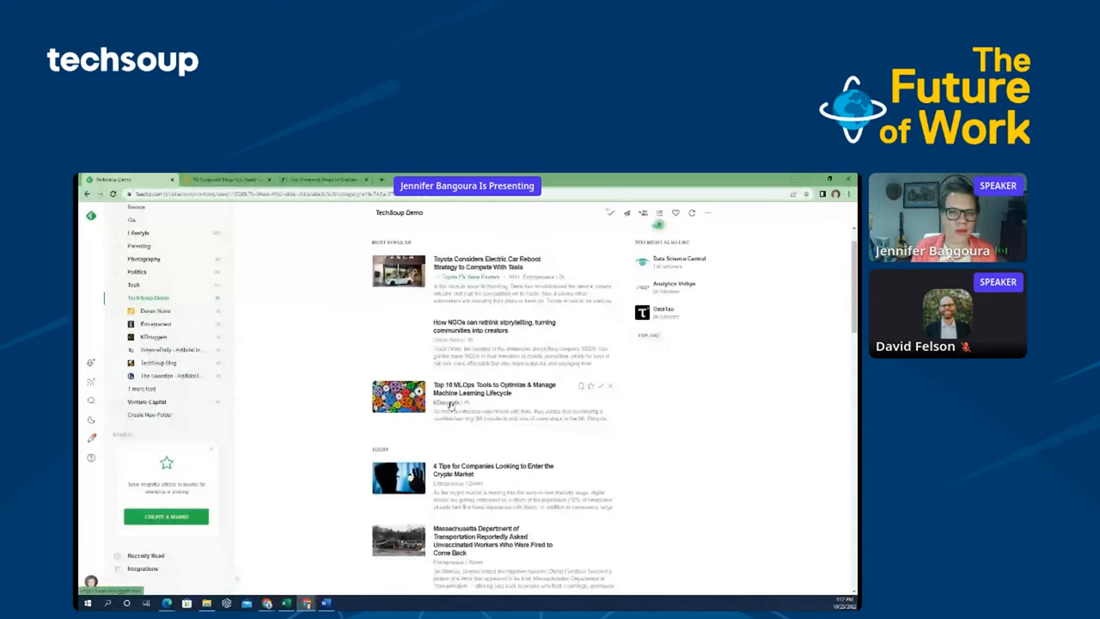
{"action": "scroll", "scroll_direction": "down", "scroll_amount": 3}
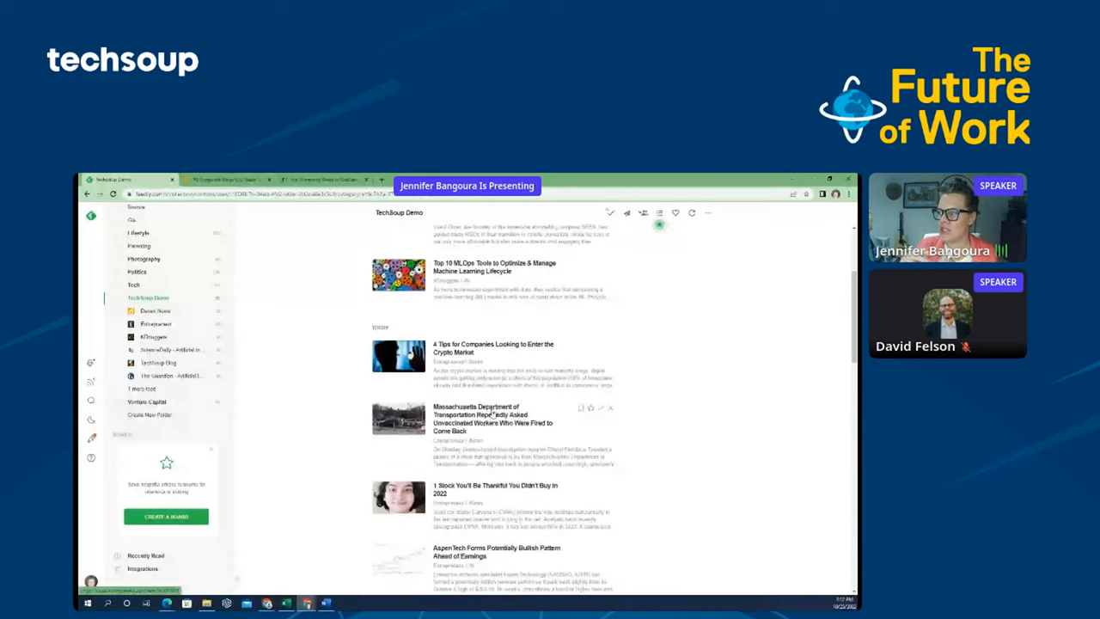
{"action": "scroll", "scroll_direction": "down", "scroll_amount": 3}
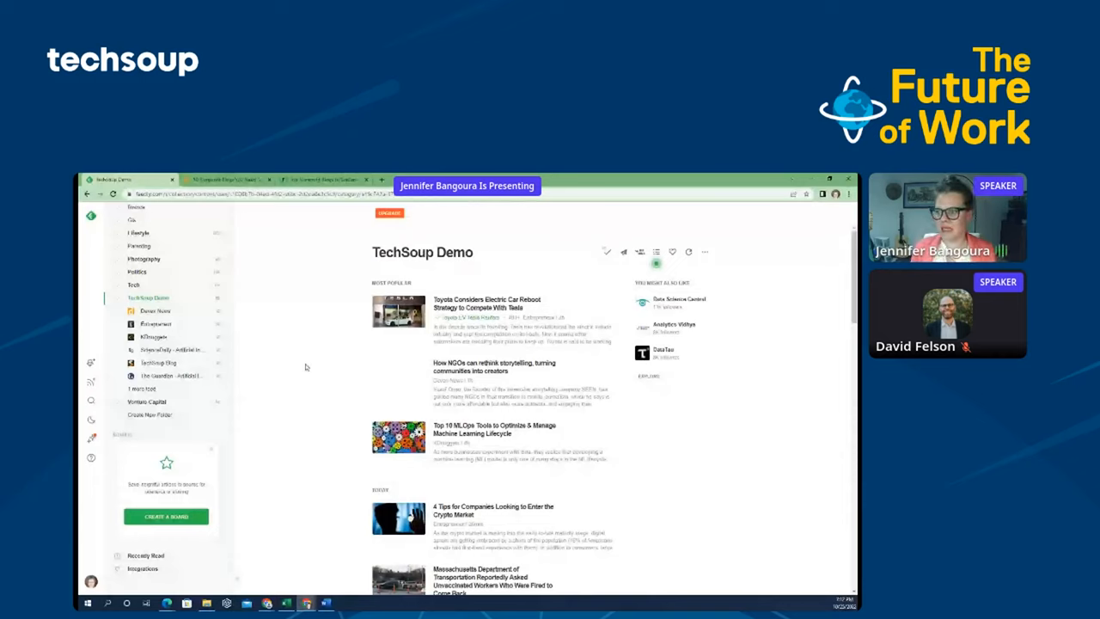
{"action": "mouse_move", "coordinate": [90, 384]}
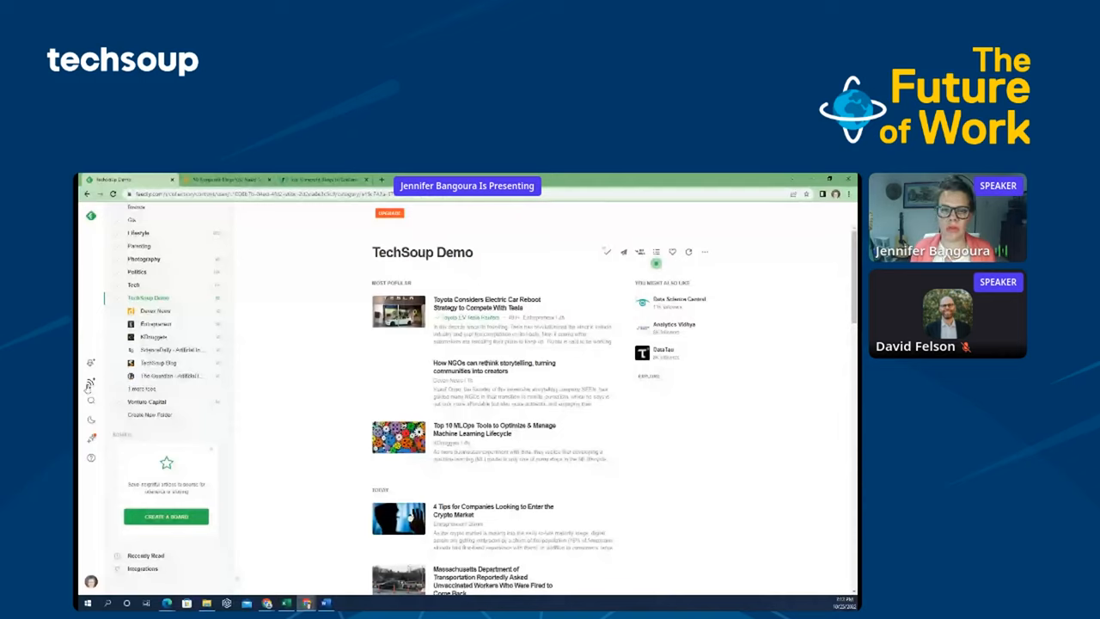
{"action": "mouse_move", "coordinate": [90, 384]}
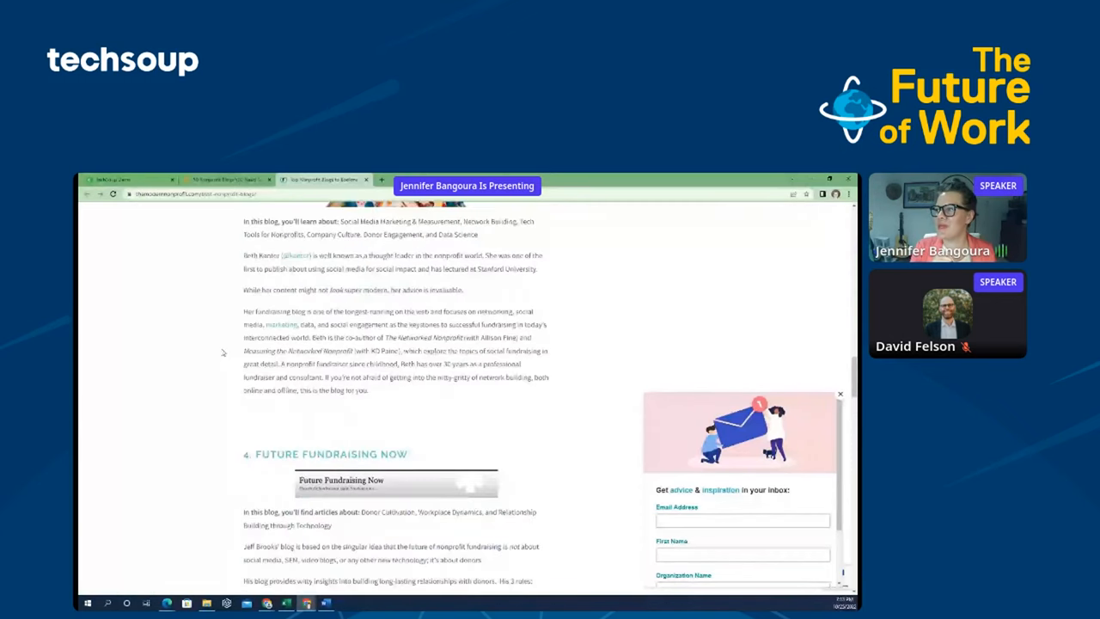
Step: Scroll back up through the nonprofit blogs article
{"action": "scroll", "scroll_direction": "up", "scroll_amount": 3}
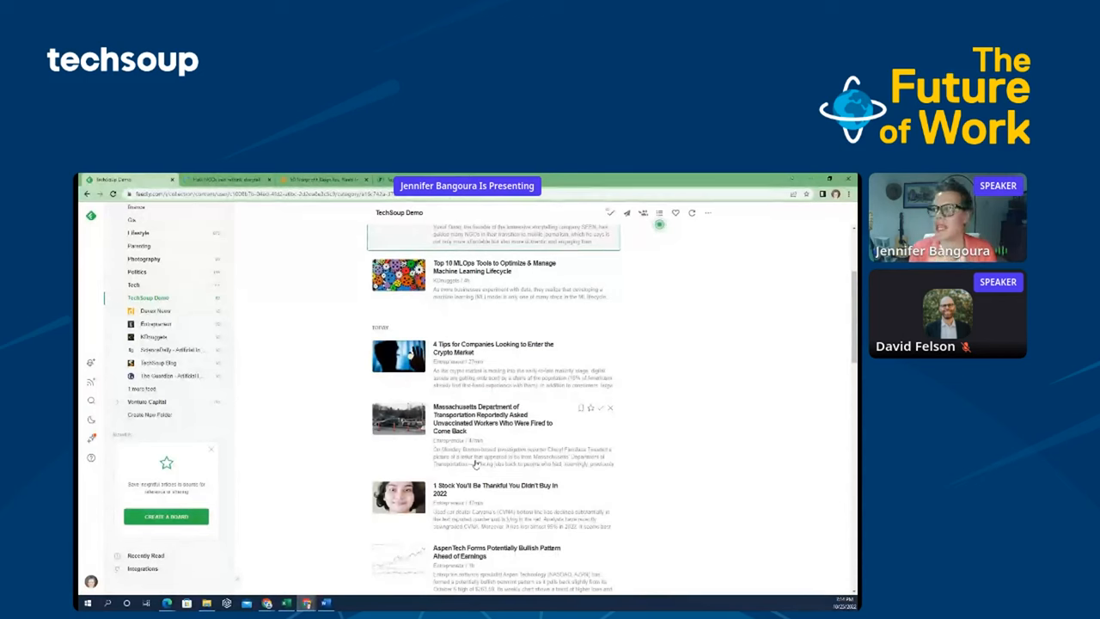
{"action": "scroll", "scroll_direction": "down", "scroll_amount": 3}
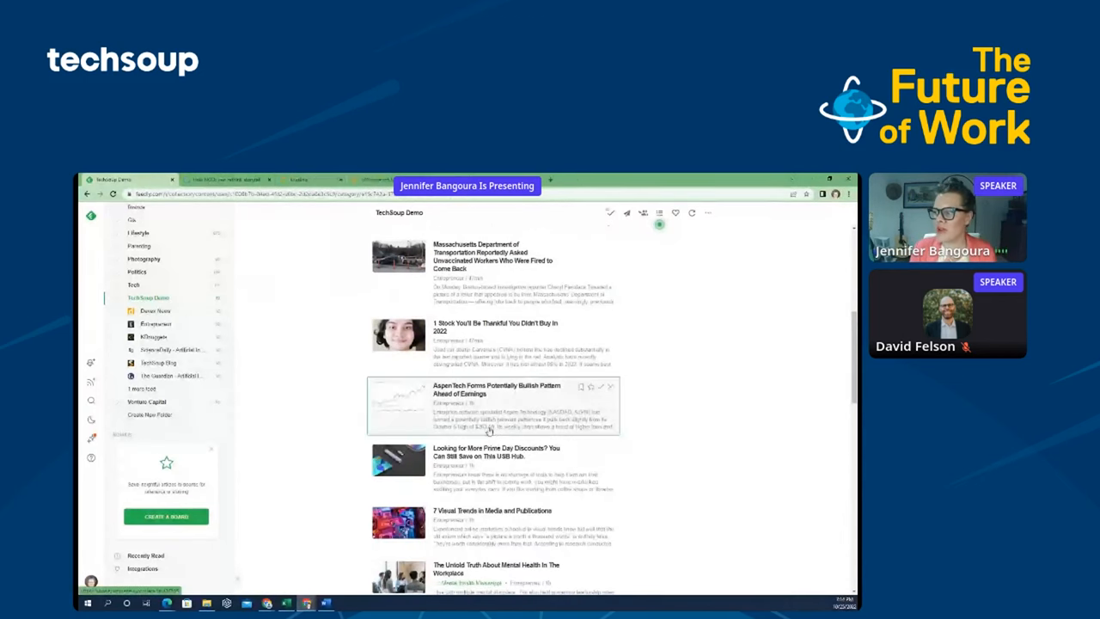
{"action": "scroll", "scroll_direction": "down", "scroll_amount": 3}
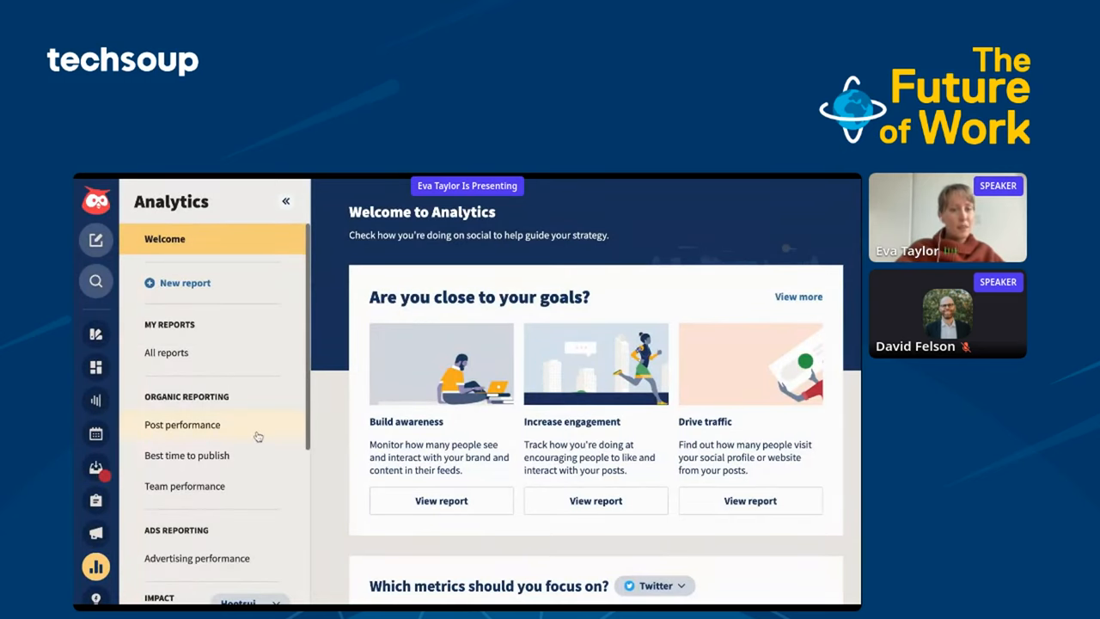
Step: Open the Best time to publish report and scroll to the suggested posting days and times
{"action": "left_click", "coordinate": [189, 455]}
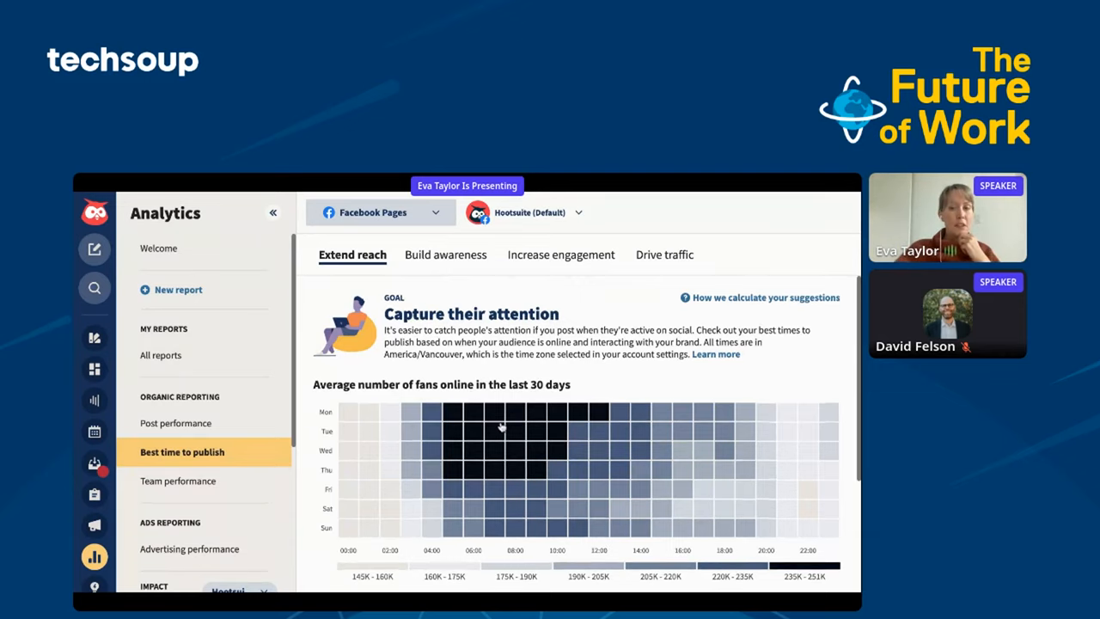
{"action": "scroll", "scroll_direction": "down", "scroll_amount": 3}
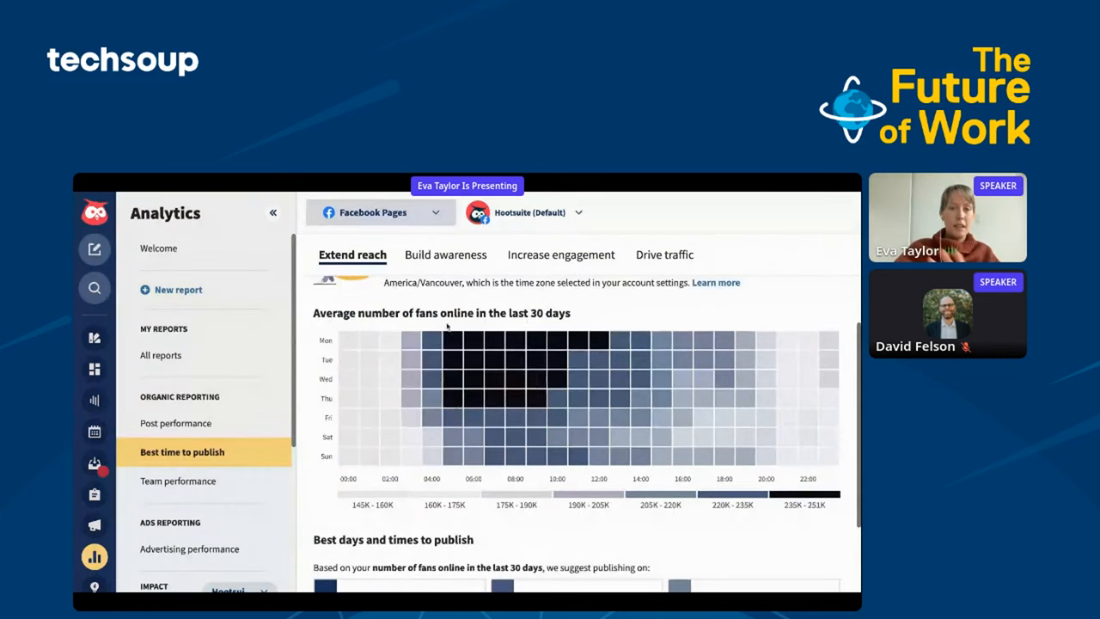
{"action": "mouse_move", "coordinate": [507, 477]}
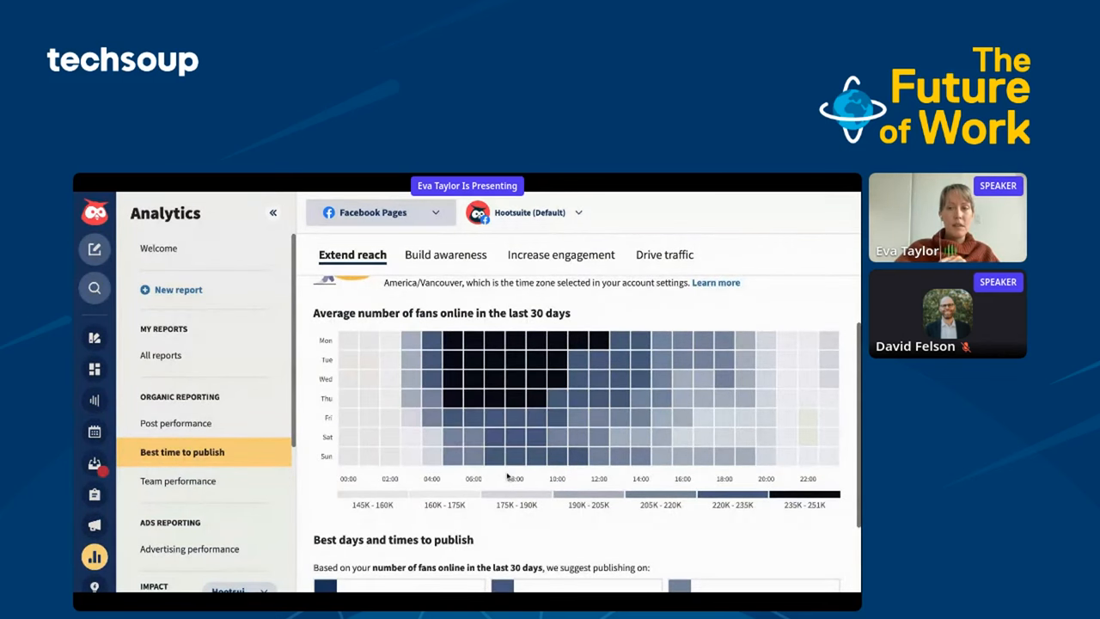
{"action": "scroll", "scroll_direction": "down", "scroll_amount": 3}
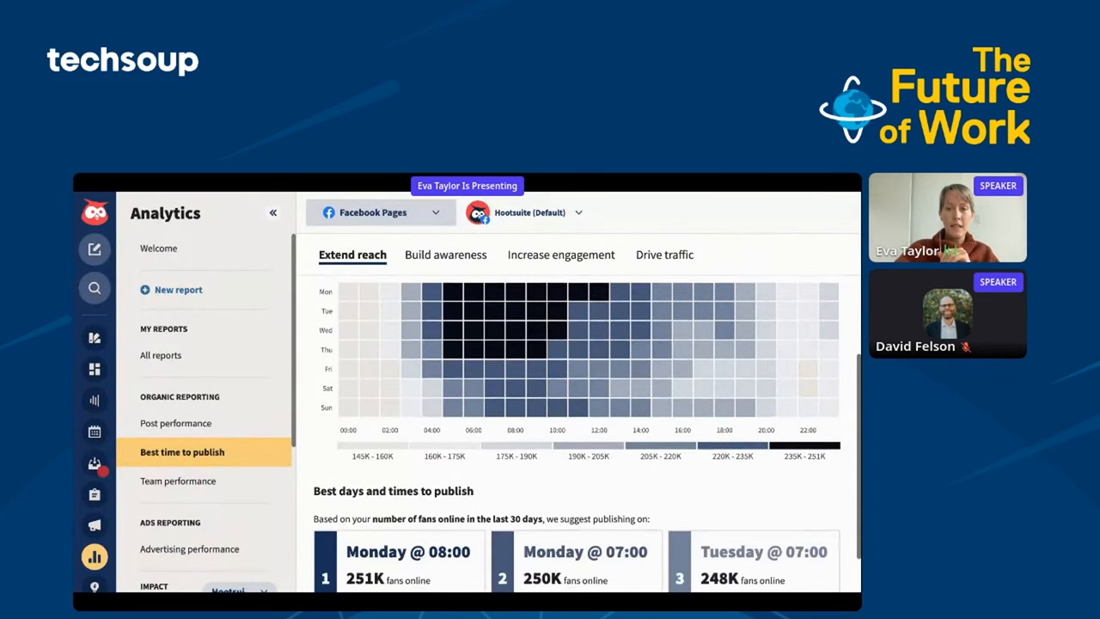
{"action": "scroll", "scroll_direction": "down", "scroll_amount": 3}
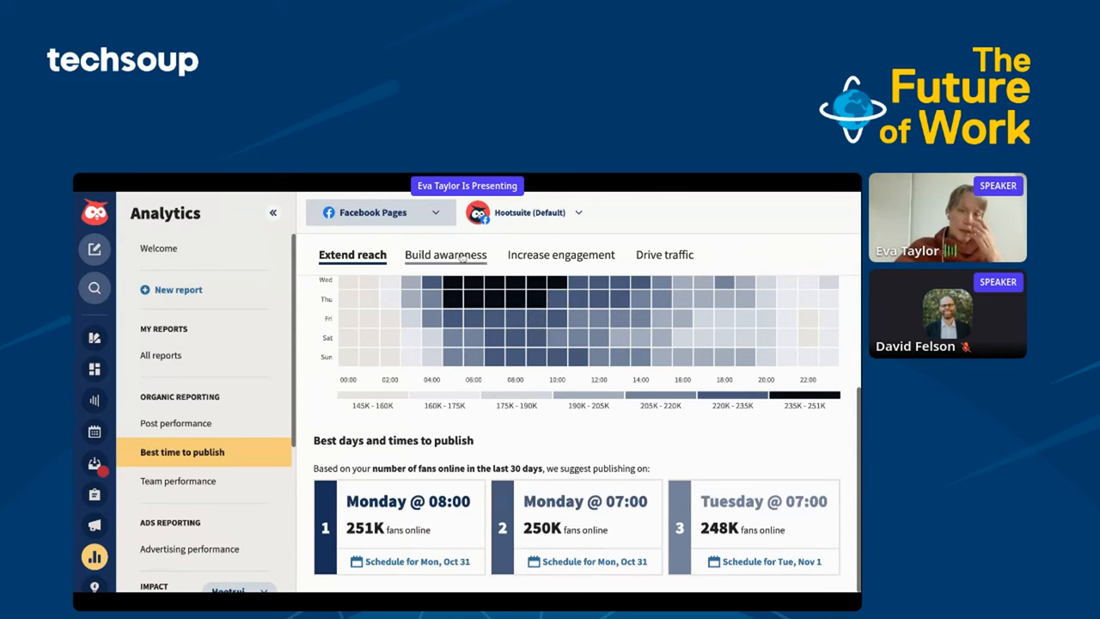
{"action": "left_click", "coordinate": [445, 254]}
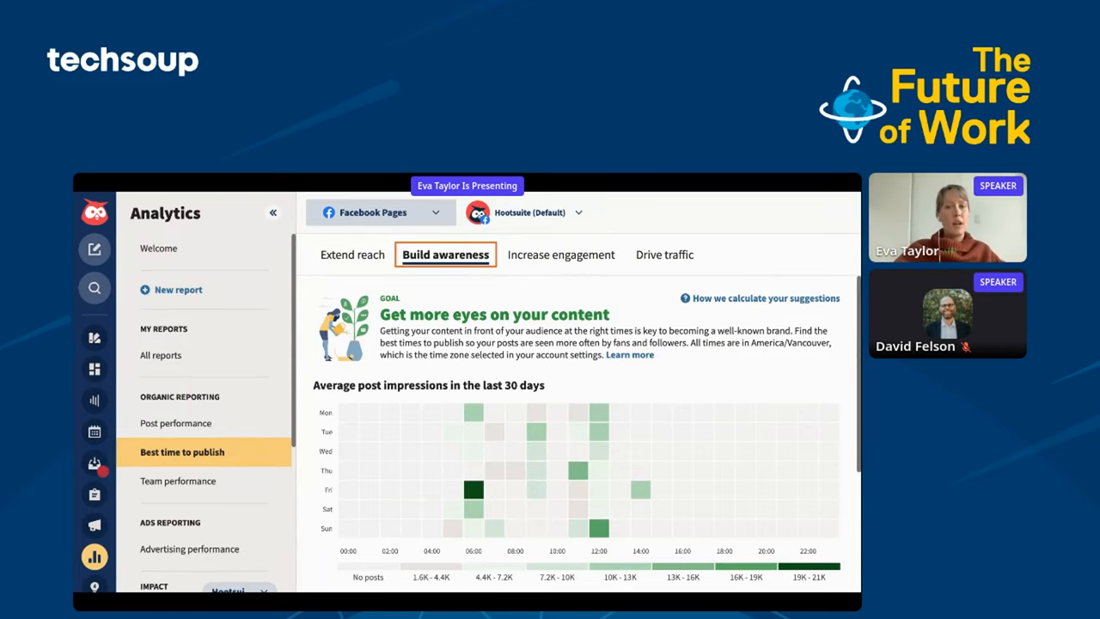
{"action": "left_click", "coordinate": [560, 255]}
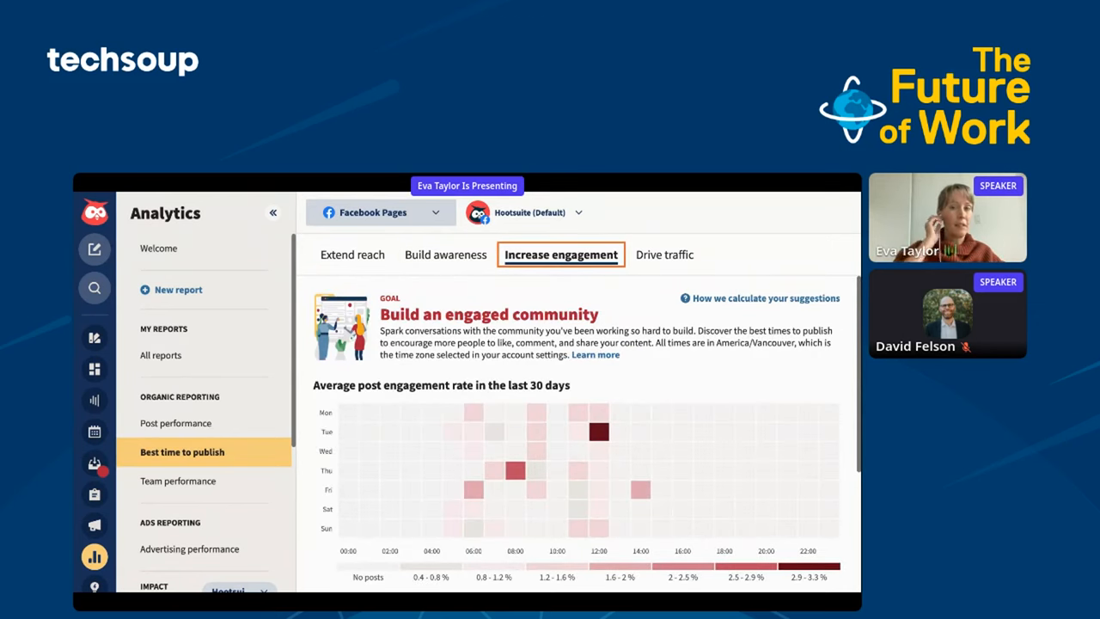
{"action": "left_click", "coordinate": [664, 254]}
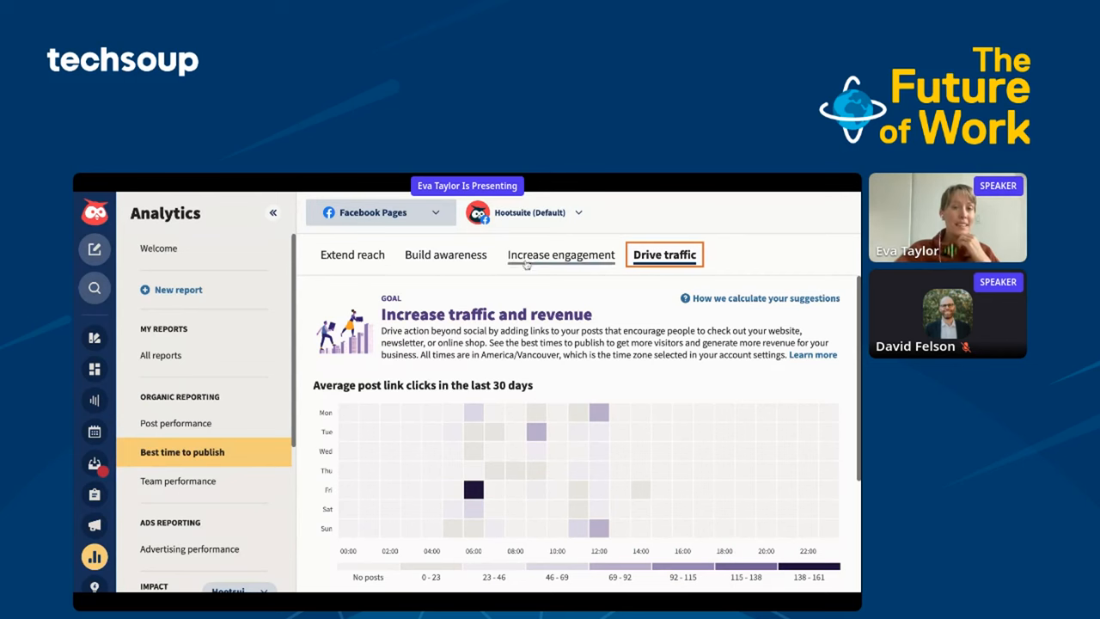
{"action": "left_click", "coordinate": [352, 255]}
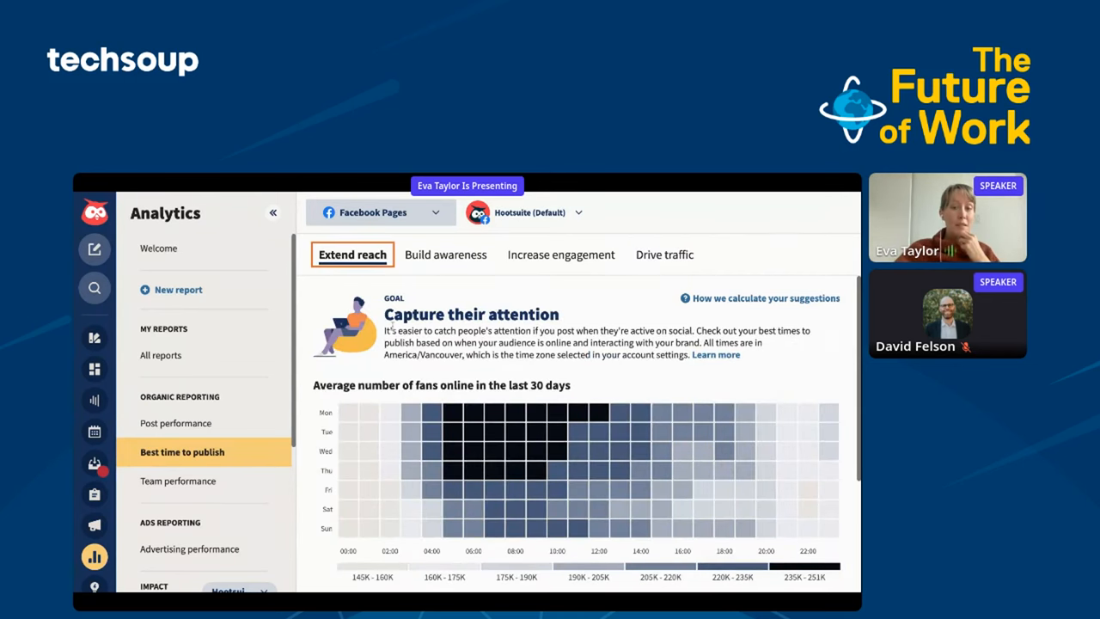
{"action": "scroll", "scroll_direction": "down", "scroll_amount": 3}
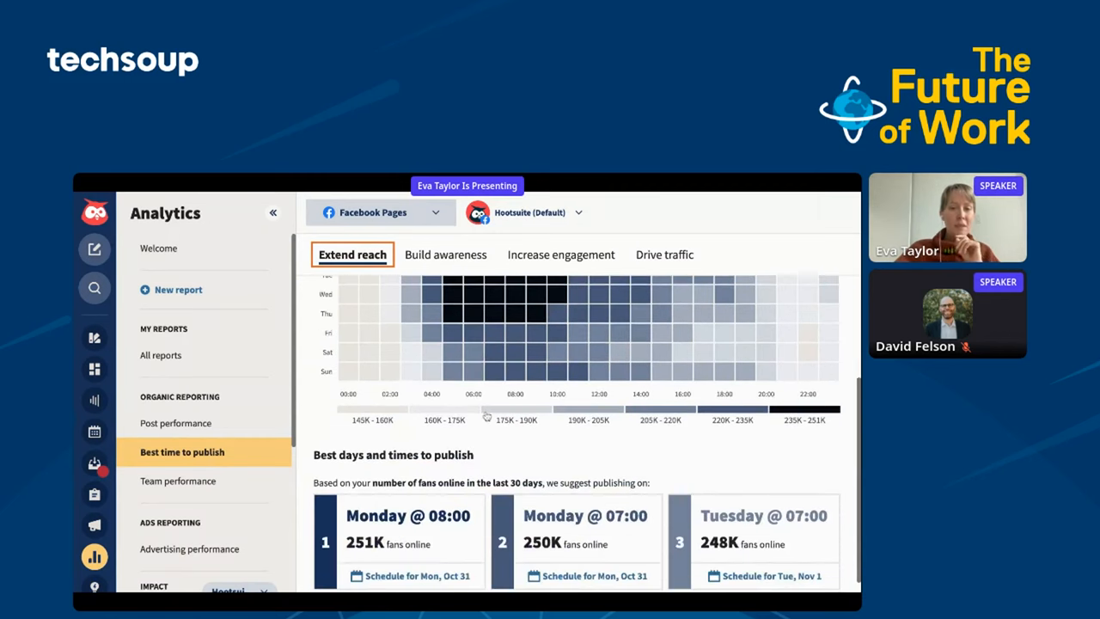
{"action": "scroll", "scroll_direction": "down", "scroll_amount": 3}
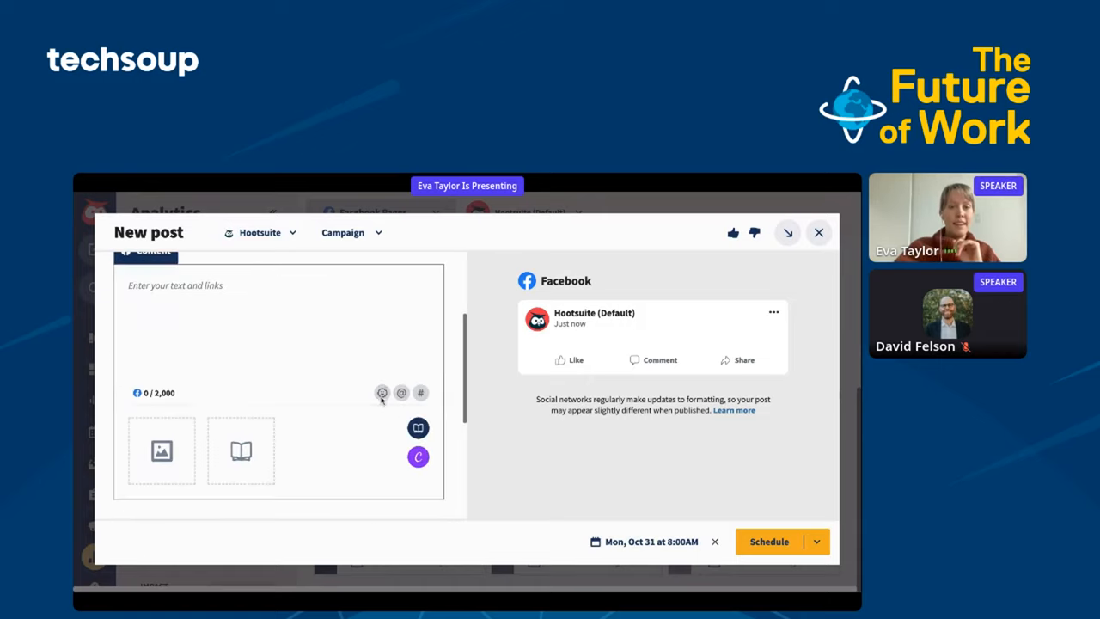
{"action": "mouse_move", "coordinate": [418, 428]}
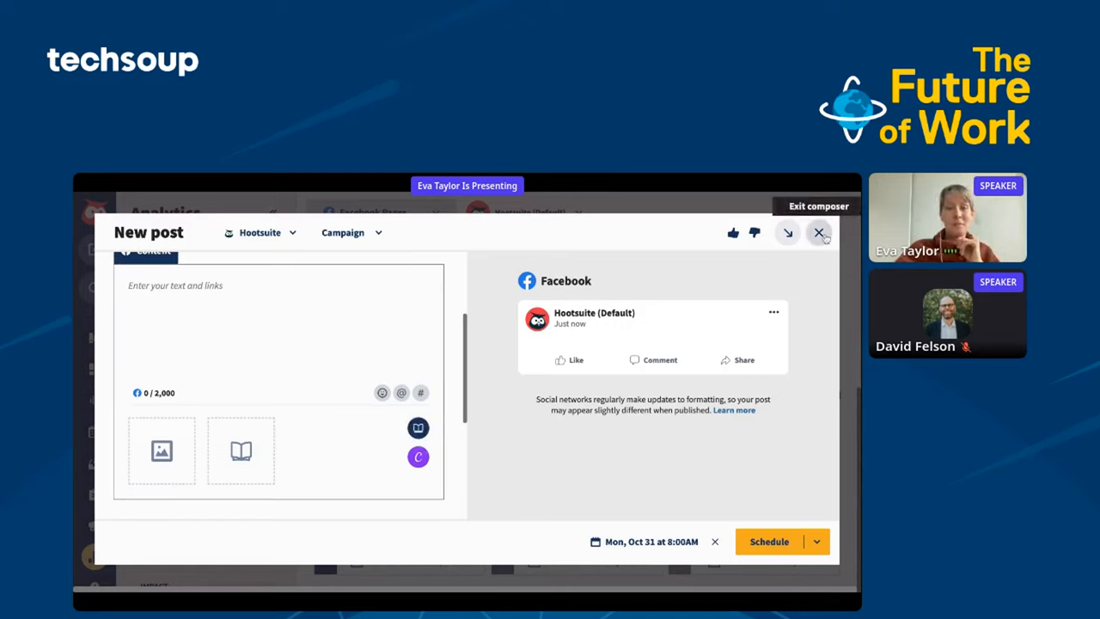
Step: Close the post composer and bring up the new analytics report templates
{"action": "left_click", "coordinate": [818, 232]}
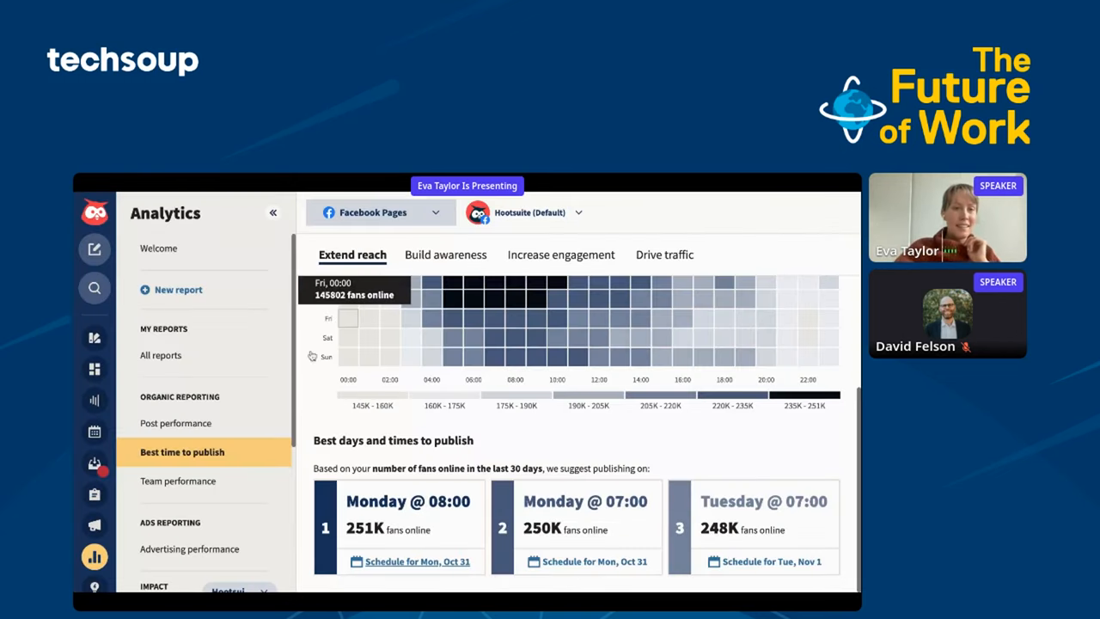
{"action": "left_click", "coordinate": [178, 289]}
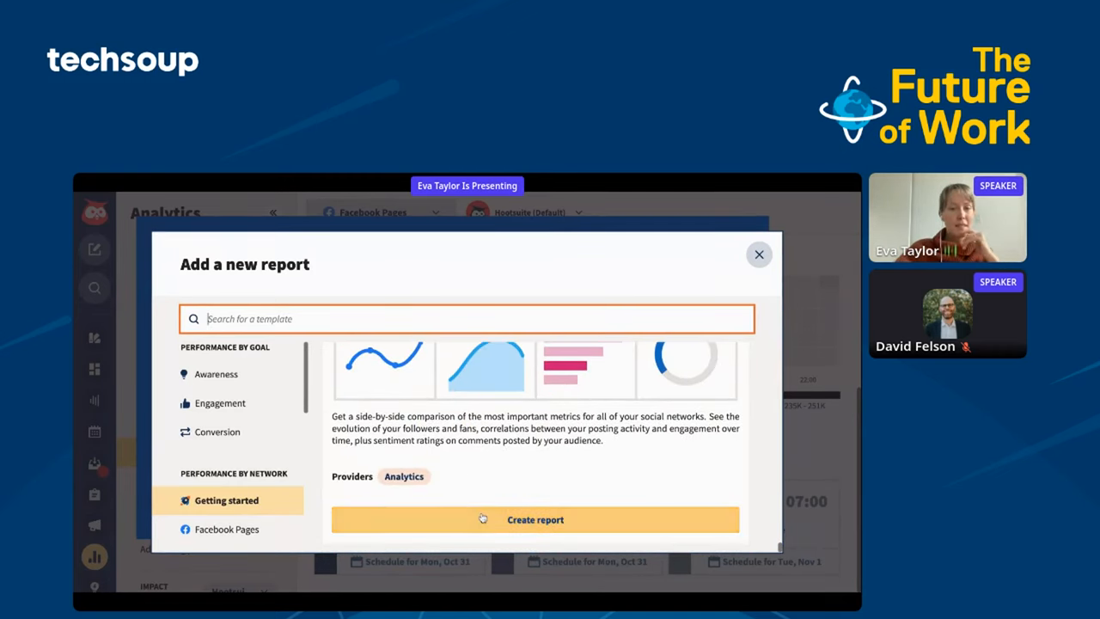
Step: Create the Mixed overview report and start a new scheduled export from its export menu
{"action": "left_click", "coordinate": [535, 519]}
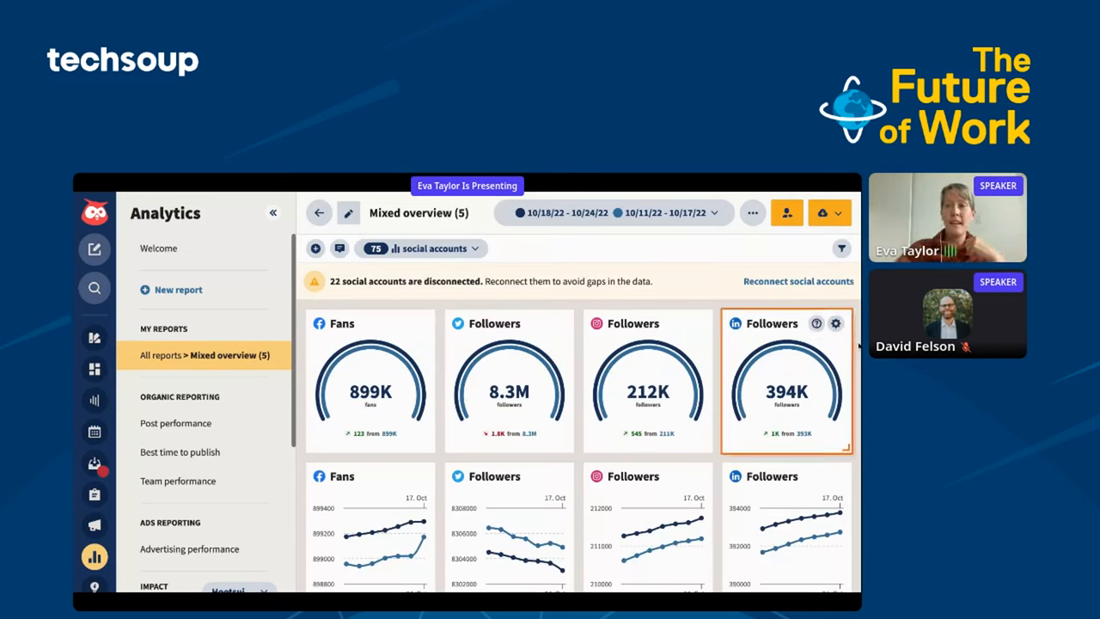
{"action": "left_click", "coordinate": [822, 212]}
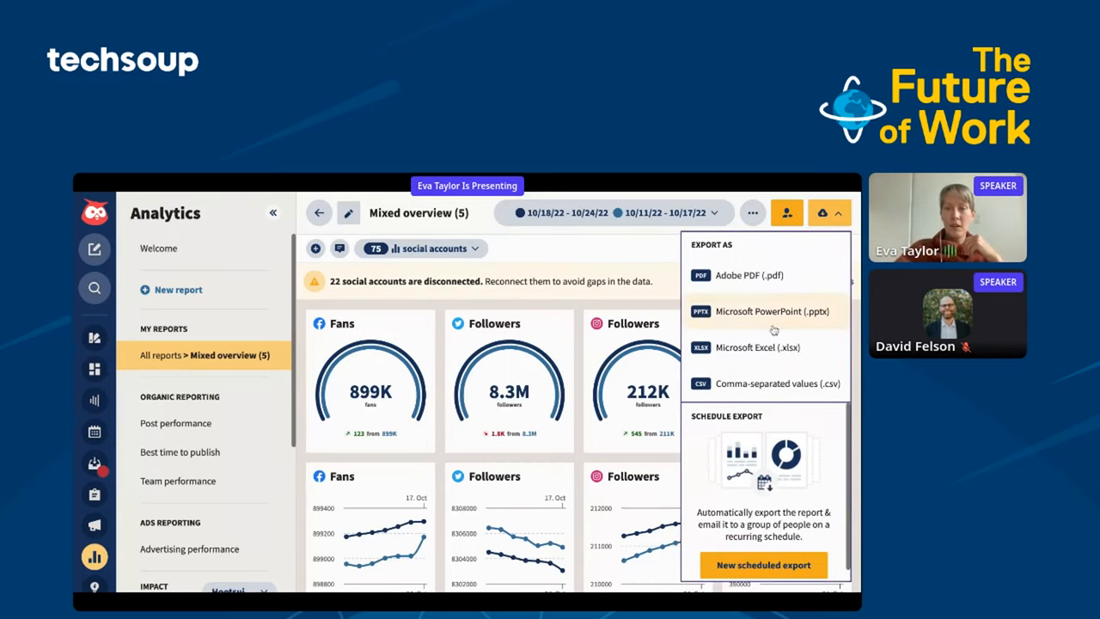
{"action": "left_click", "coordinate": [763, 564]}
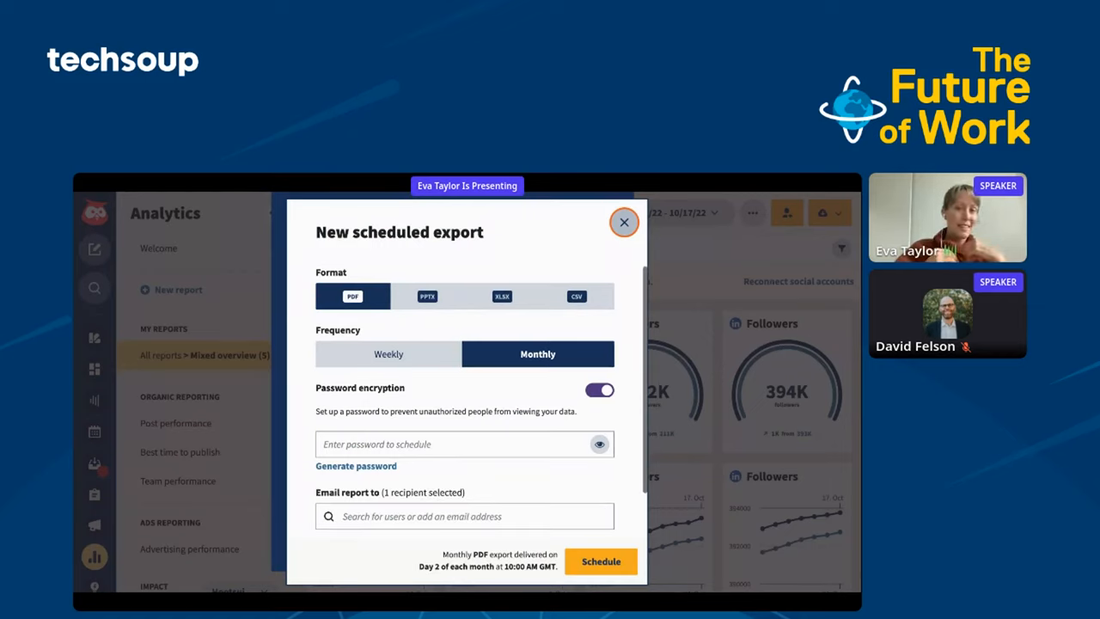
{"action": "mouse_move", "coordinate": [427, 335]}
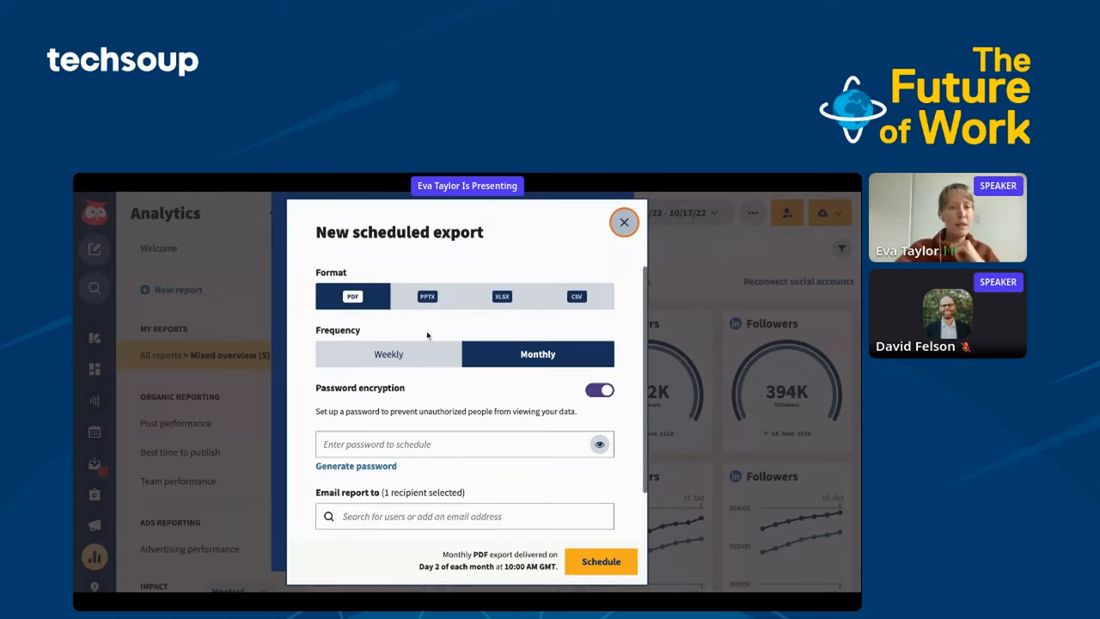
Step: Review the monthly PDF scheduled export options, then close the dialog unscheduled
{"action": "left_click", "coordinate": [464, 443]}
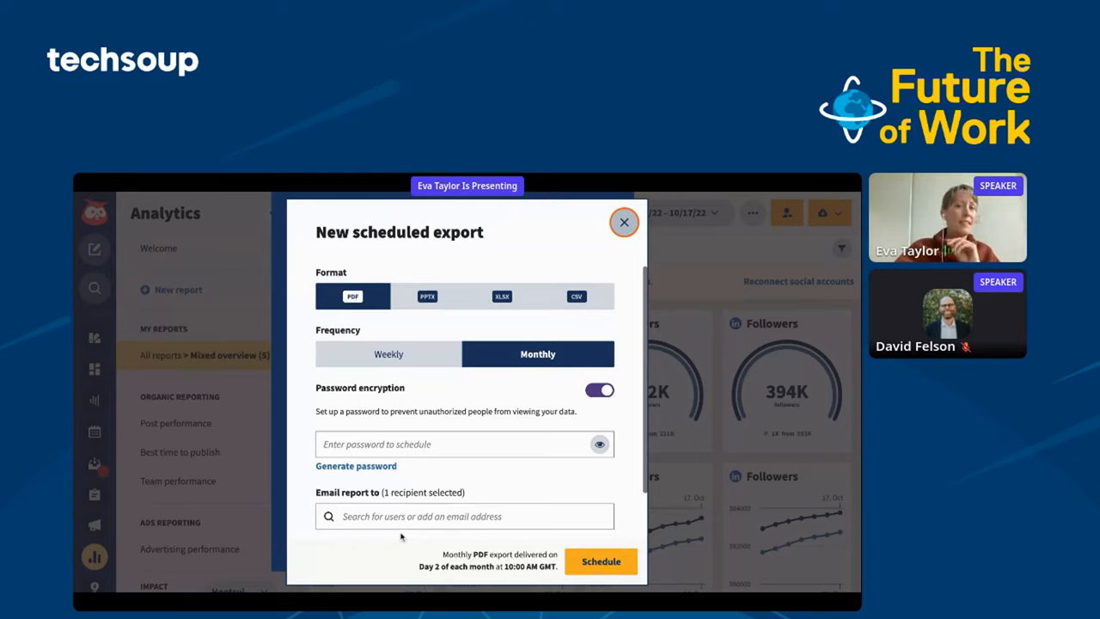
{"action": "mouse_move", "coordinate": [75, 366]}
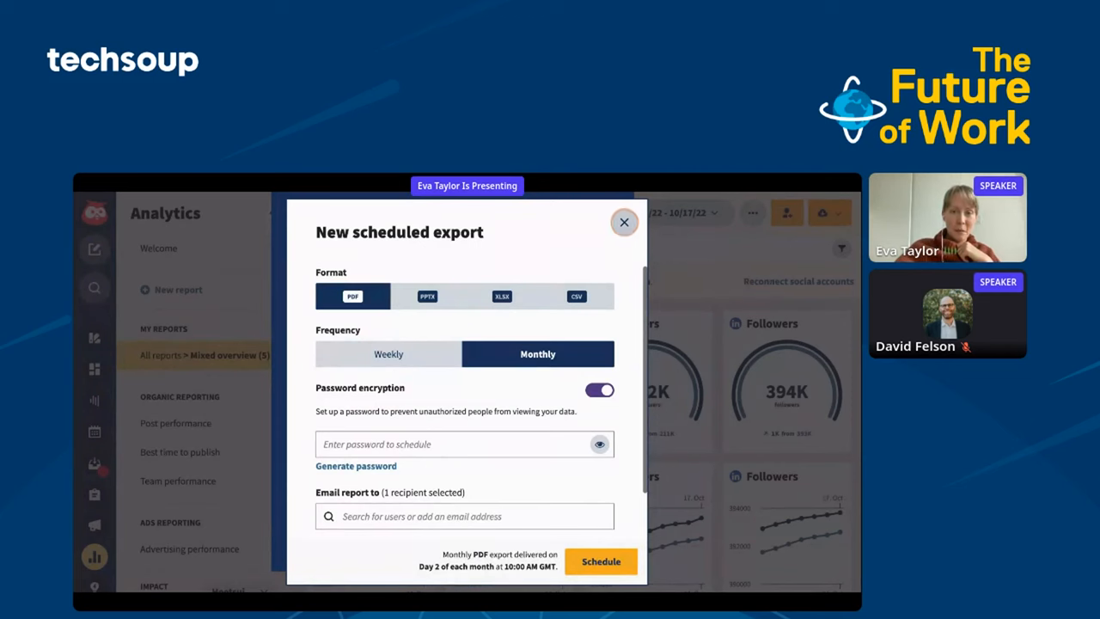
{"action": "mouse_move", "coordinate": [623, 222]}
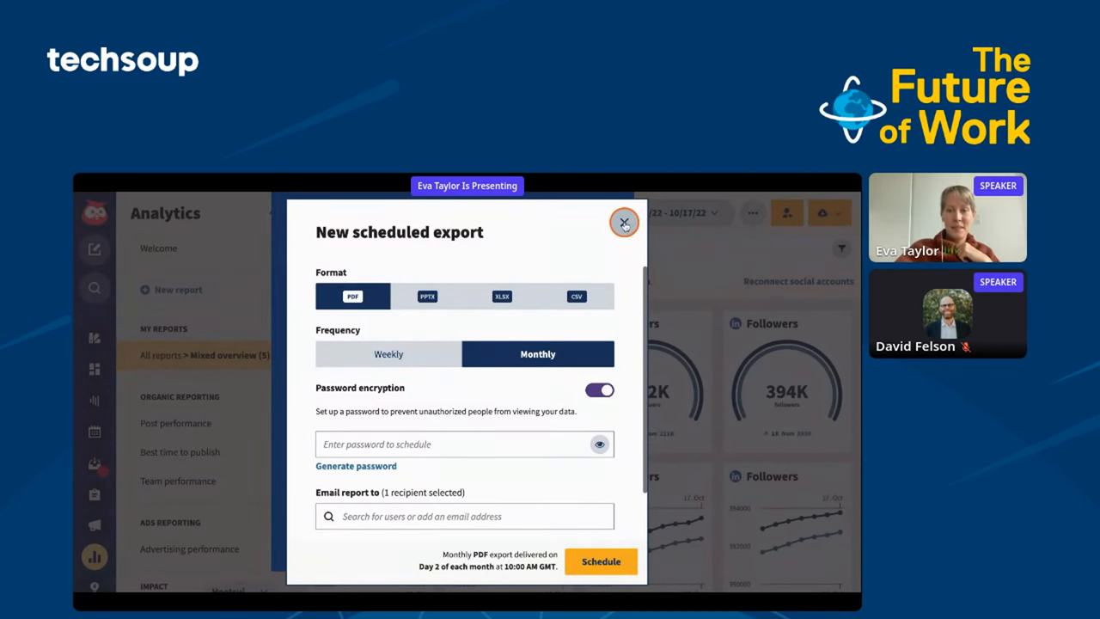
{"action": "left_click", "coordinate": [624, 222]}
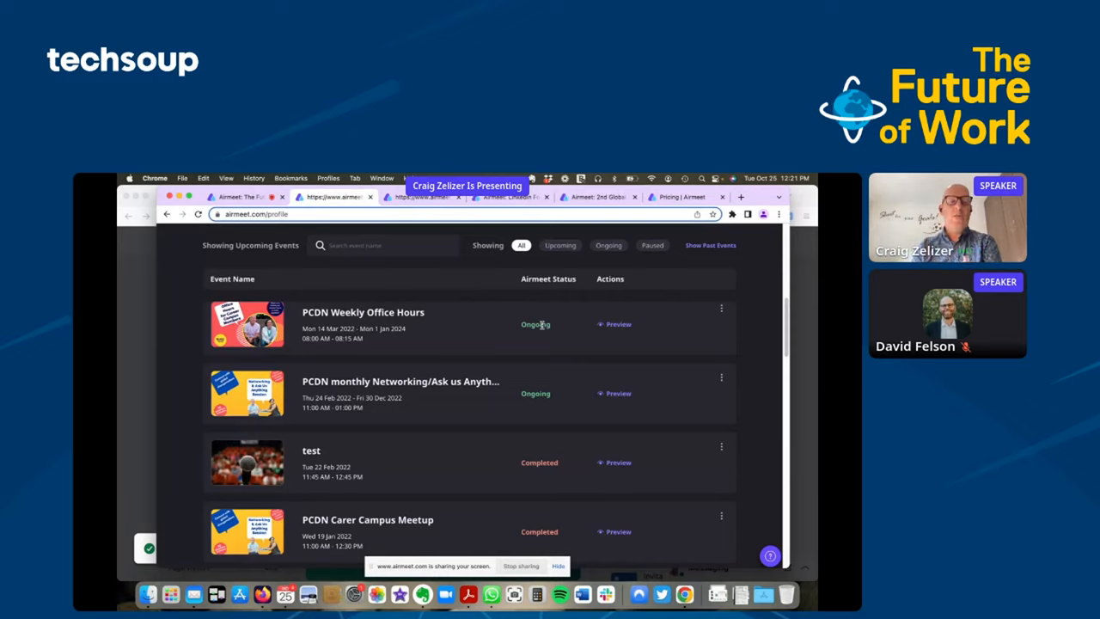
Step: Scroll down the Airmeet events list toward the LinkedIn For Social Impact Workshop
{"action": "scroll", "scroll_direction": "down", "scroll_amount": 3}
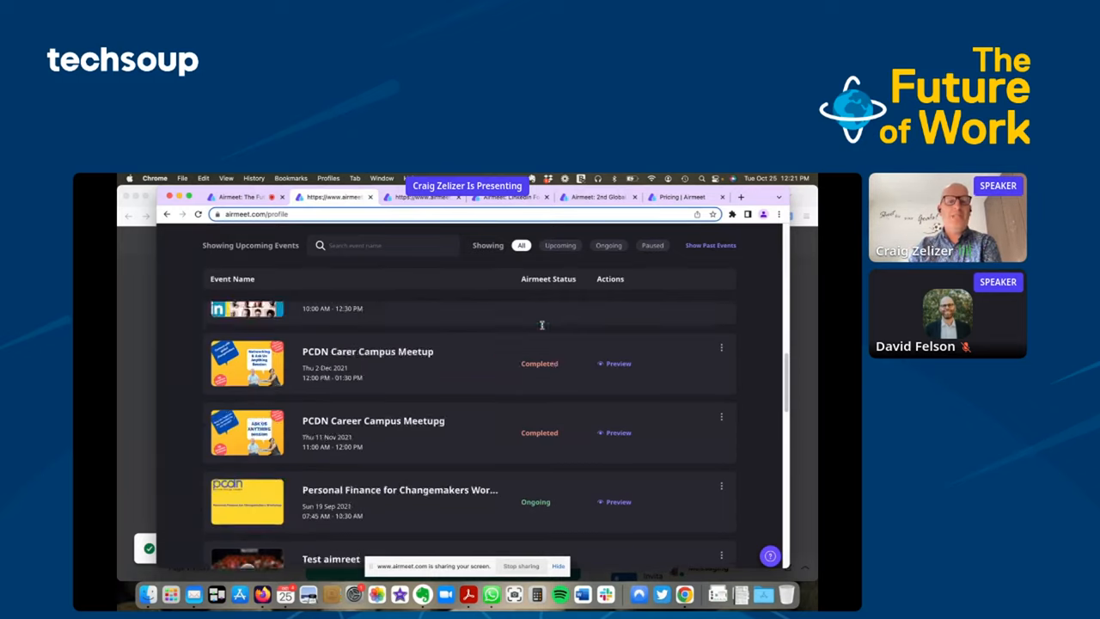
{"action": "scroll", "scroll_direction": "down", "scroll_amount": 3}
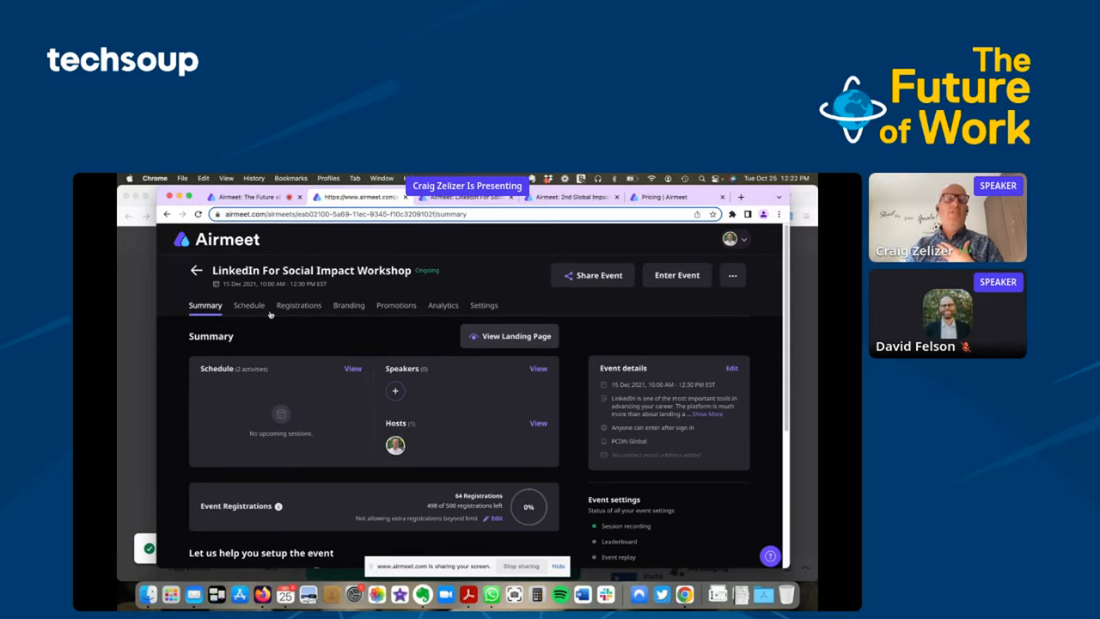
Step: Browse the workshop's Schedule, Registrations and Branding tabs, ending on the Analytics reports library
{"action": "left_click", "coordinate": [248, 305]}
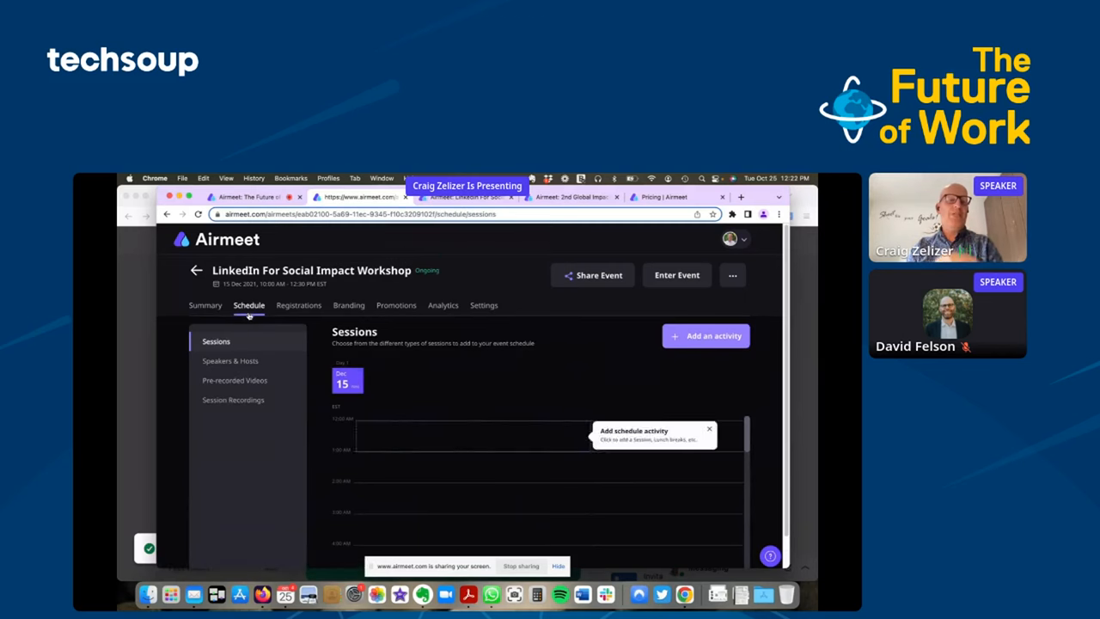
{"action": "left_click", "coordinate": [298, 305]}
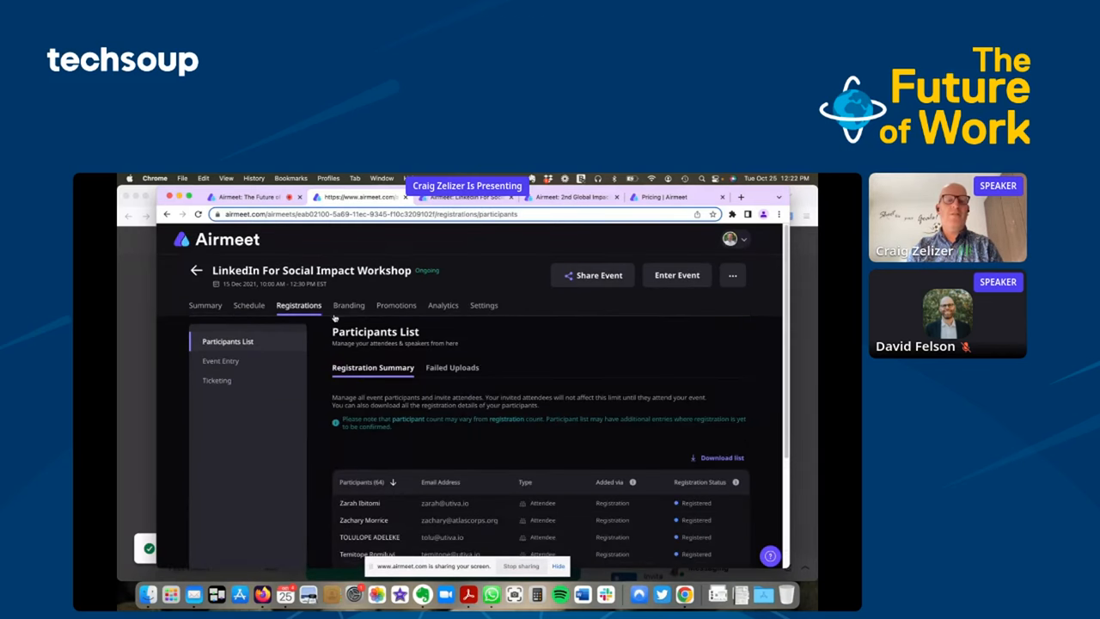
{"action": "left_click", "coordinate": [348, 305]}
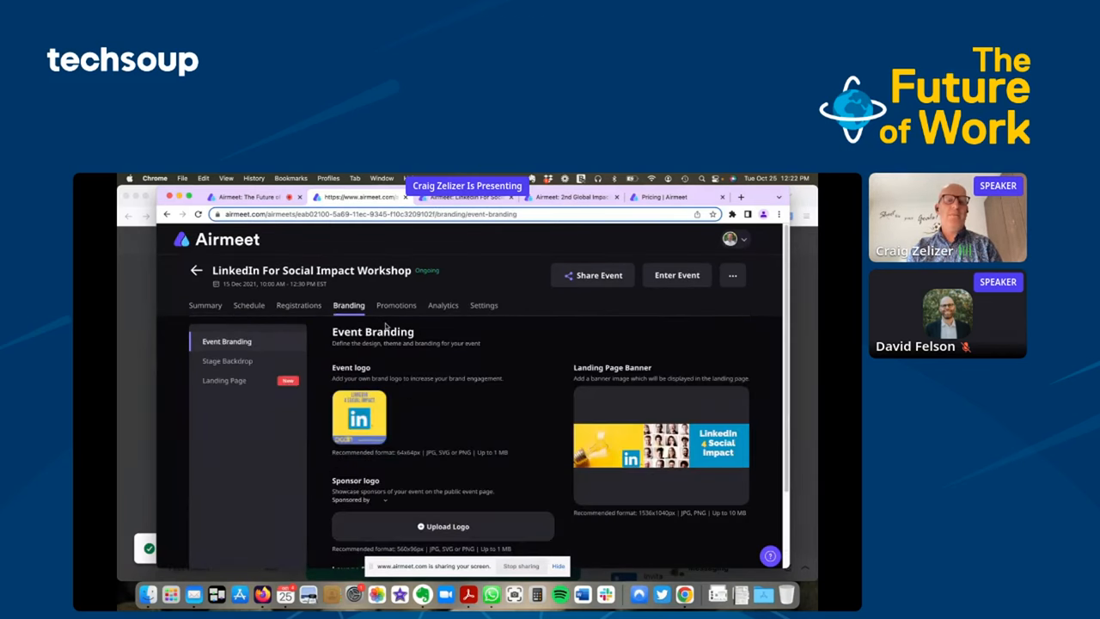
{"action": "left_click", "coordinate": [442, 305]}
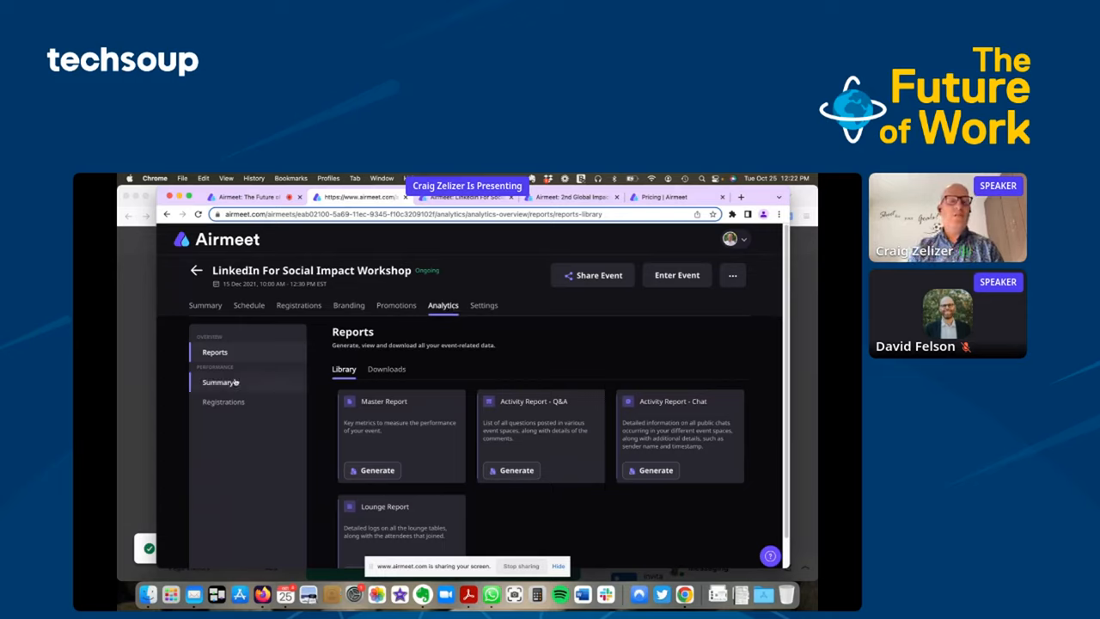
{"action": "left_click", "coordinate": [218, 381]}
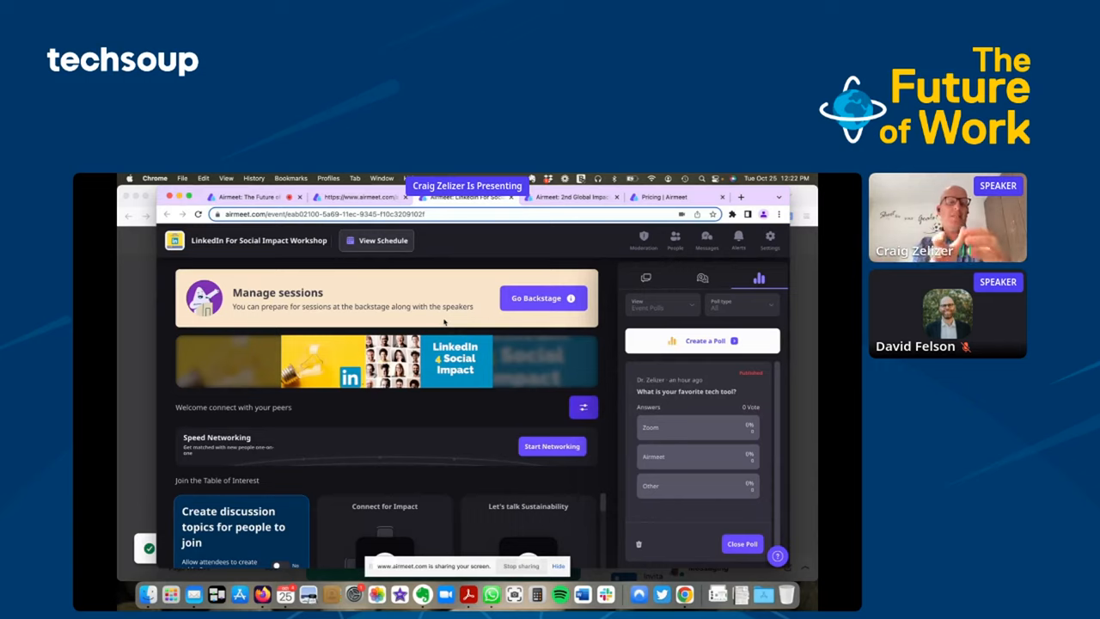
{"action": "mouse_move", "coordinate": [400, 470]}
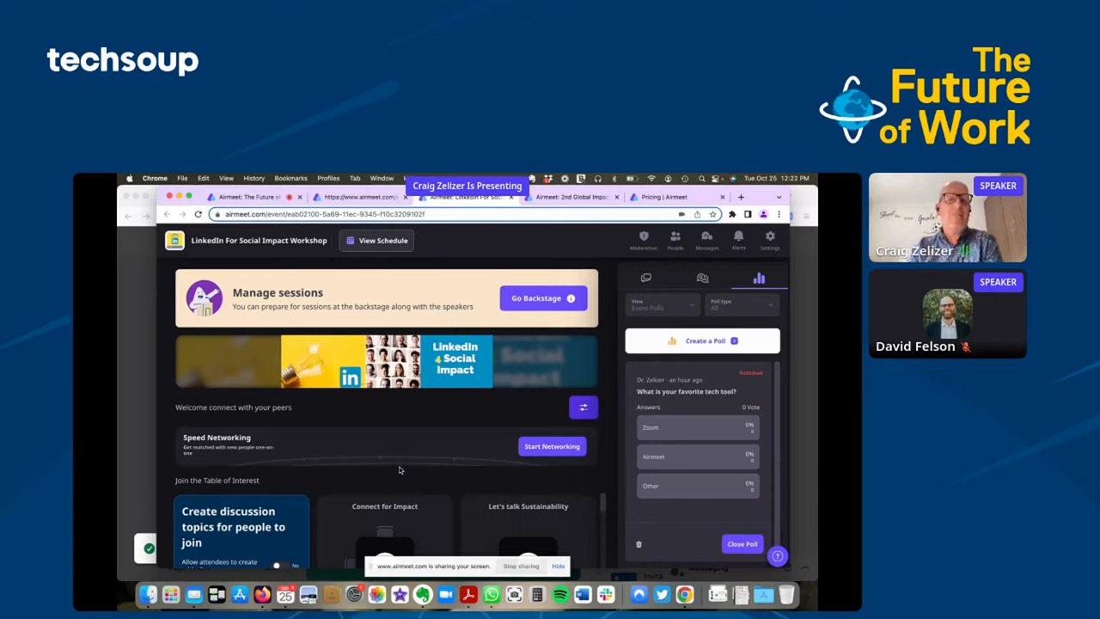
{"action": "mouse_move", "coordinate": [420, 475]}
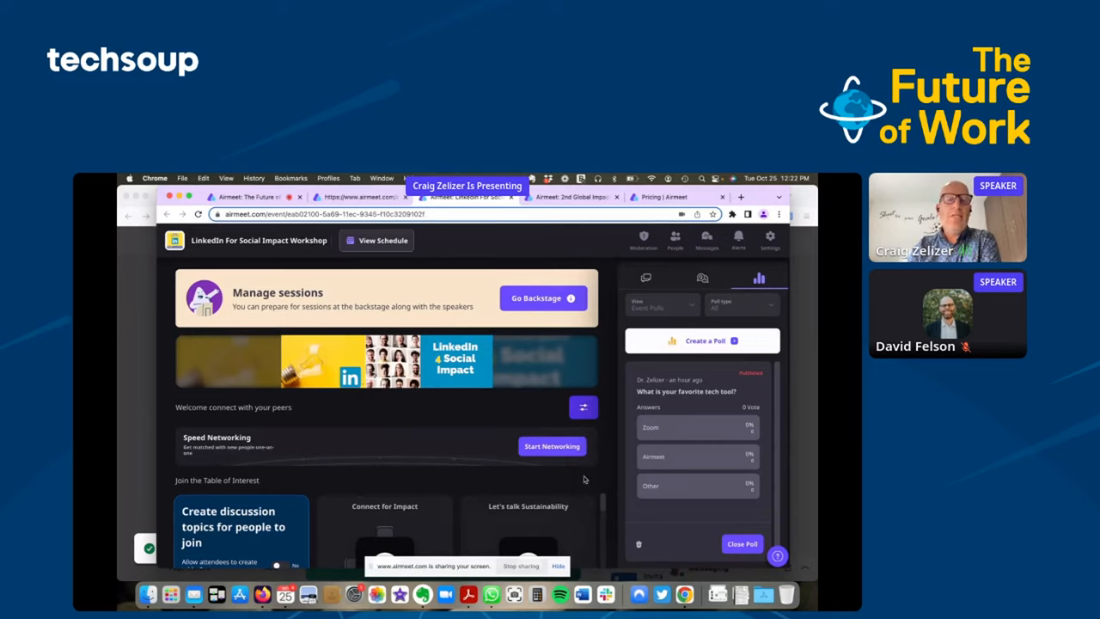
Step: Enter the live workshop event to see its lobby and the favourite tech tool poll
{"action": "left_click", "coordinate": [552, 445]}
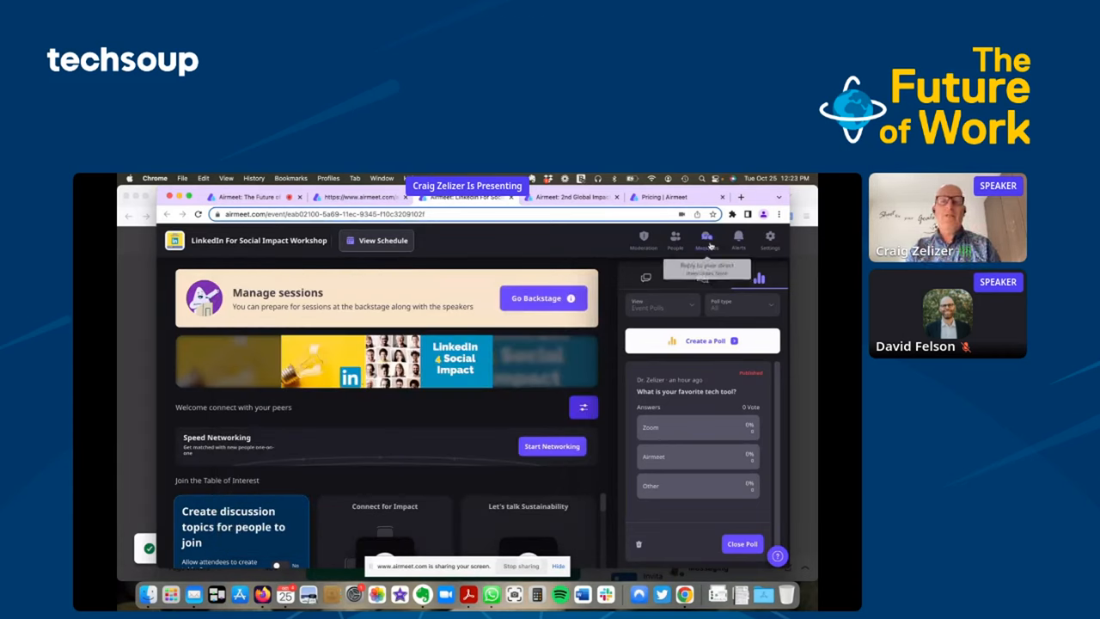
Step: Open the People panel to see who is attending the workshop
{"action": "left_click", "coordinate": [675, 238]}
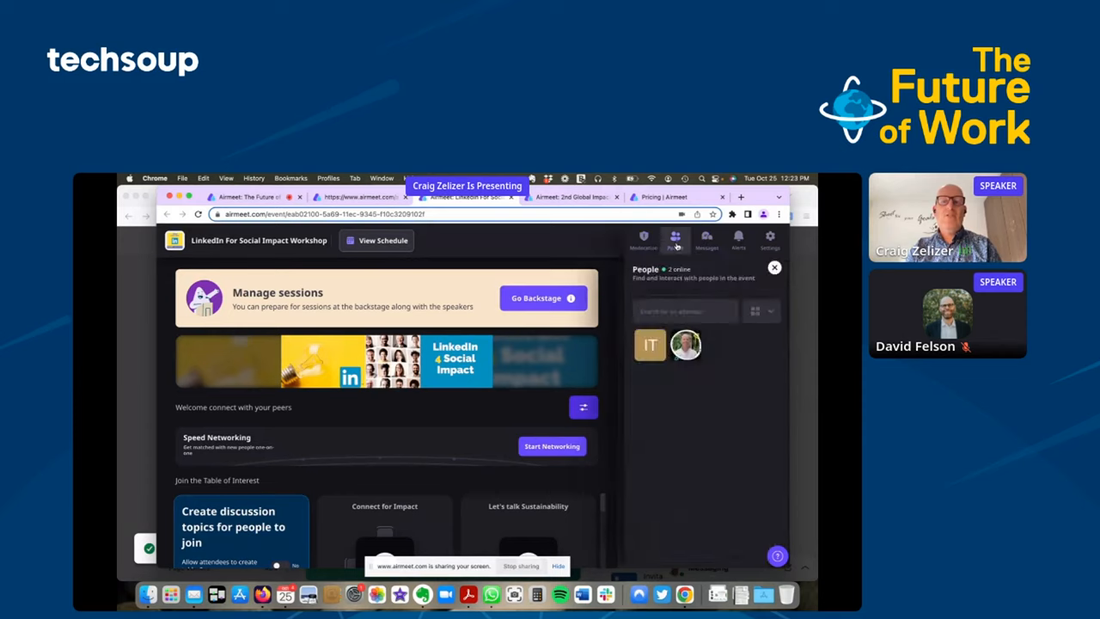
{"action": "left_click", "coordinate": [685, 345]}
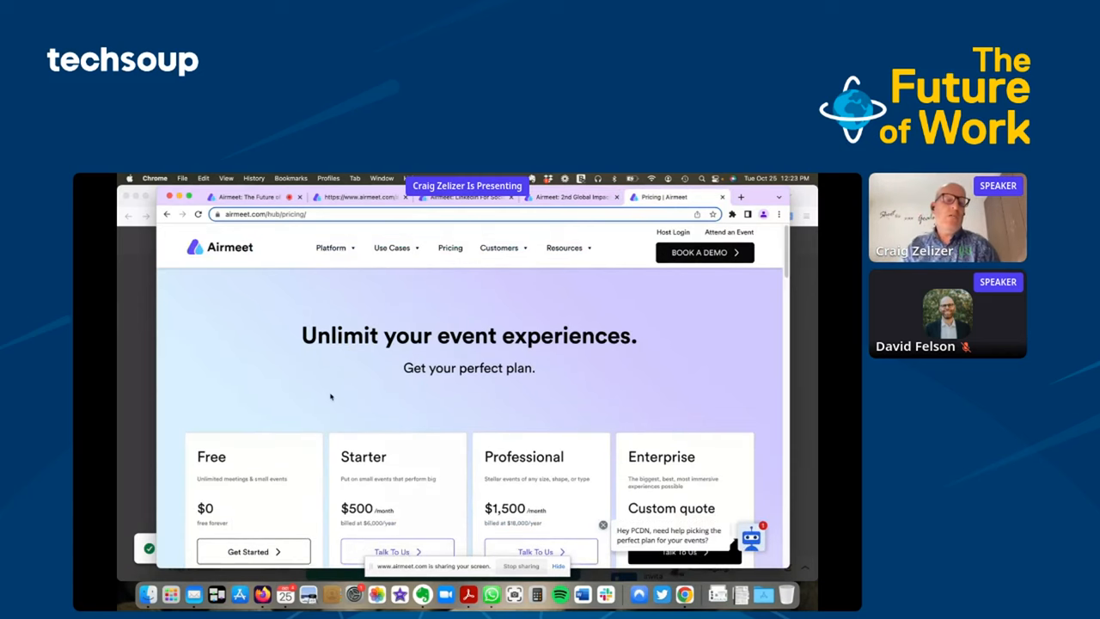
Step: Scroll the shared screen showing Jasper's Create a new document page
{"action": "scroll", "scroll_direction": "down", "scroll_amount": 3}
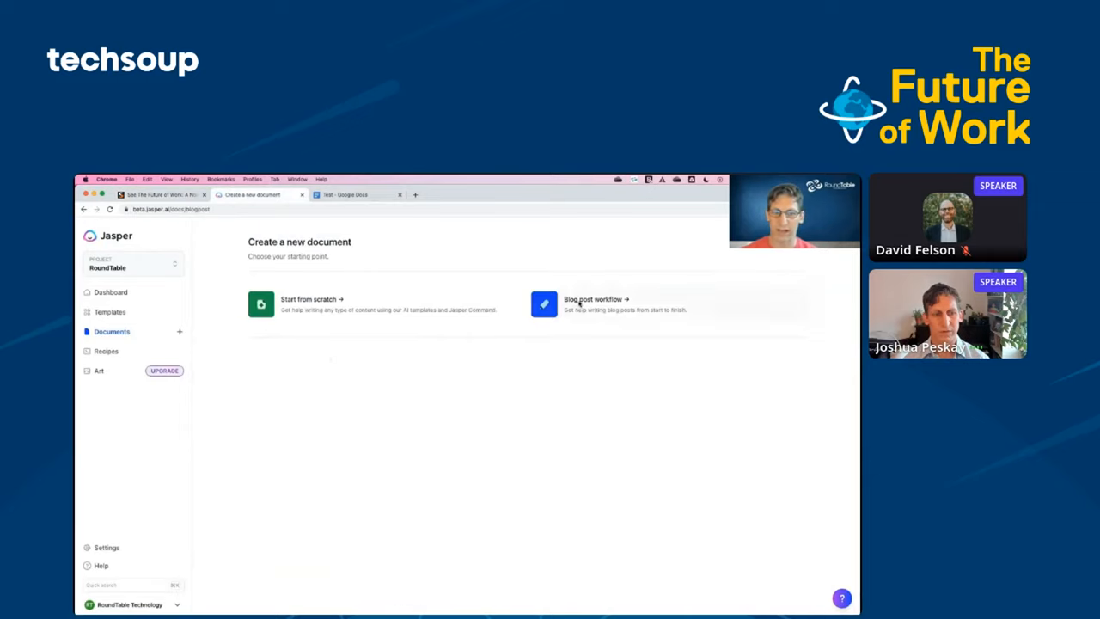
Step: Start a Jasper blog post describing the paradigm shift toward virtual meetings, flexibility and equity
{"action": "left_click", "coordinate": [544, 303]}
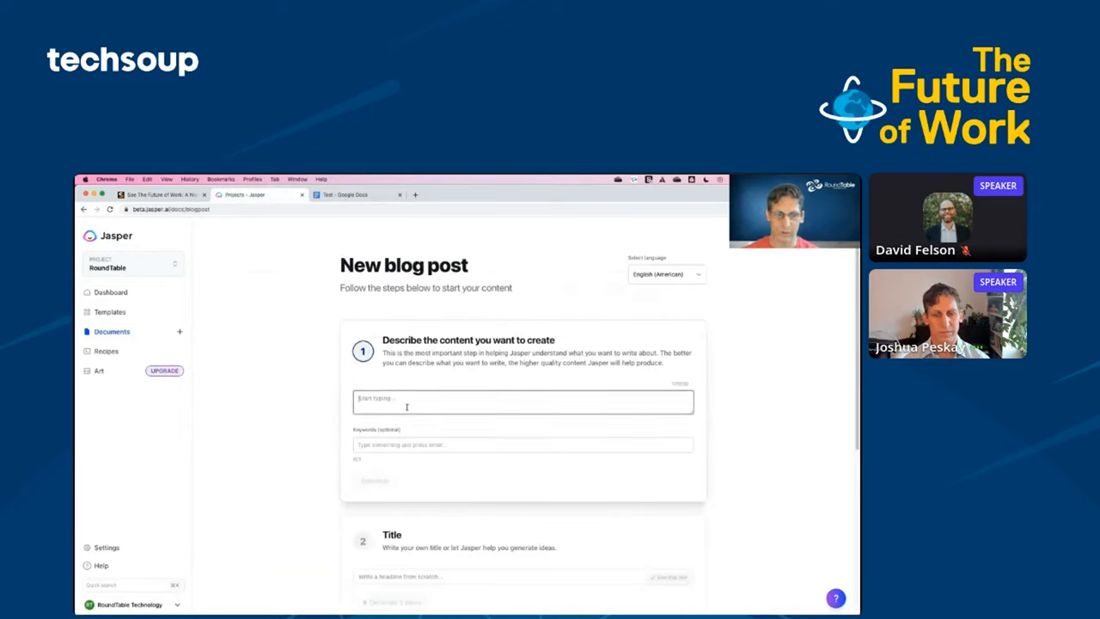
{"action": "type", "text": "We are in the midst of a paradigm shift where virtual meeting platforms, work flexibility, equity, and team happiness are the key factors shaping the future of the nonprofit workspace."}
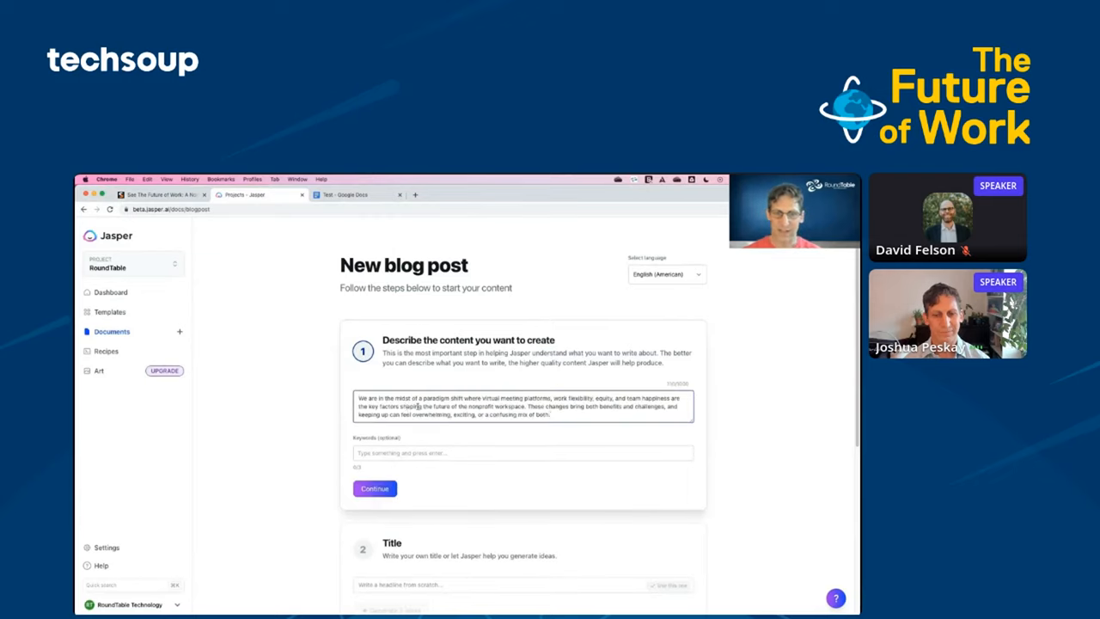
{"action": "left_click", "coordinate": [375, 488]}
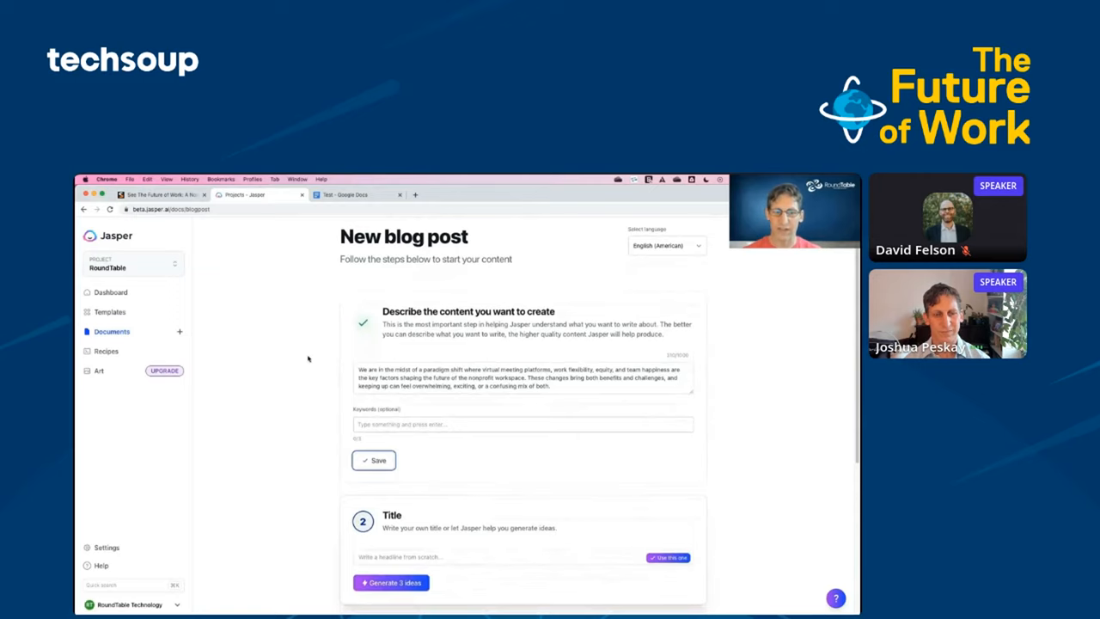
{"action": "scroll", "scroll_direction": "down", "scroll_amount": 3}
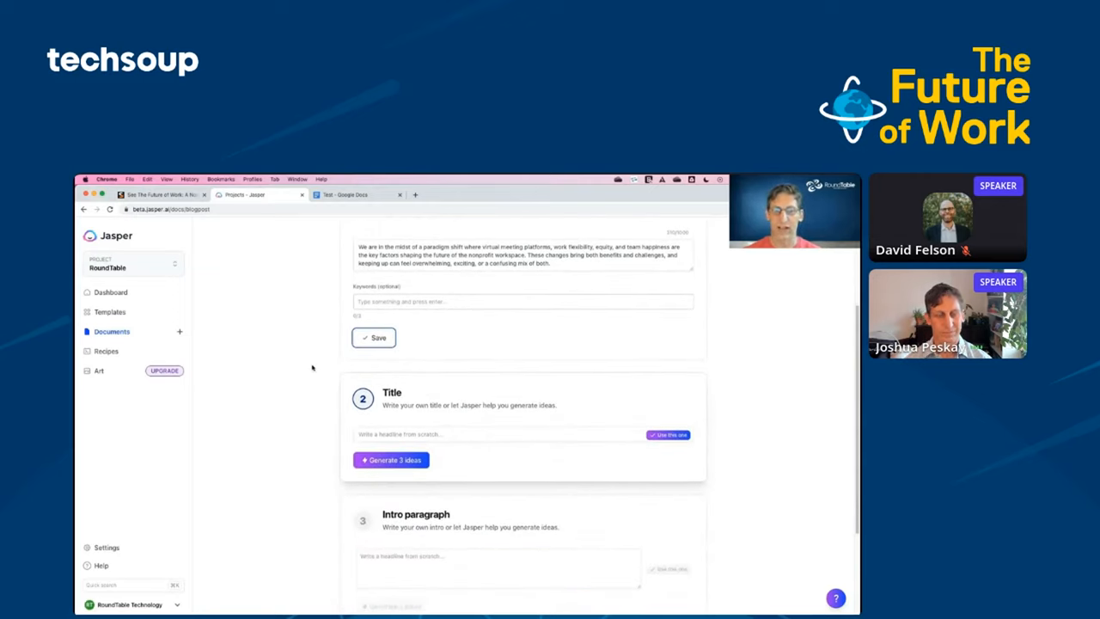
Step: Generate three title ideas and adopt 'Navigating the Nonprofit Workplace of the Future'
{"action": "left_click", "coordinate": [390, 460]}
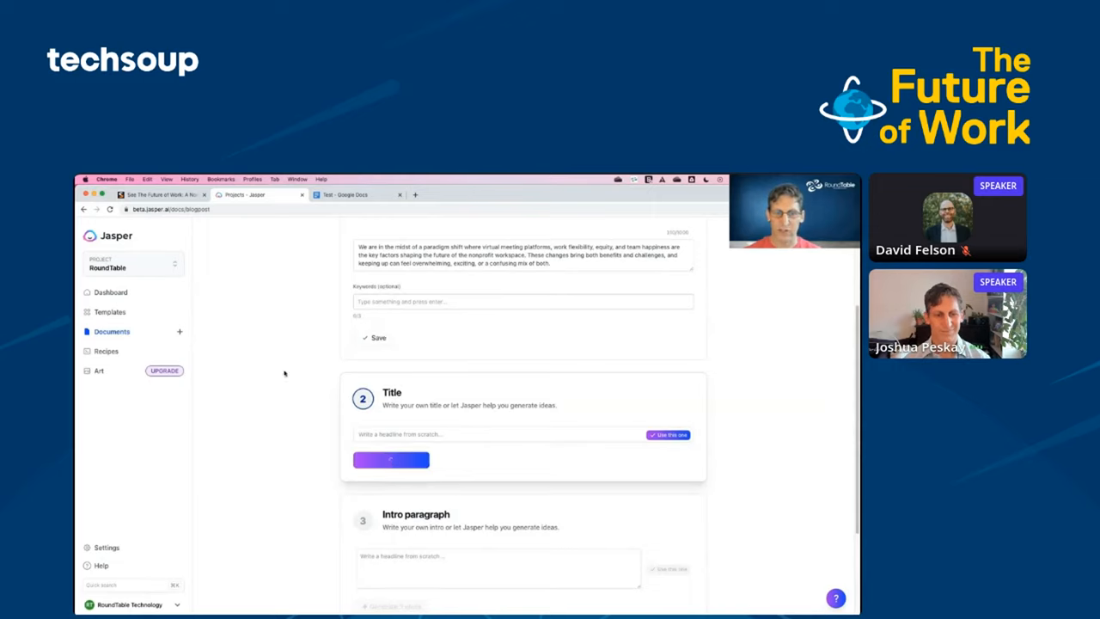
{"action": "left_click", "coordinate": [390, 459]}
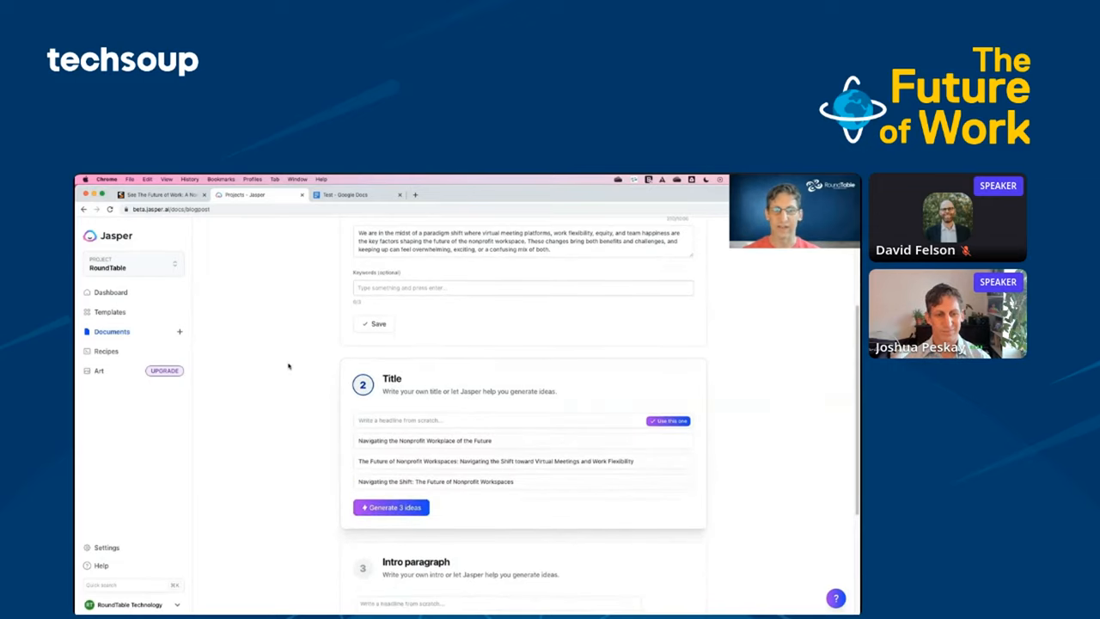
{"action": "mouse_move", "coordinate": [337, 448]}
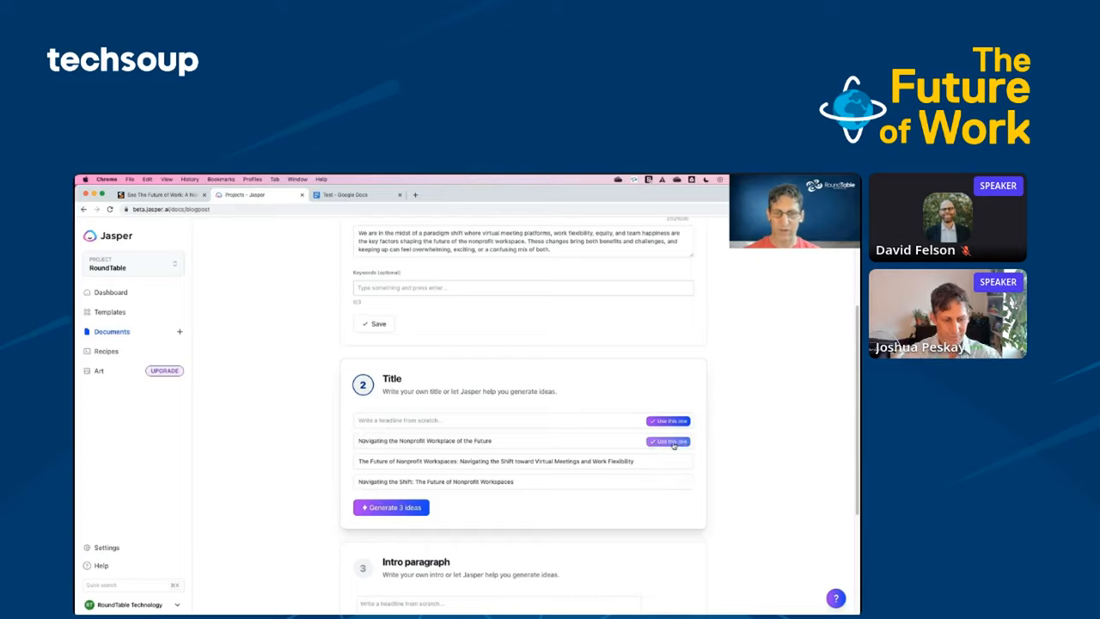
{"action": "left_click", "coordinate": [669, 441]}
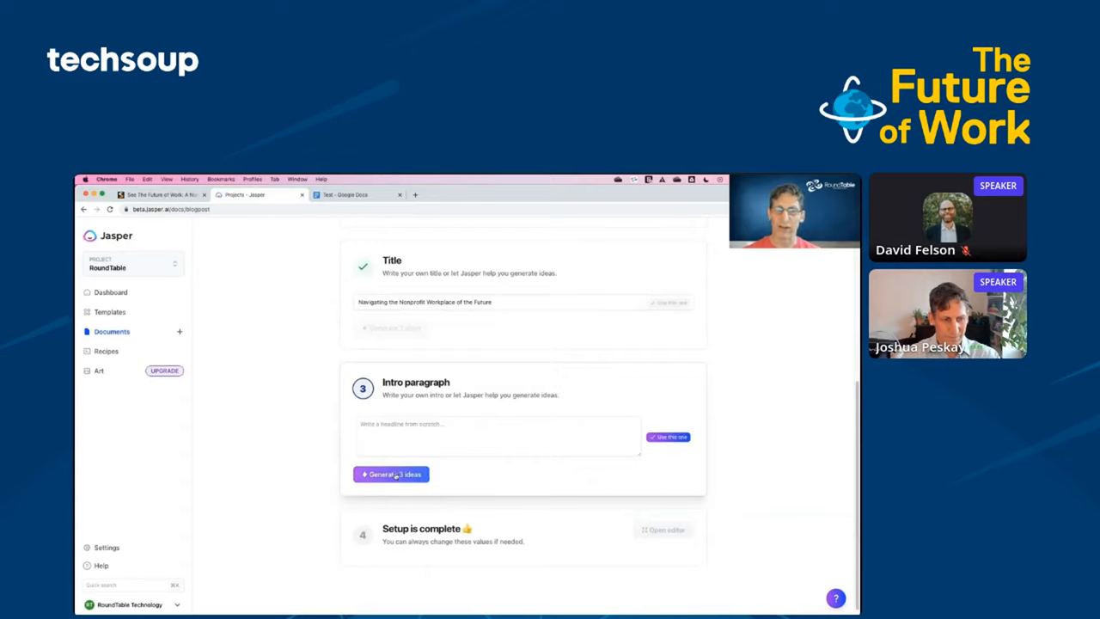
Step: Generate intro paragraph ideas about the evolving nonprofit sector and move into the document editor
{"action": "left_click", "coordinate": [391, 473]}
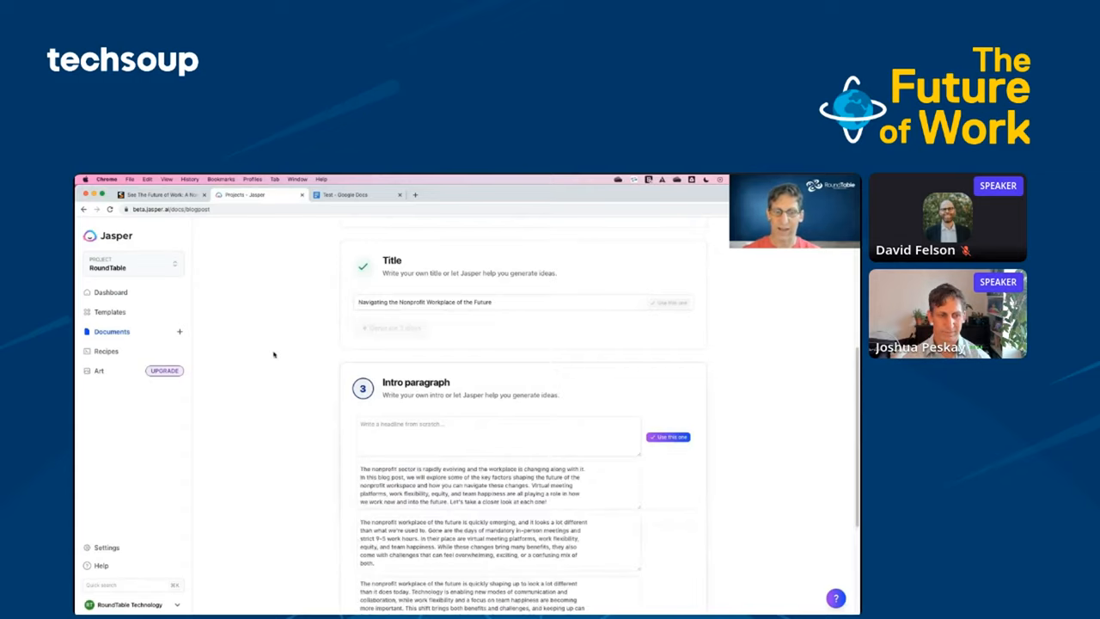
{"action": "scroll", "scroll_direction": "down", "scroll_amount": 3}
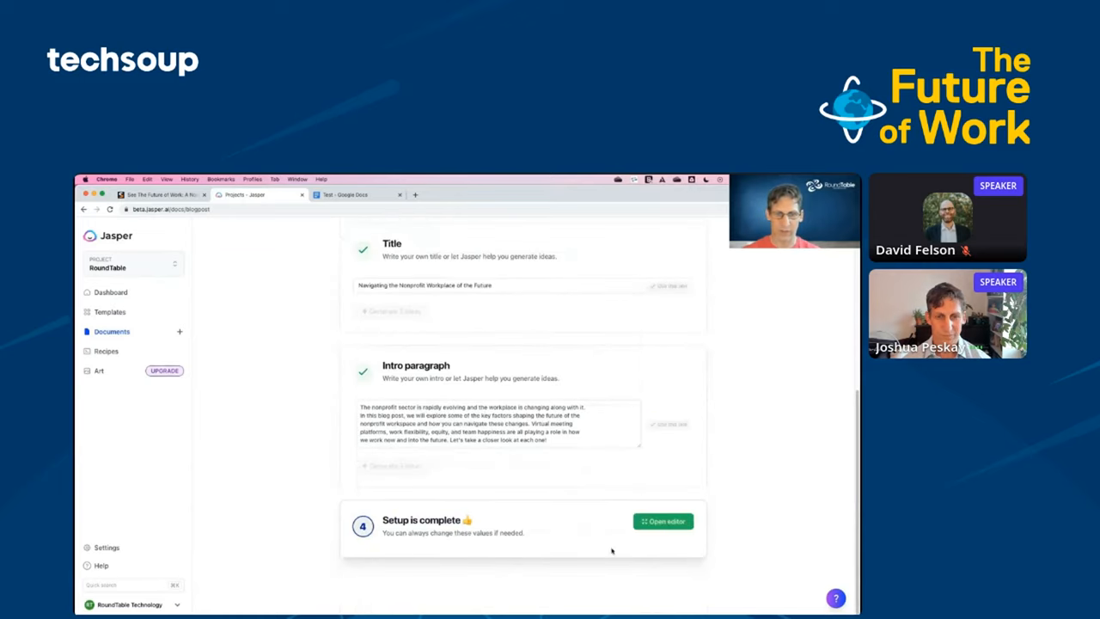
{"action": "left_click", "coordinate": [662, 520]}
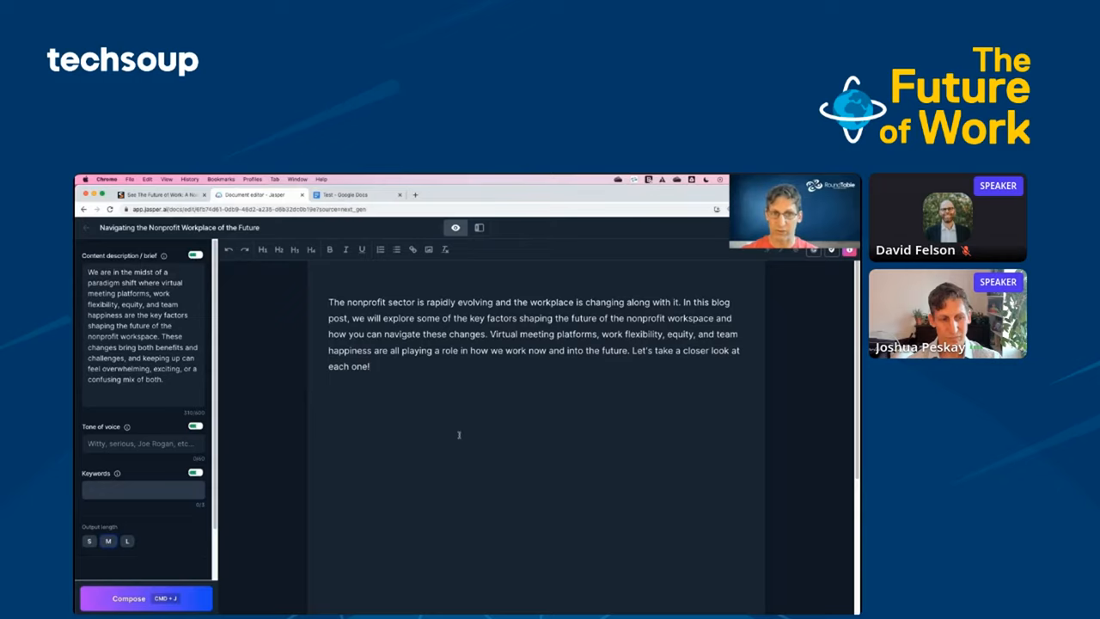
Step: Set Jasper's tone of voice to 'witty' and prompt it to write an outline
{"action": "left_click", "coordinate": [143, 443]}
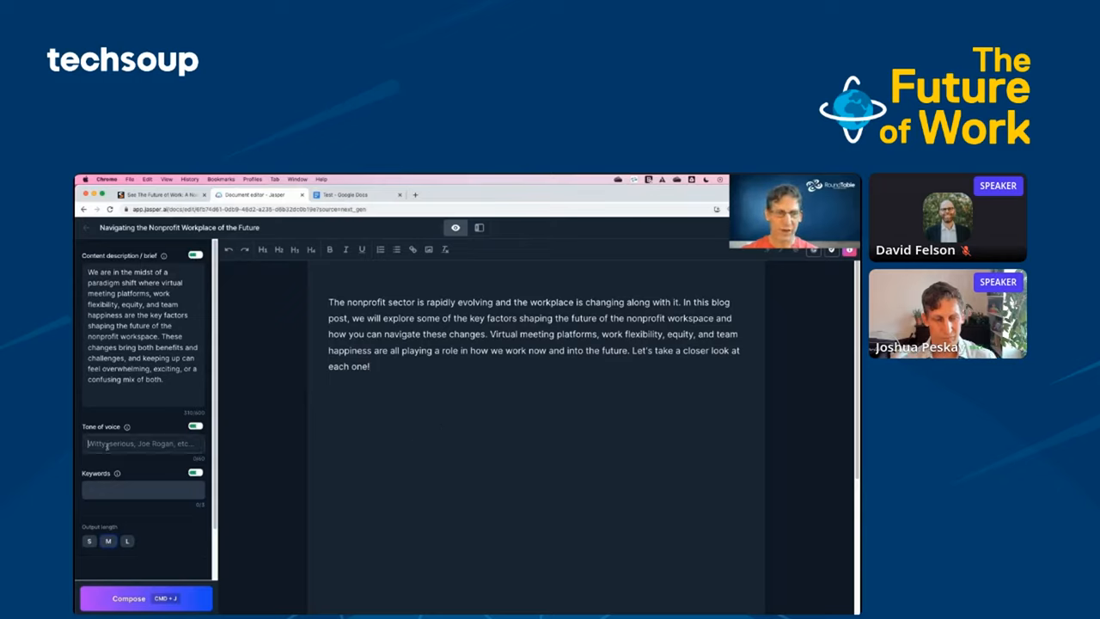
{"action": "type", "text": "witty"}
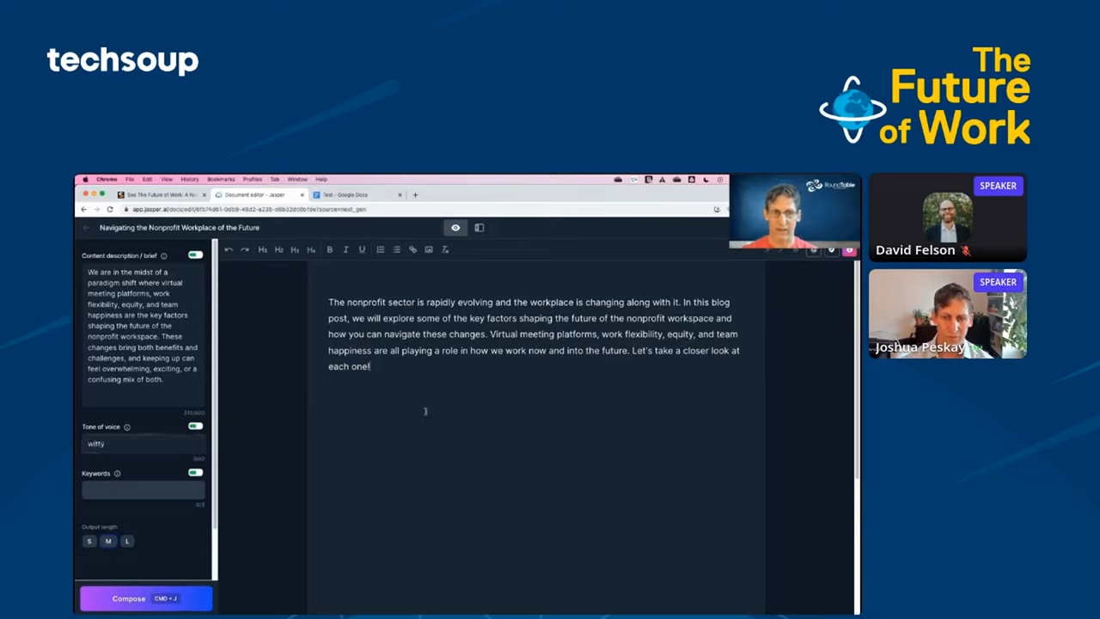
{"action": "type", "text": "w"}
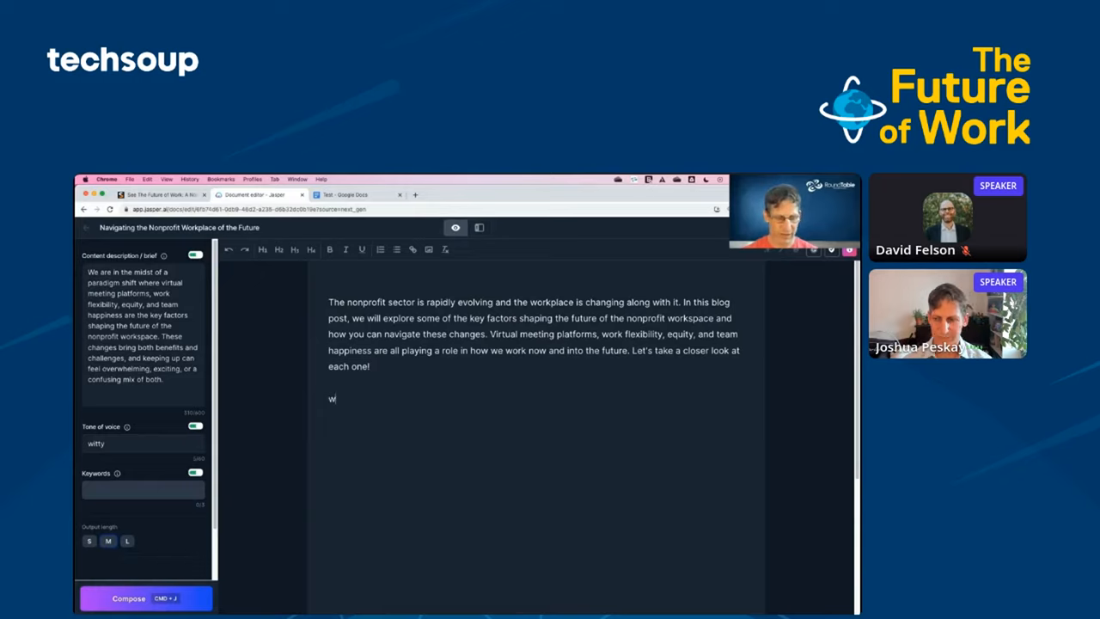
{"action": "type", "text": "rite an outli"}
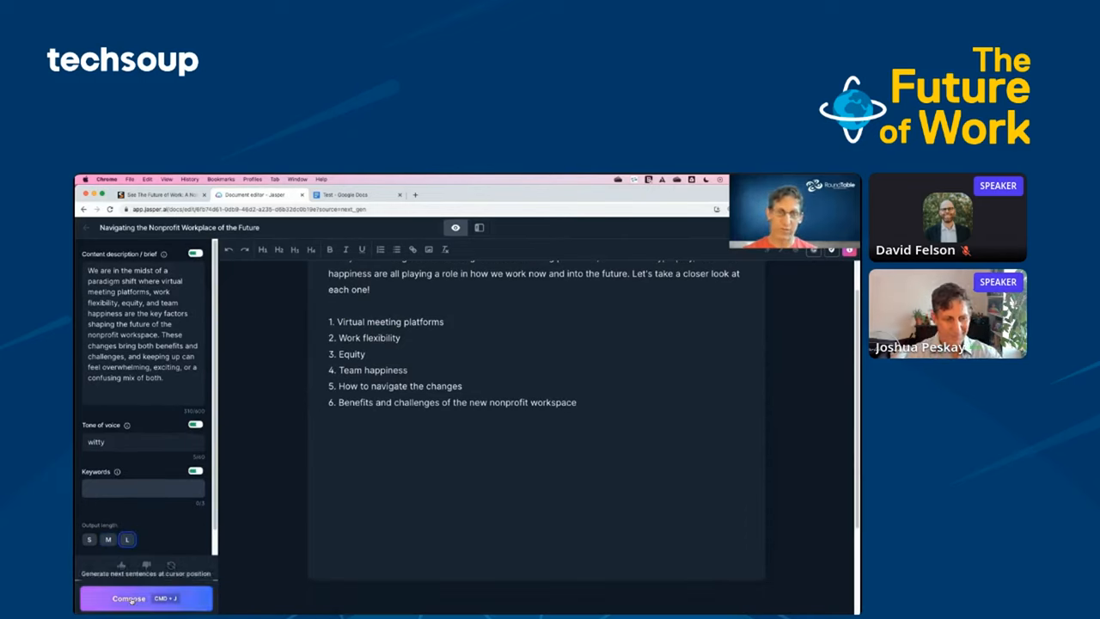
Step: Compose sections on virtual meeting platforms, work flexibility and equity at the cursor
{"action": "left_click", "coordinate": [128, 597]}
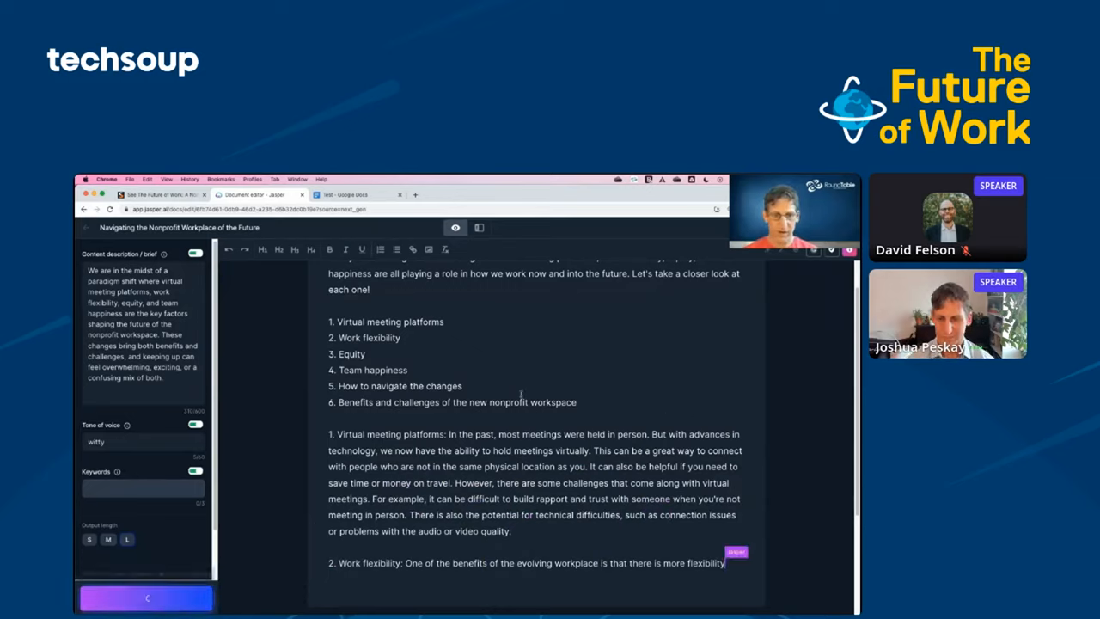
{"action": "scroll", "scroll_direction": "down", "scroll_amount": 3}
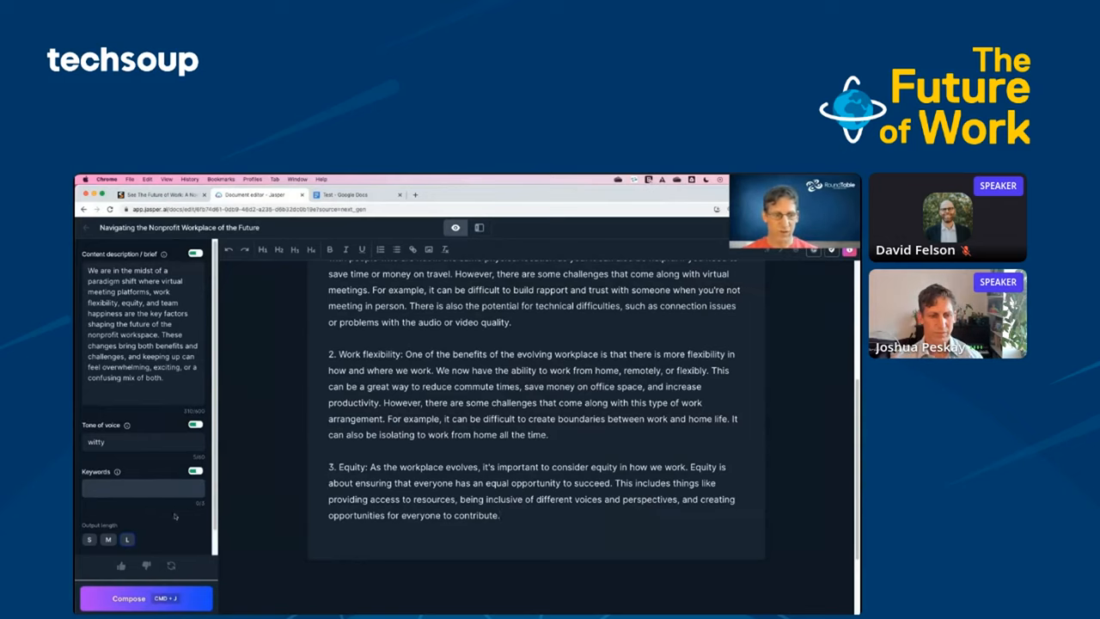
{"action": "left_click", "coordinate": [129, 597]}
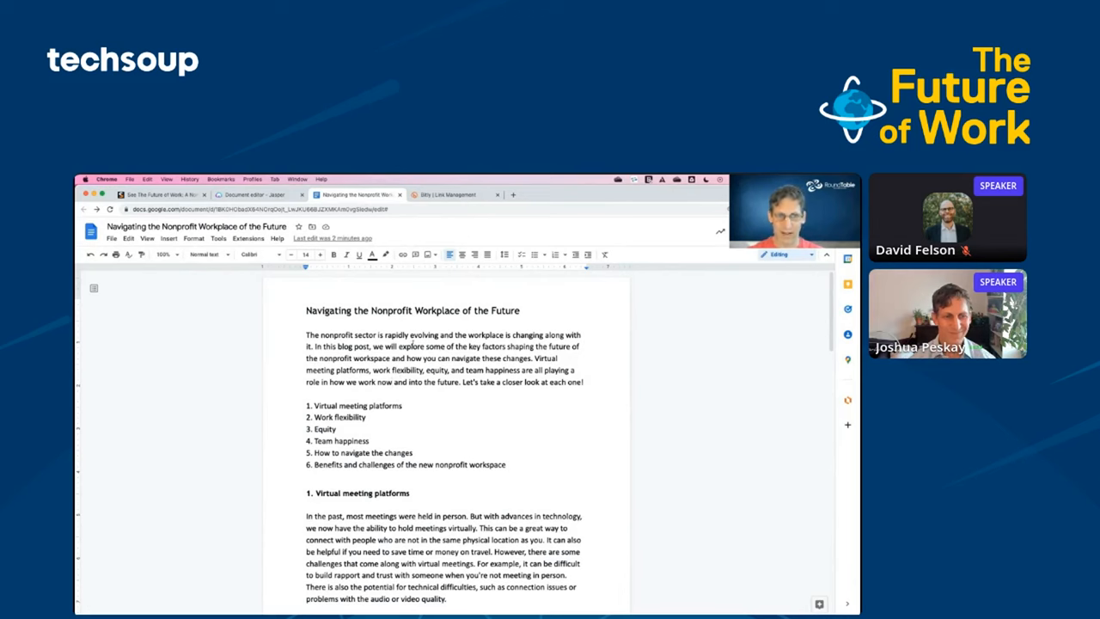
Step: Scroll through 'Navigating the Nonprofit Workplace of the Future' in Google Docs
{"action": "scroll", "scroll_direction": "down", "scroll_amount": 3}
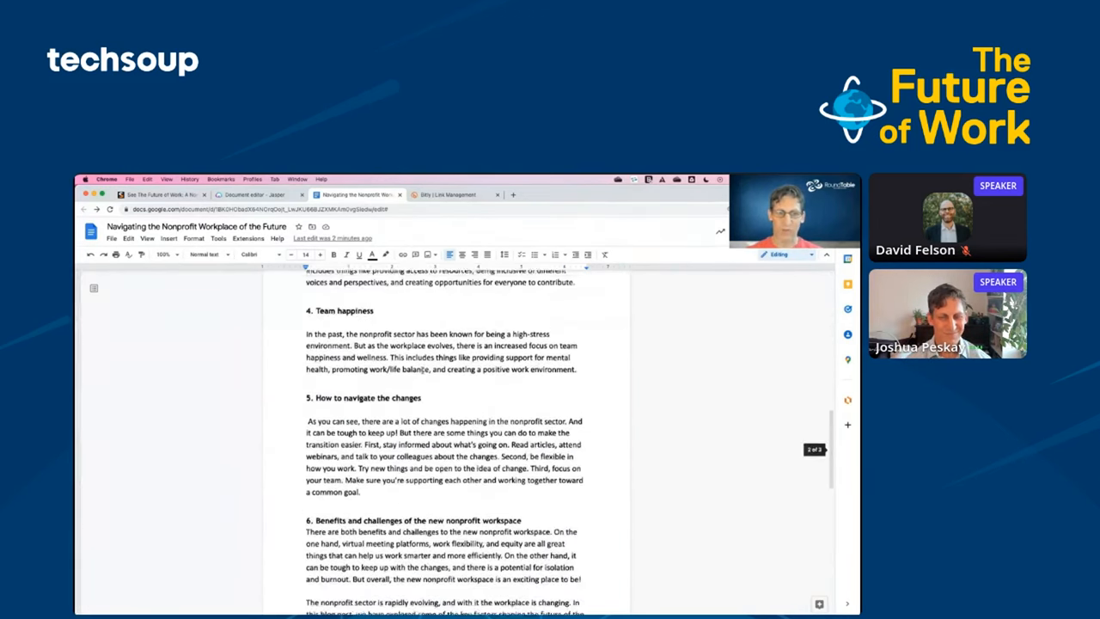
{"action": "scroll", "scroll_direction": "down", "scroll_amount": 3}
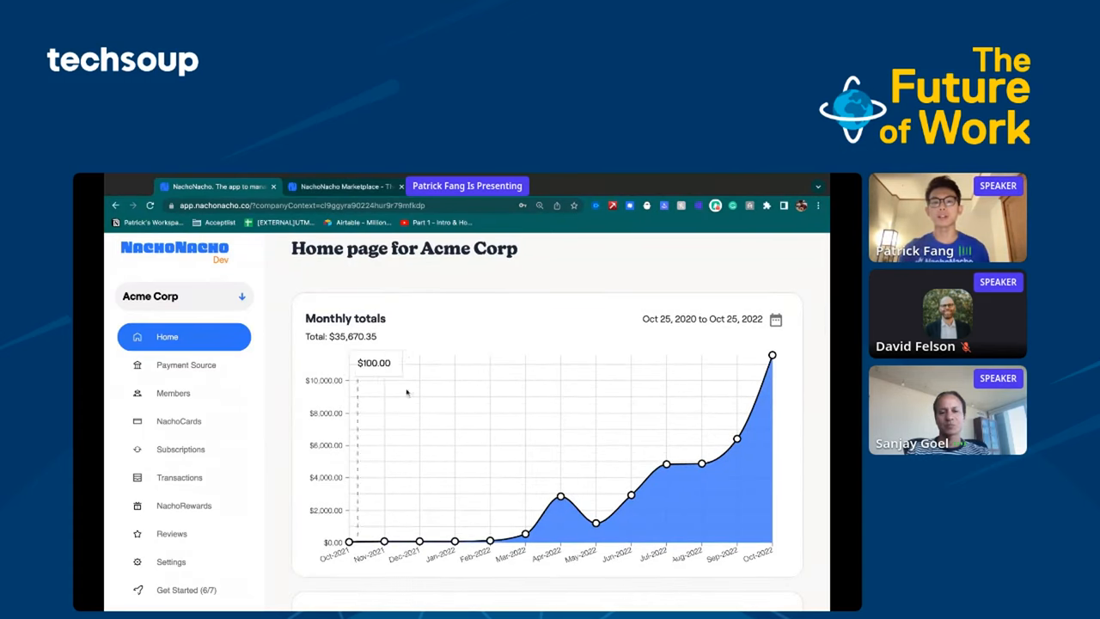
{"action": "mouse_move", "coordinate": [597, 399]}
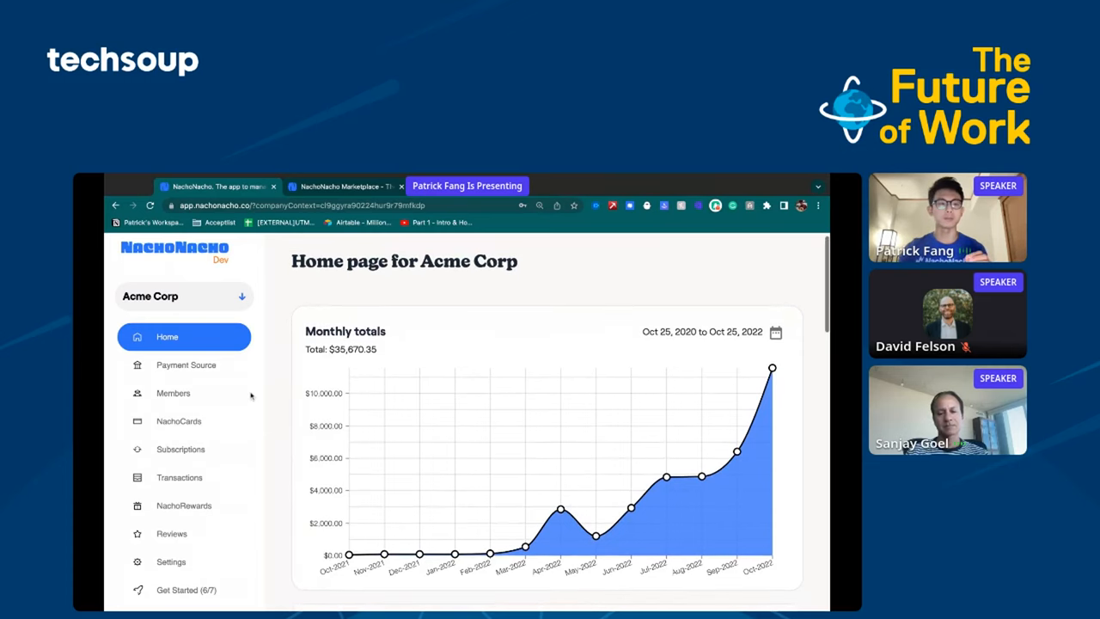
Step: Create a Google Workspace NachoCard for Bob Ross with a $60 per-month limit
{"action": "left_click", "coordinate": [178, 421]}
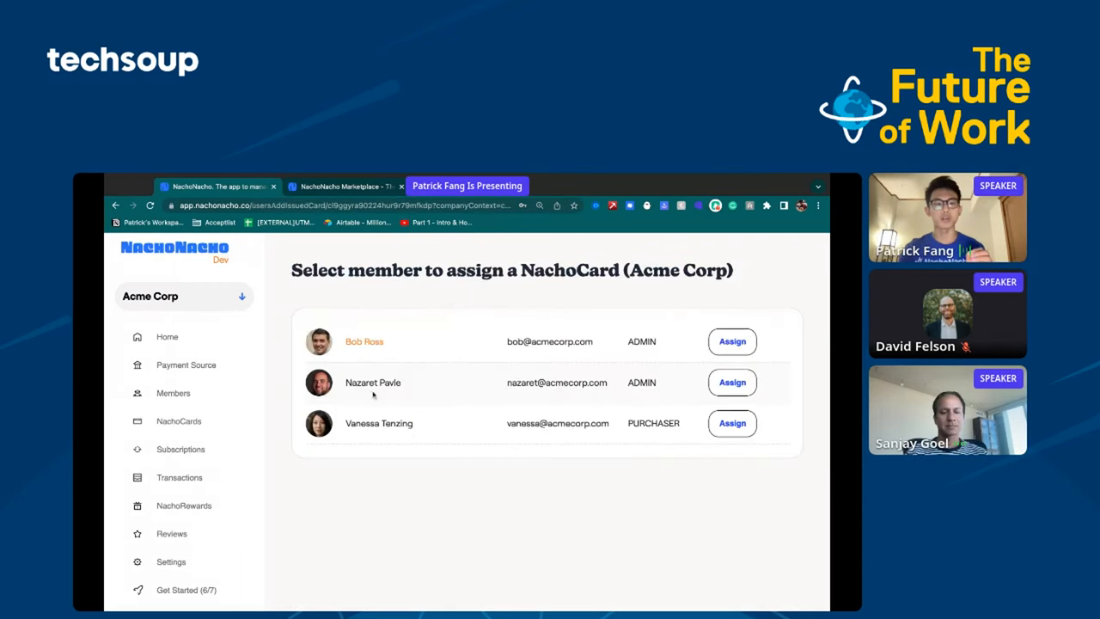
{"action": "mouse_move", "coordinate": [617, 512]}
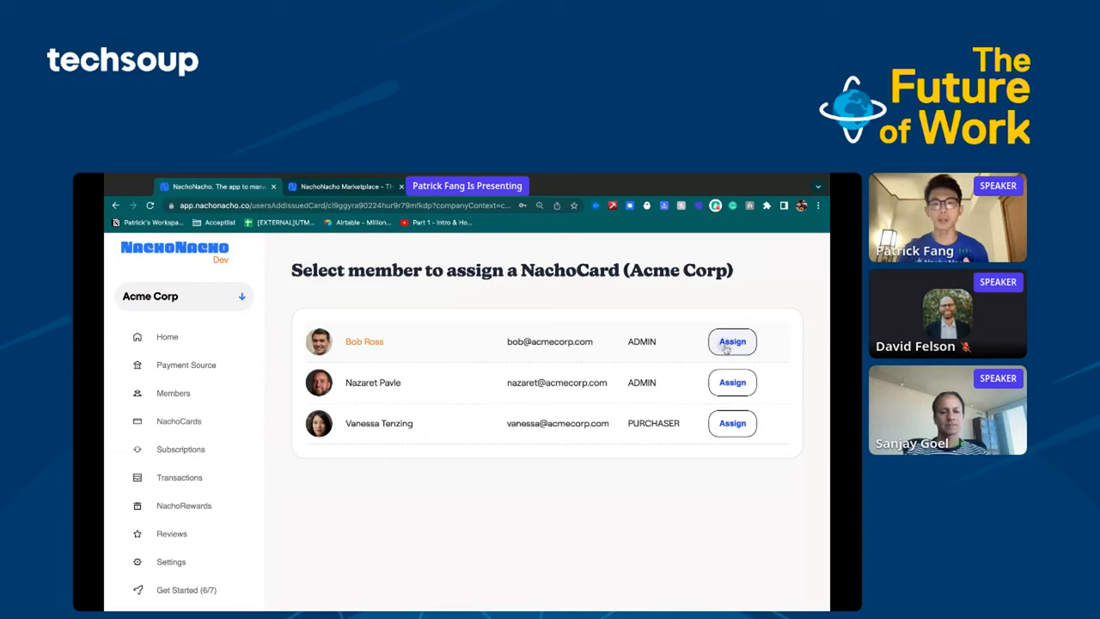
{"action": "left_click", "coordinate": [731, 341]}
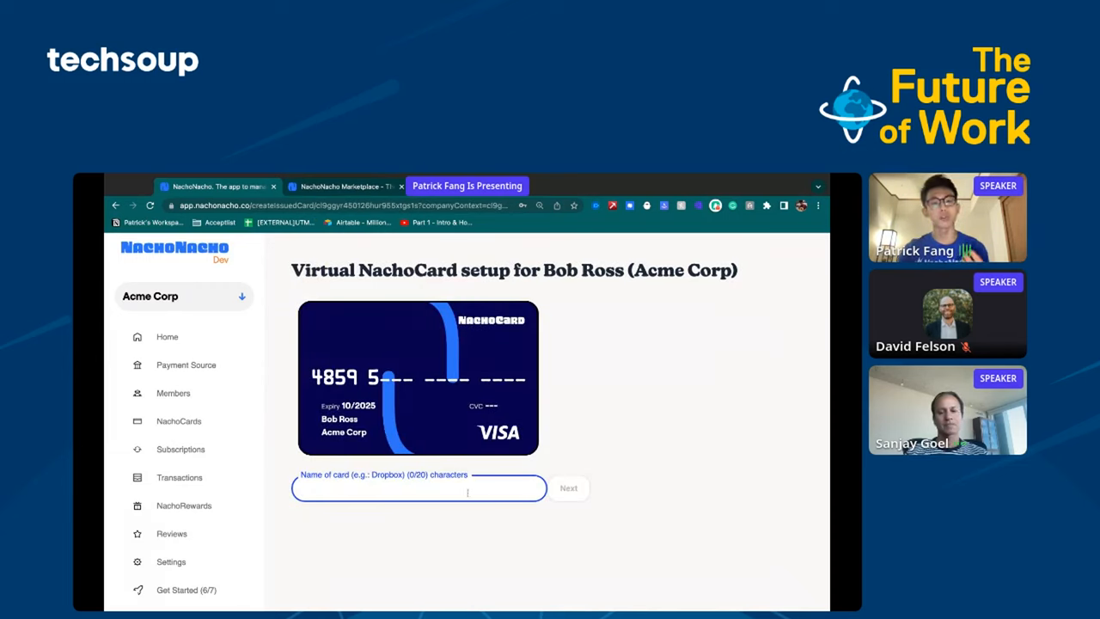
{"action": "type", "text": "Googl"}
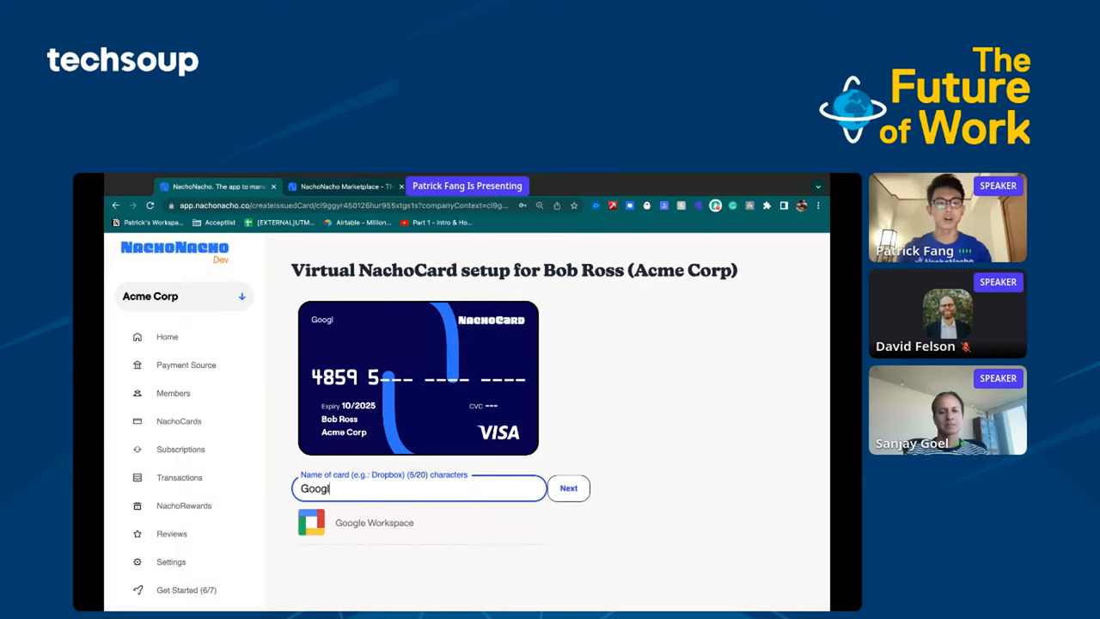
{"action": "left_click", "coordinate": [568, 487]}
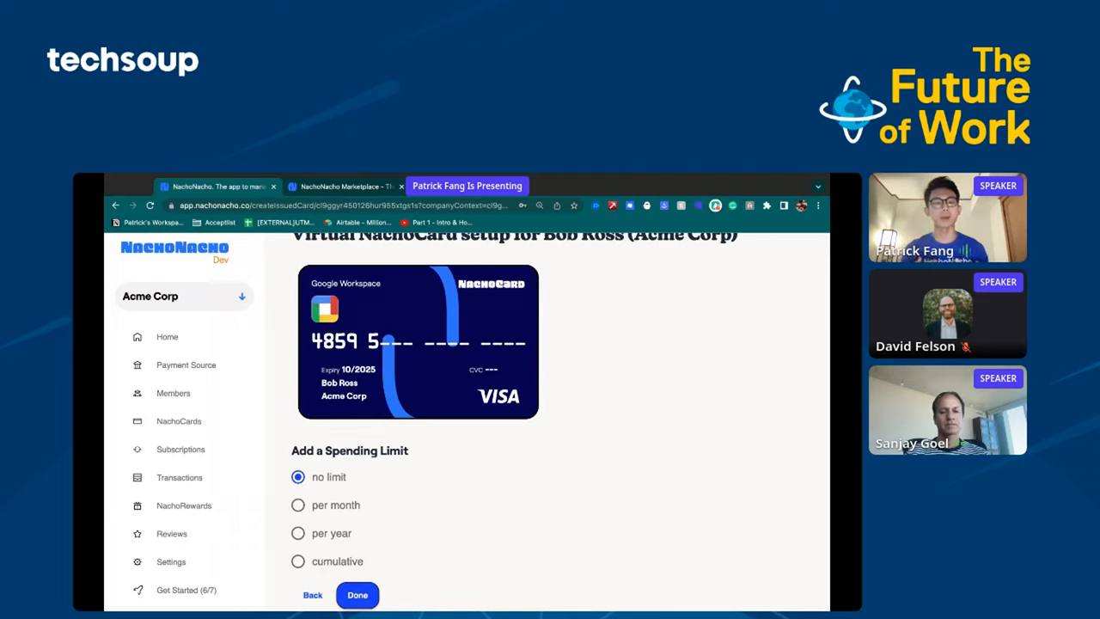
{"action": "mouse_move", "coordinate": [488, 518]}
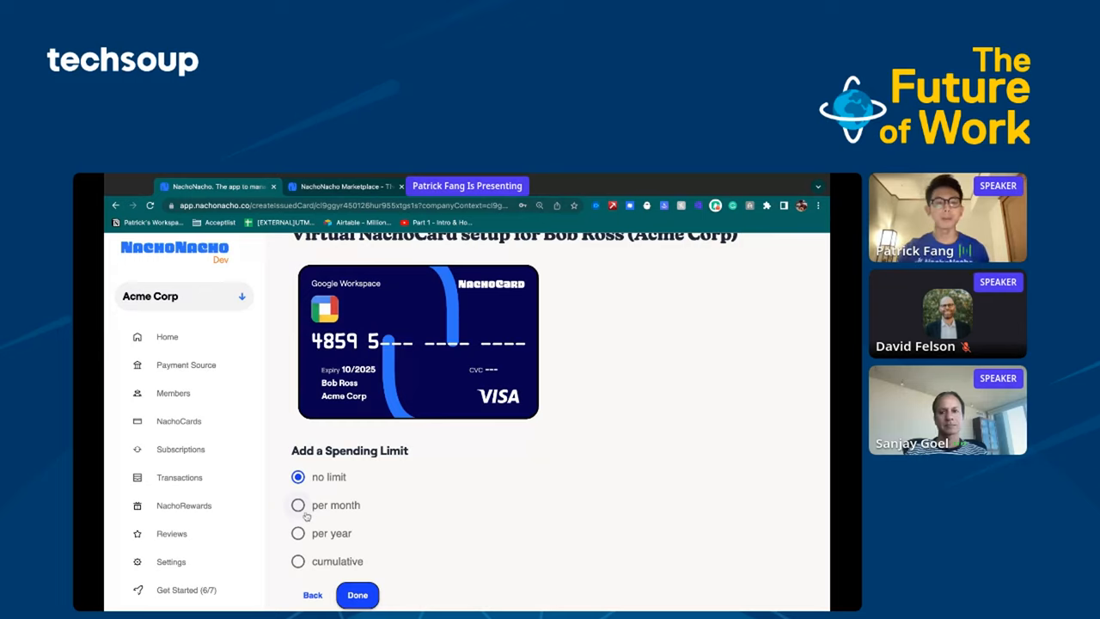
{"action": "left_click", "coordinate": [298, 505]}
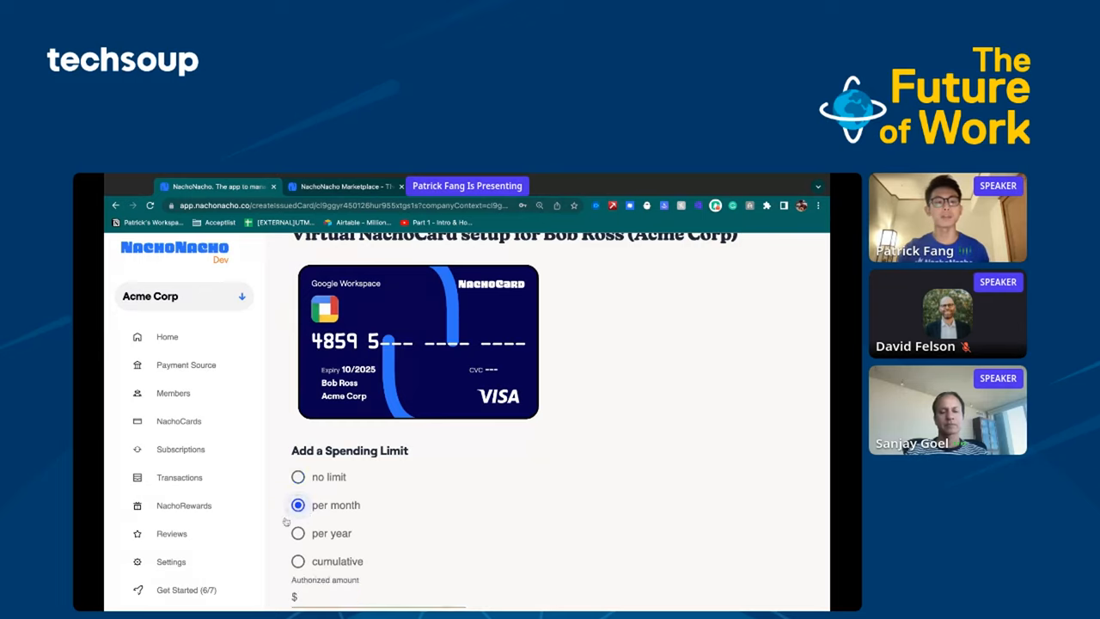
{"action": "type", "text": "60"}
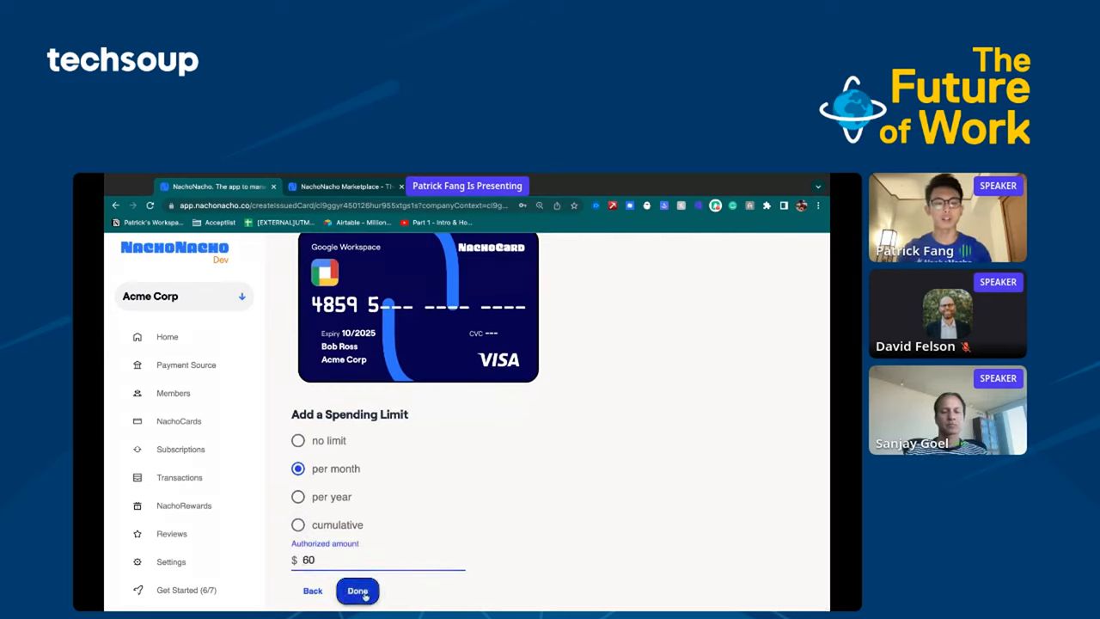
{"action": "left_click", "coordinate": [357, 590]}
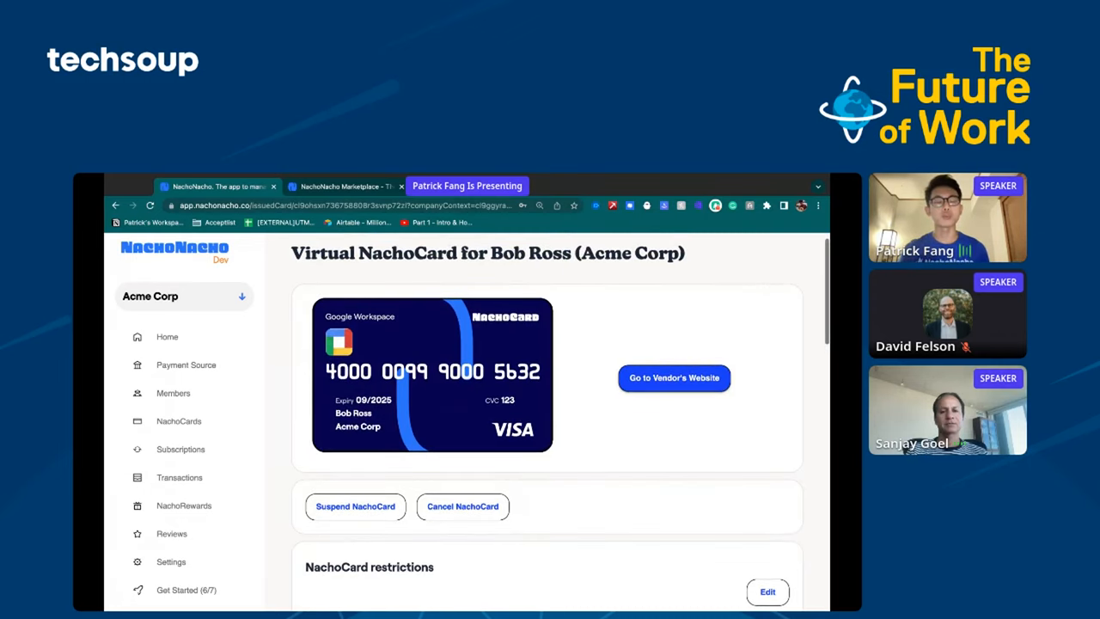
Step: Suspend and reactivate Bob Ross's card, then change its monthly limit from $60 to $80
{"action": "left_click", "coordinate": [354, 505]}
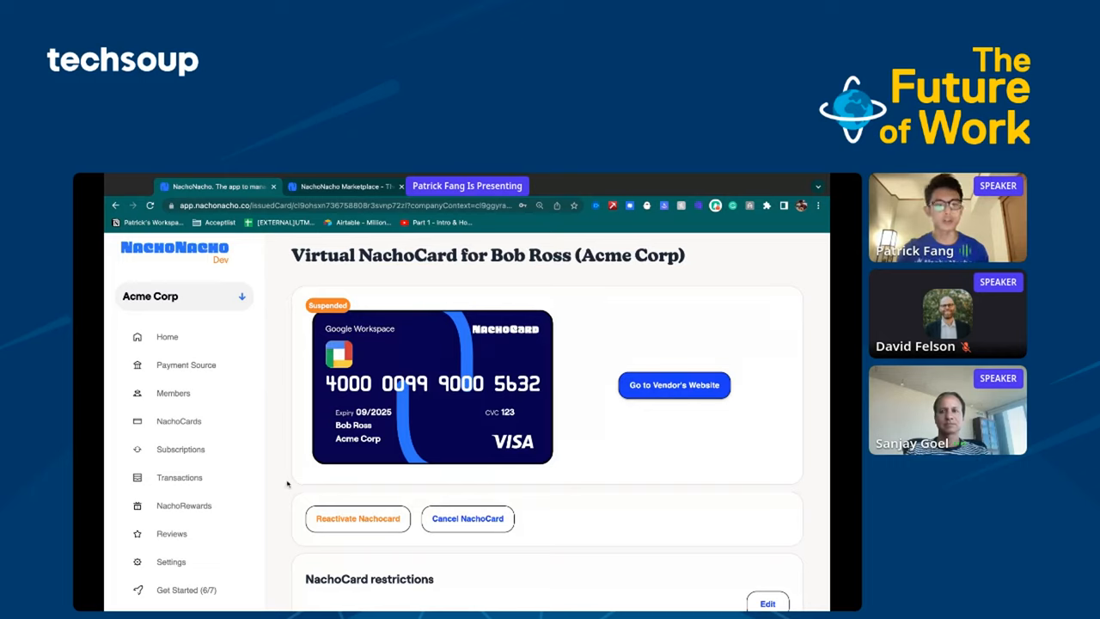
{"action": "mouse_move", "coordinate": [299, 484]}
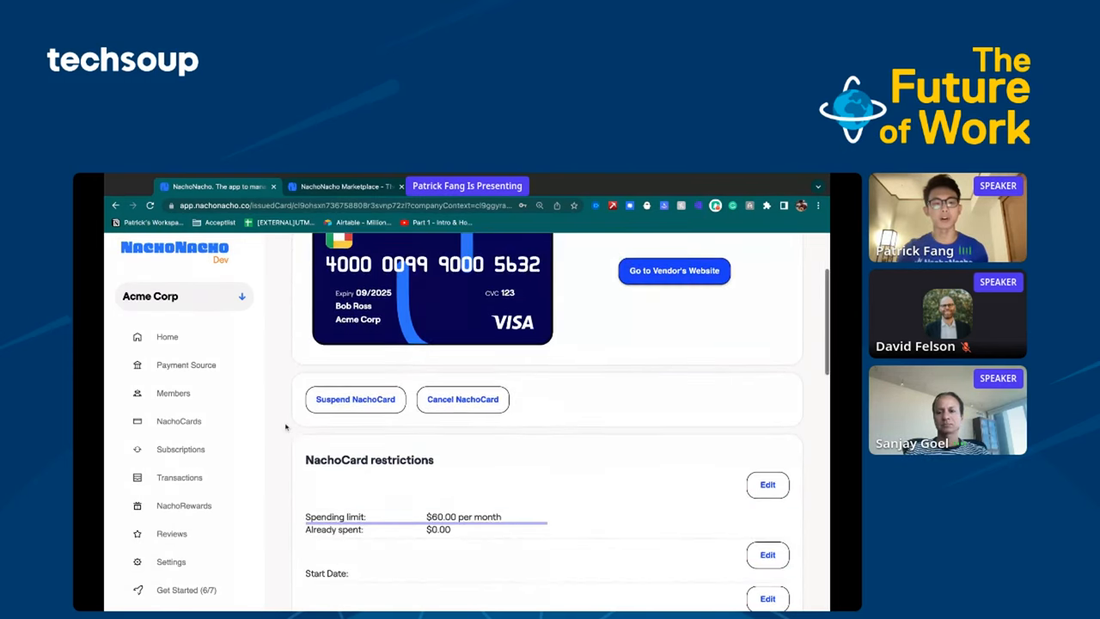
{"action": "scroll", "scroll_direction": "down", "scroll_amount": 3}
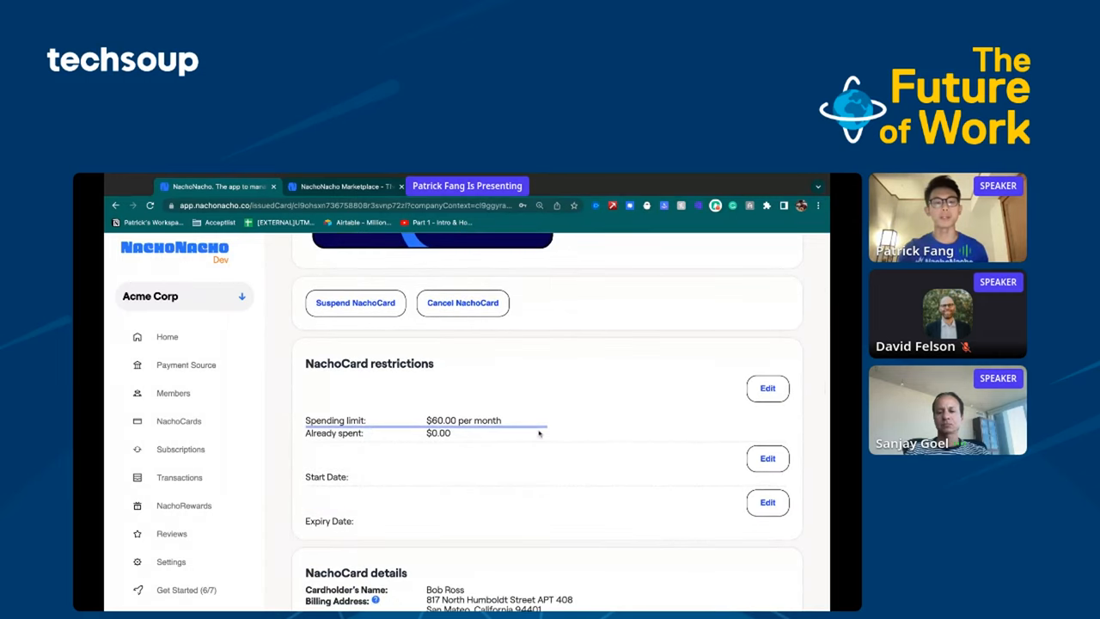
{"action": "left_click", "coordinate": [766, 388]}
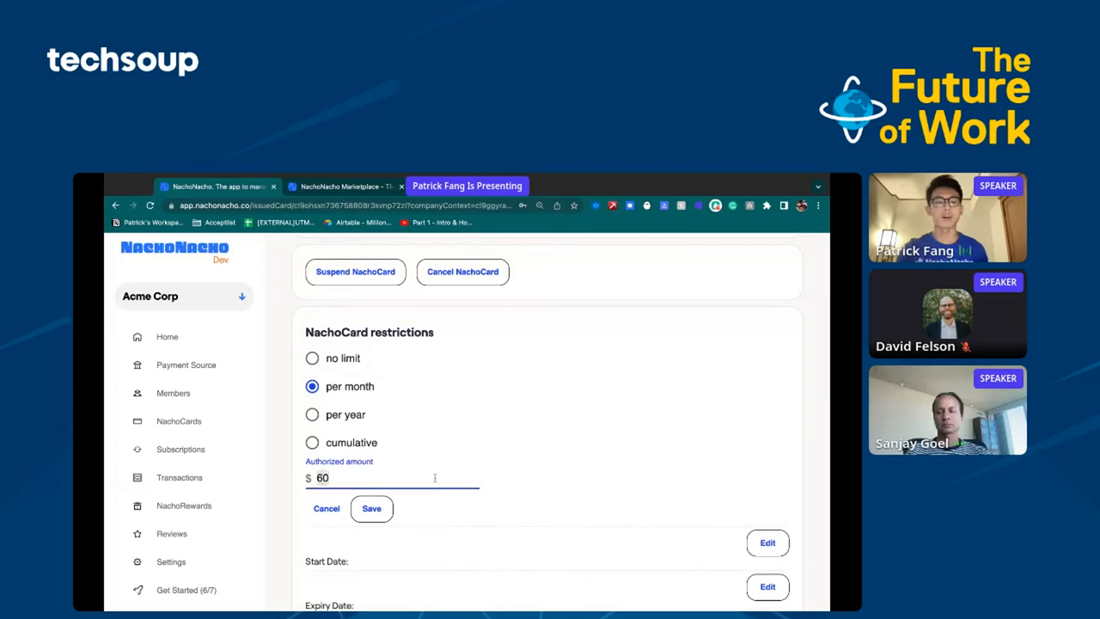
{"action": "type", "text": "80"}
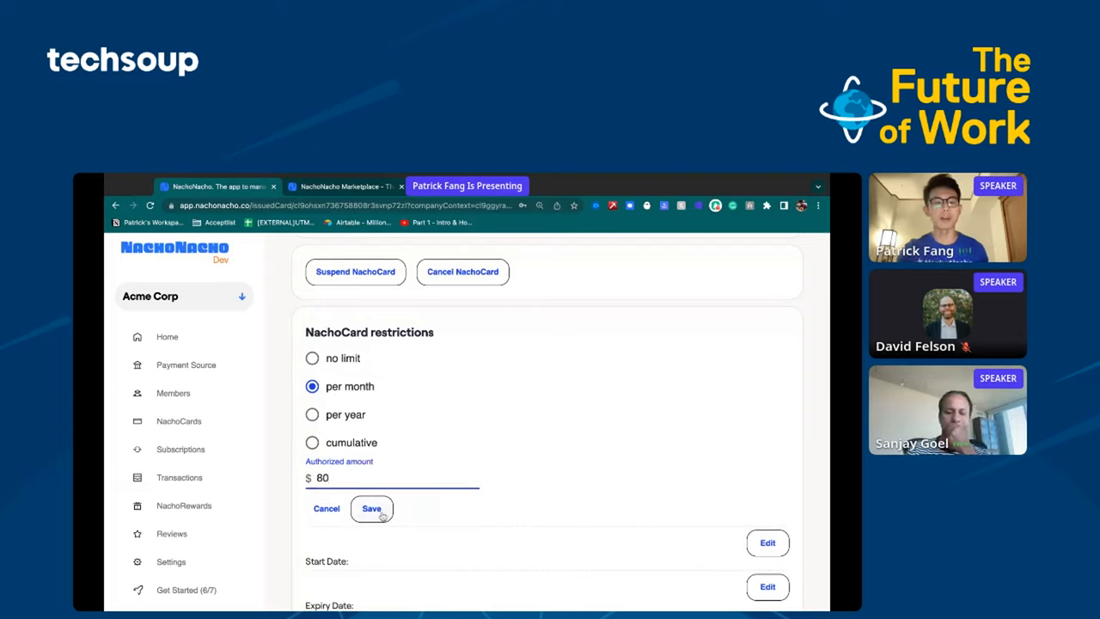
{"action": "left_click", "coordinate": [371, 508]}
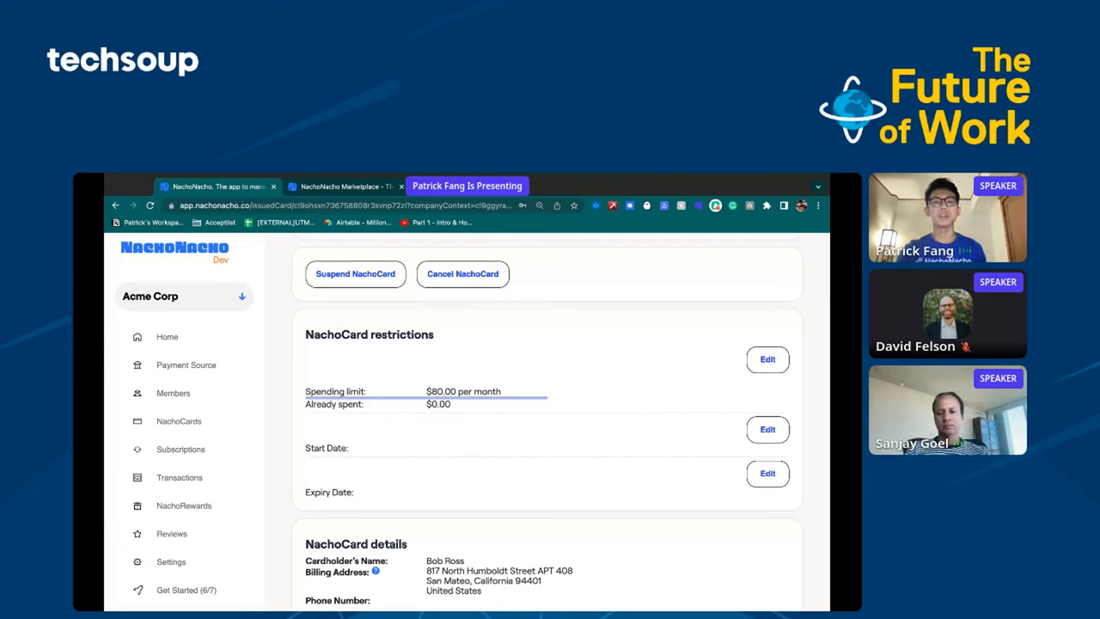
{"action": "mouse_move", "coordinate": [299, 421]}
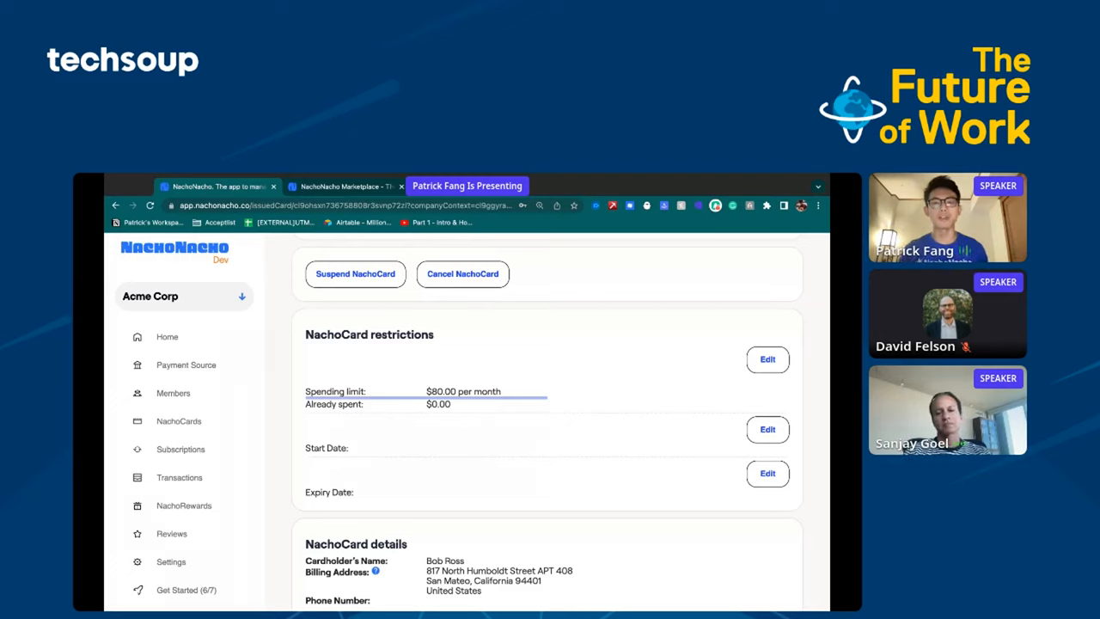
{"action": "scroll", "scroll_direction": "down", "scroll_amount": 3}
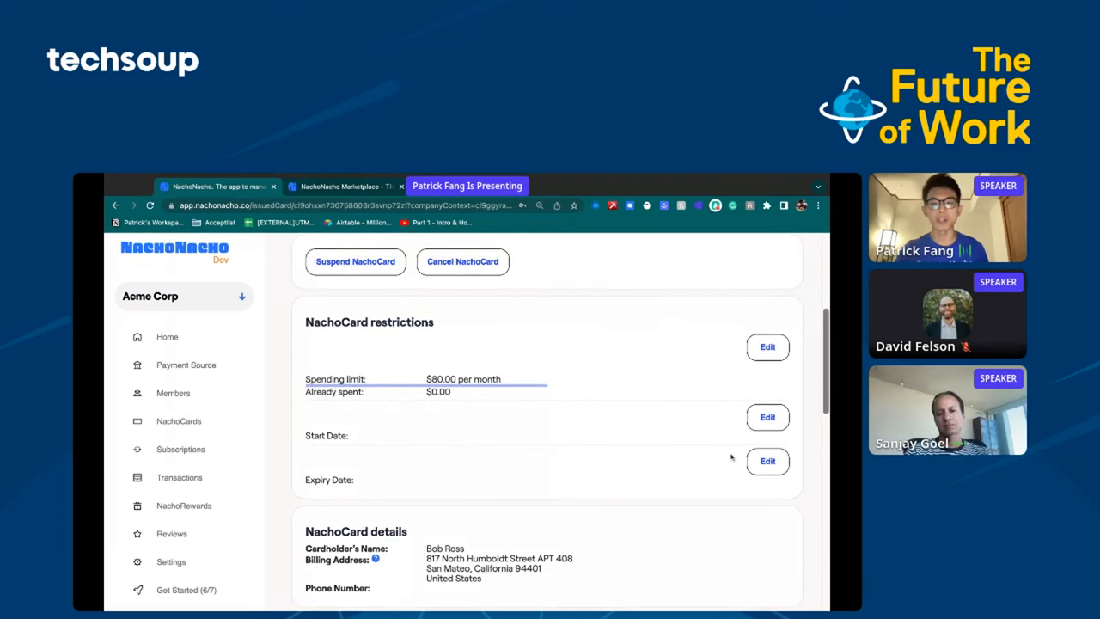
Step: Set the card's expiry date to 11/01/2022, then go to the Members page
{"action": "left_click", "coordinate": [765, 461]}
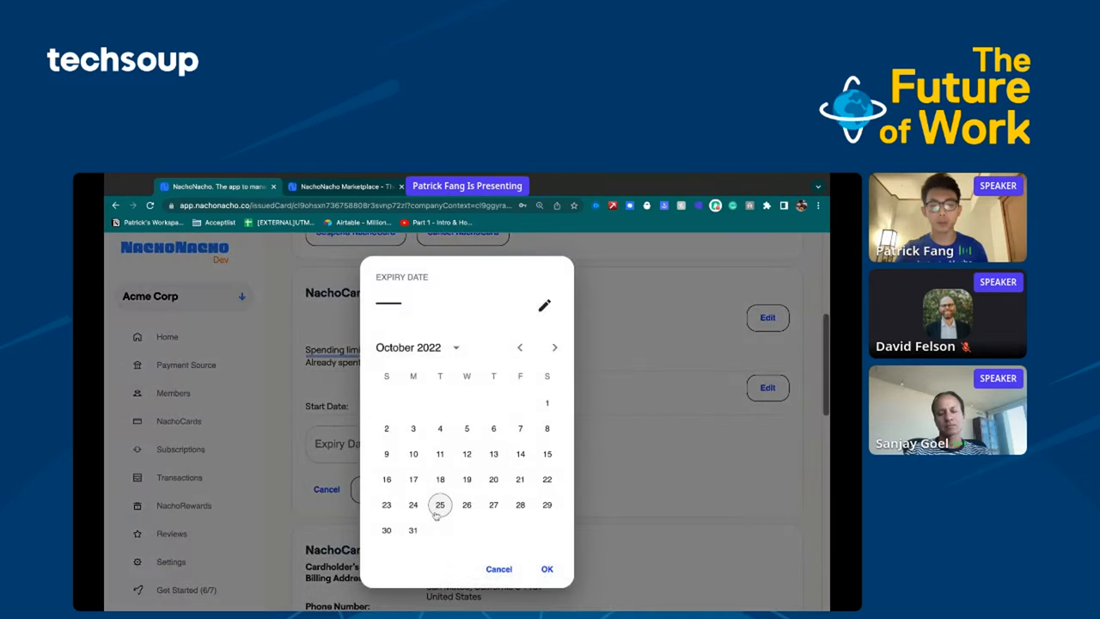
{"action": "left_click", "coordinate": [554, 347]}
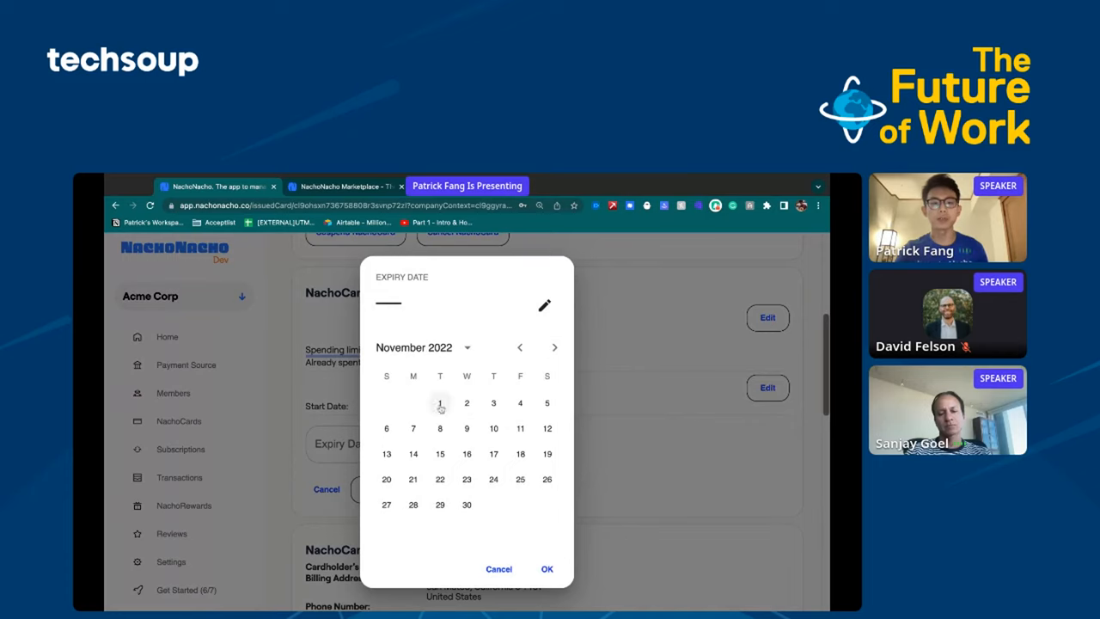
{"action": "left_click", "coordinate": [440, 402]}
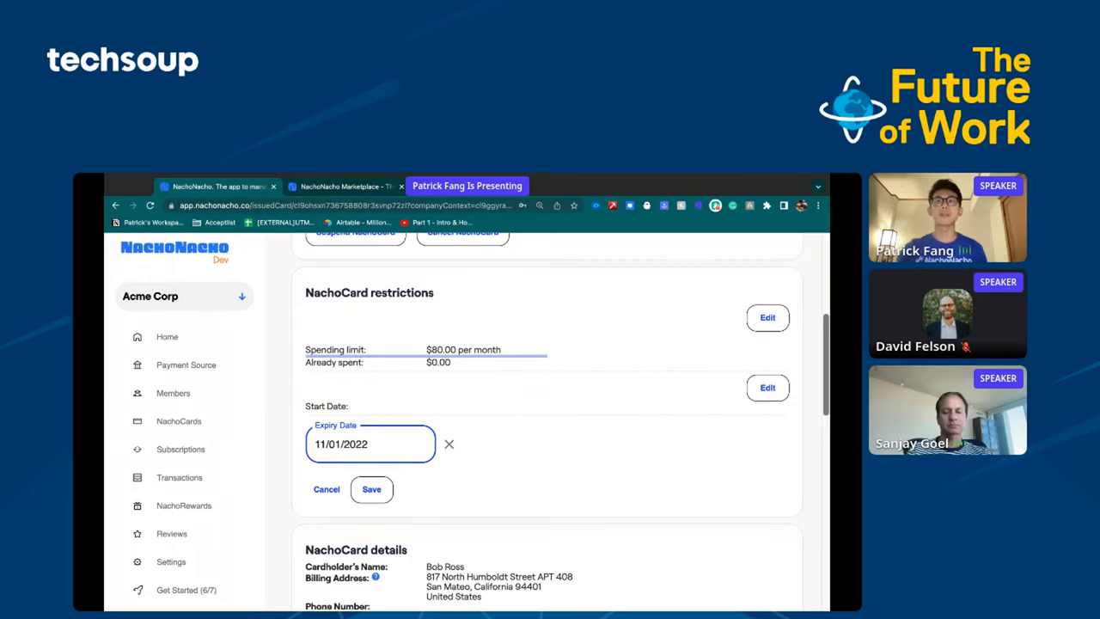
{"action": "left_click", "coordinate": [174, 393]}
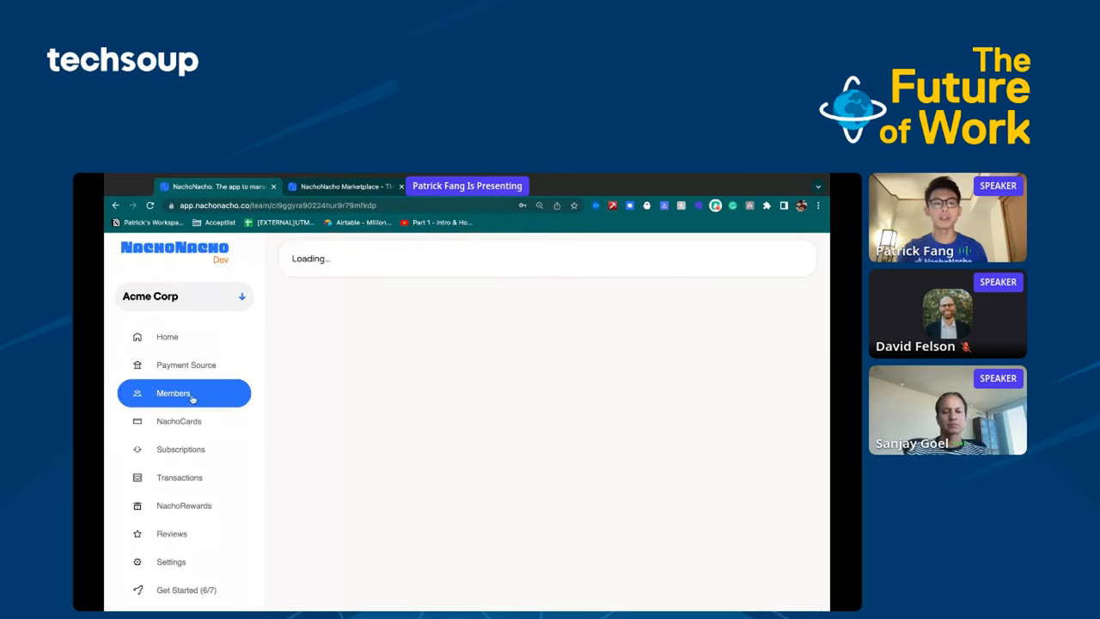
{"action": "left_click", "coordinate": [172, 394]}
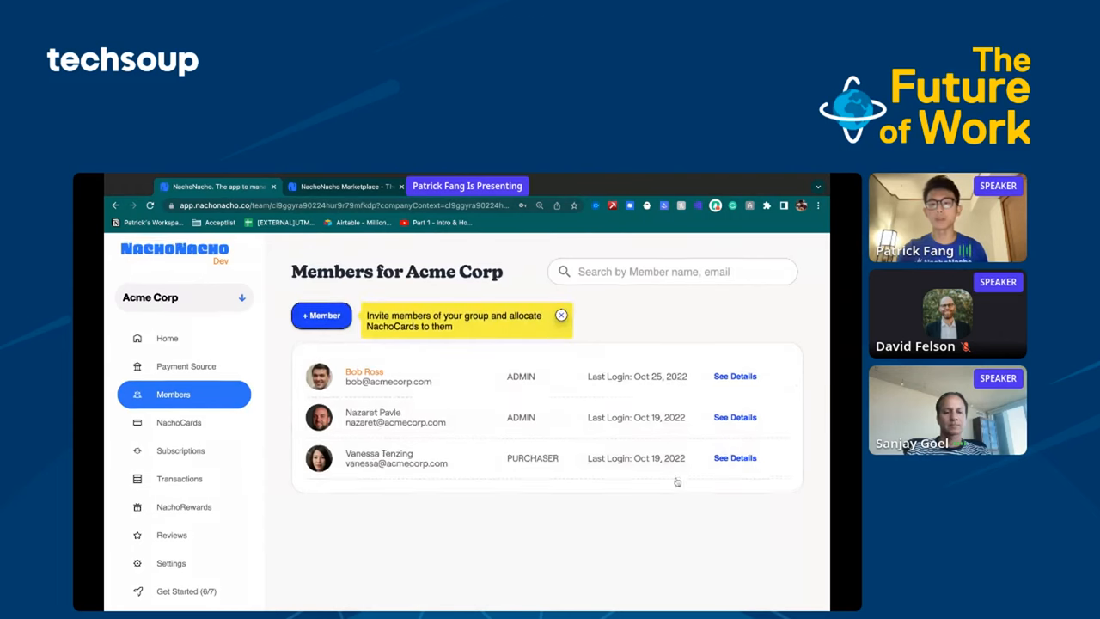
{"action": "left_click", "coordinate": [735, 417]}
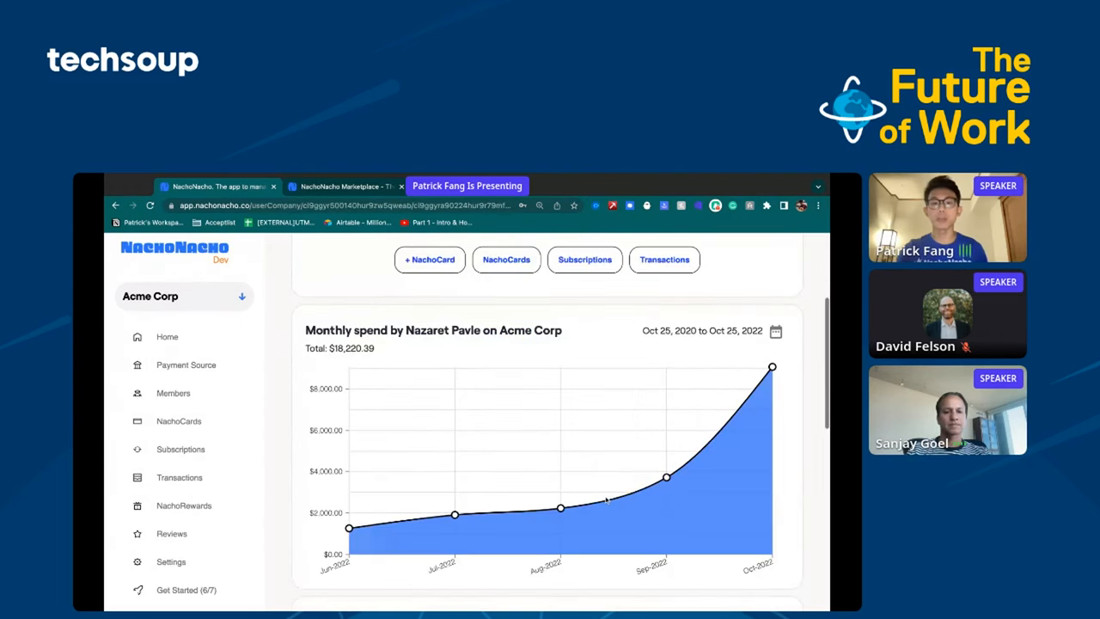
{"action": "mouse_move", "coordinate": [666, 477]}
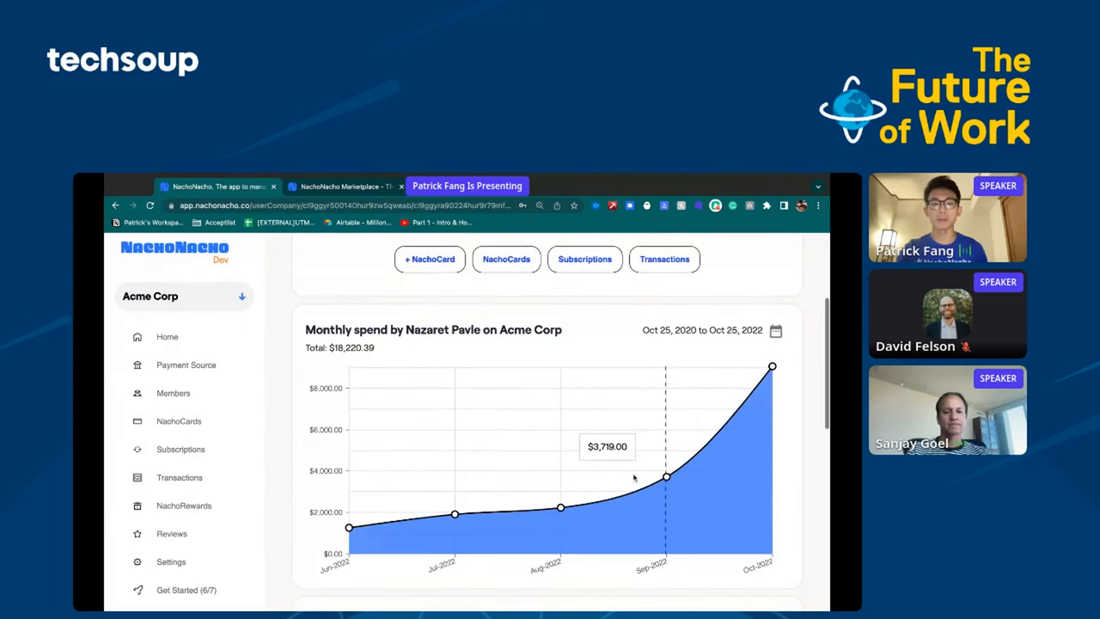
{"action": "scroll", "scroll_direction": "down", "scroll_amount": 3}
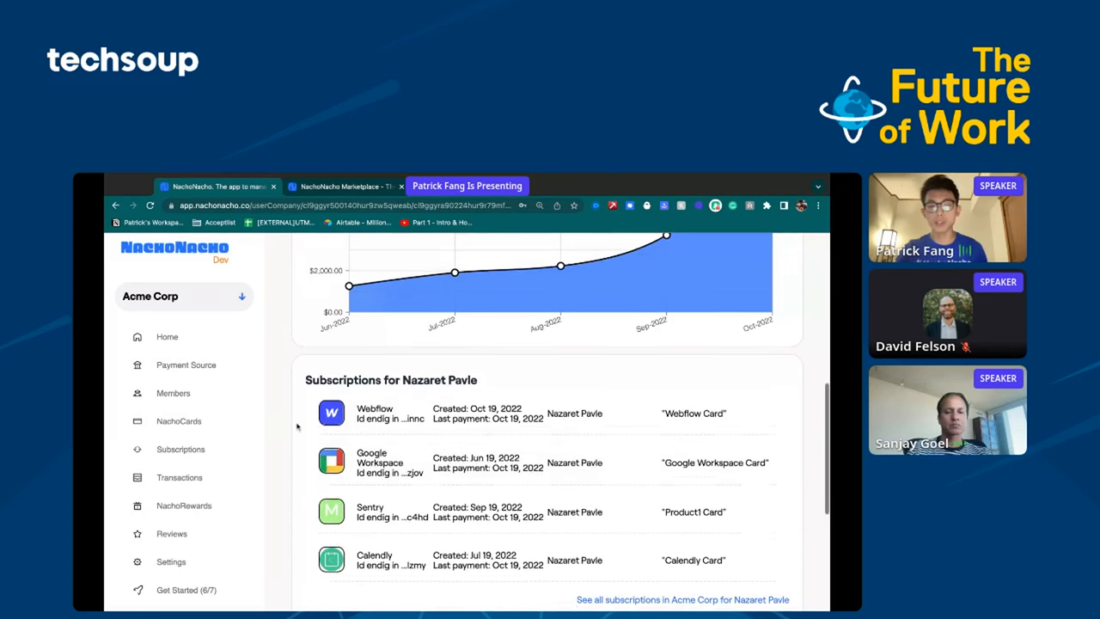
{"action": "scroll", "scroll_direction": "down", "scroll_amount": 3}
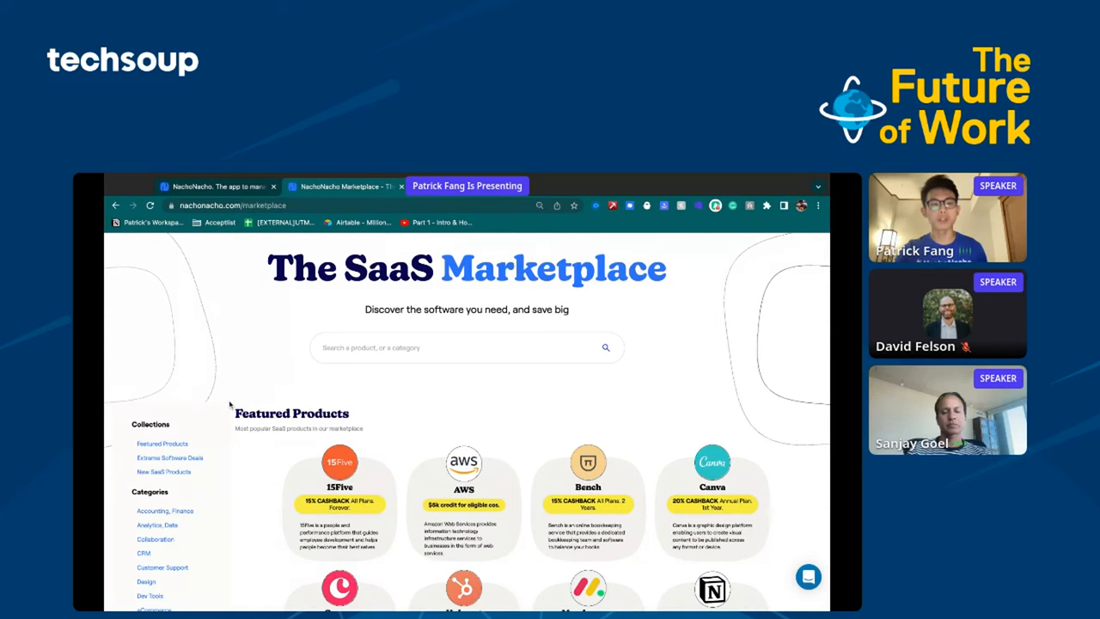
Step: Scroll down the SaaS Marketplace's Featured Products grid
{"action": "scroll", "scroll_direction": "down", "scroll_amount": 3}
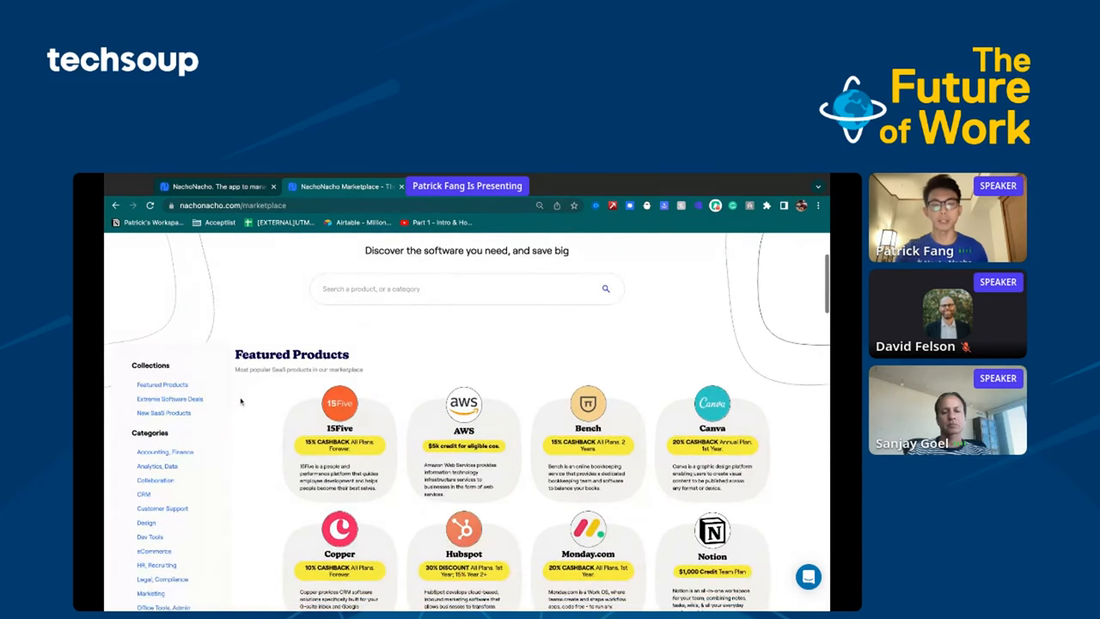
{"action": "scroll", "scroll_direction": "down", "scroll_amount": 3}
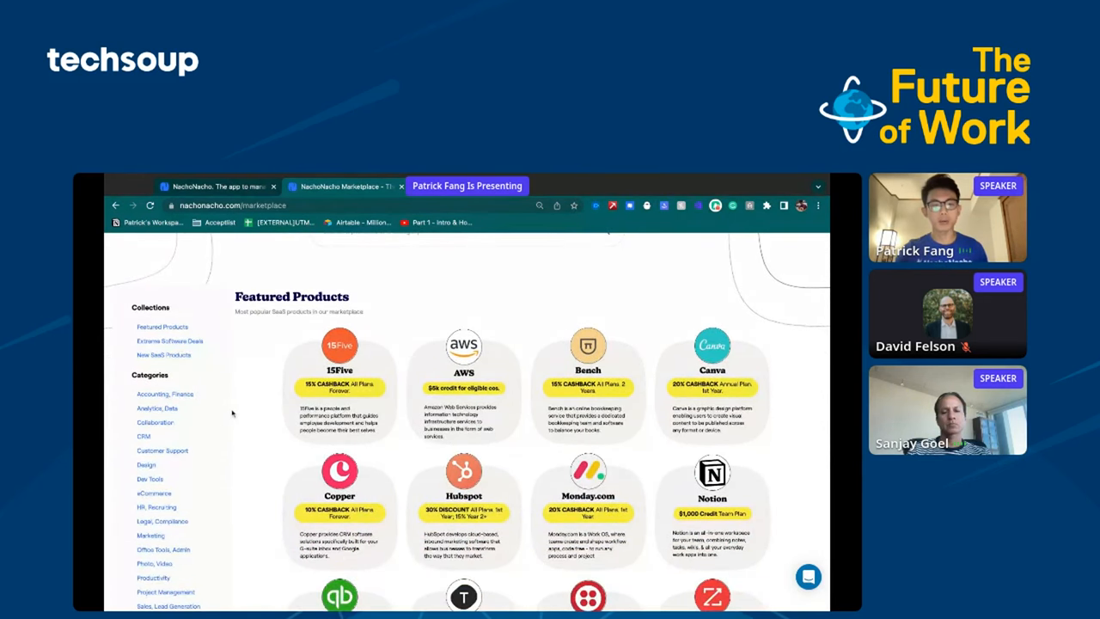
{"action": "scroll", "scroll_direction": "down", "scroll_amount": 3}
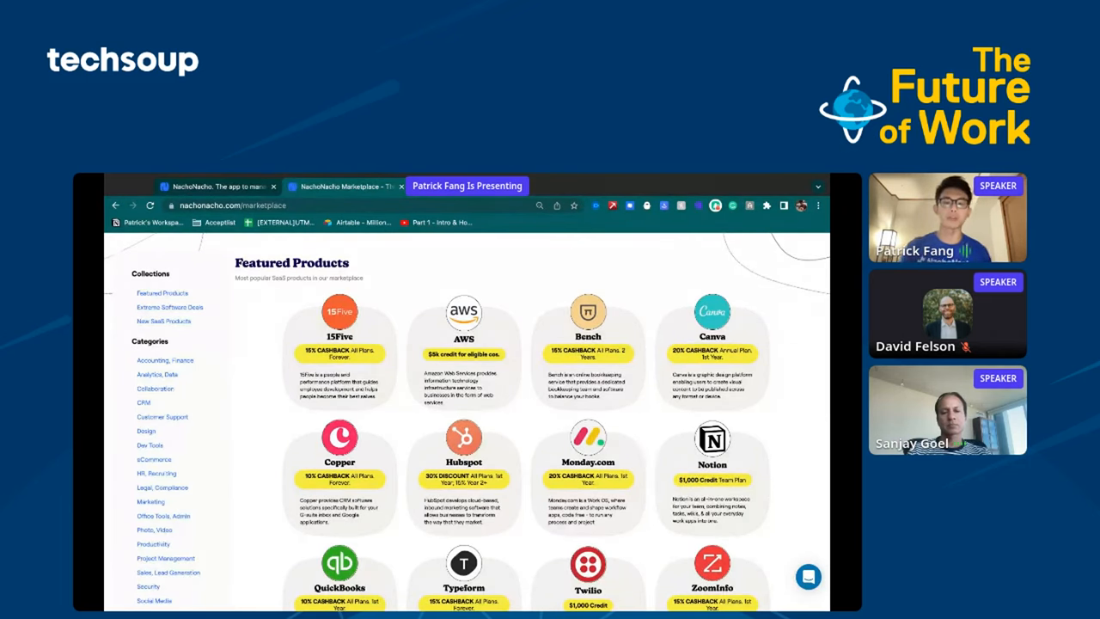
{"action": "scroll", "scroll_direction": "down", "scroll_amount": 3}
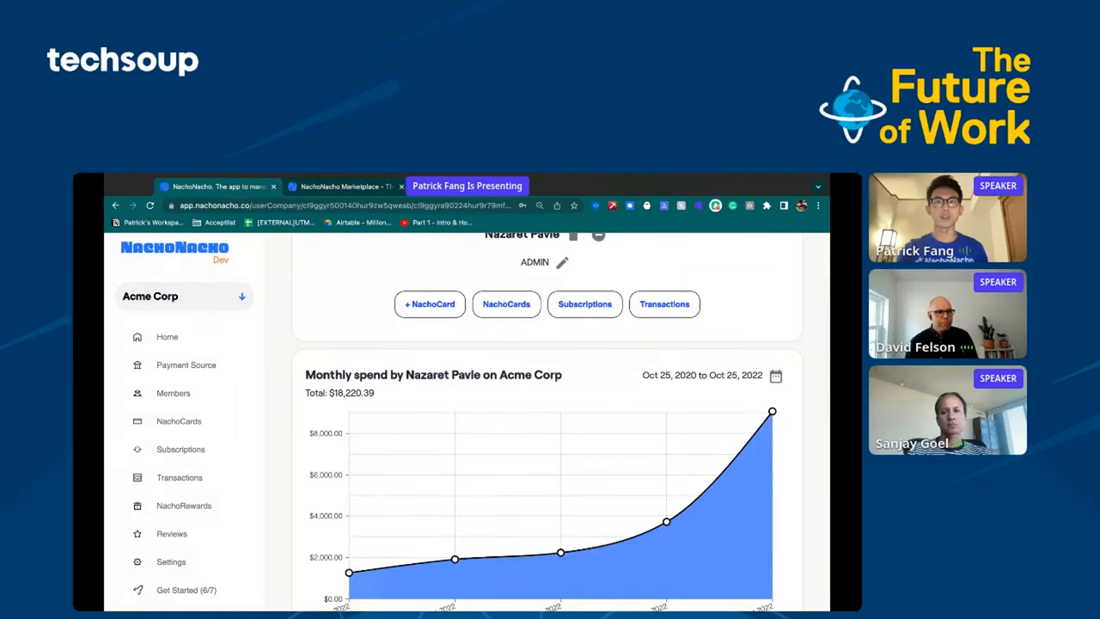
Step: Search Acme Corp's subscriptions for 'linkedin', finding three cards, then return to Members
{"action": "scroll", "scroll_direction": "down", "scroll_amount": 3}
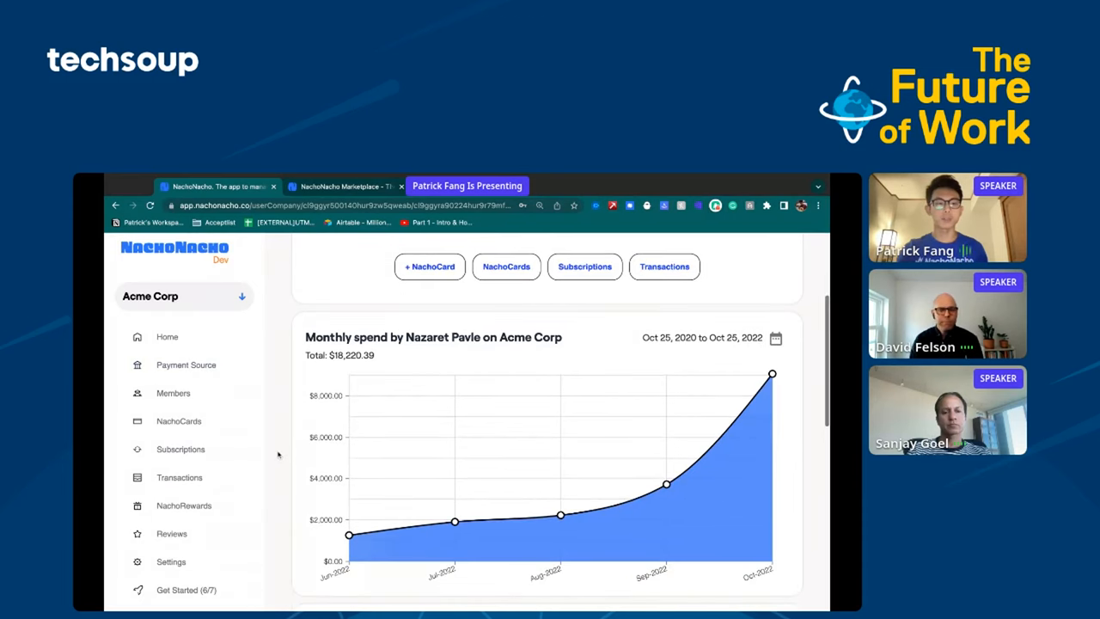
{"action": "left_click", "coordinate": [181, 448]}
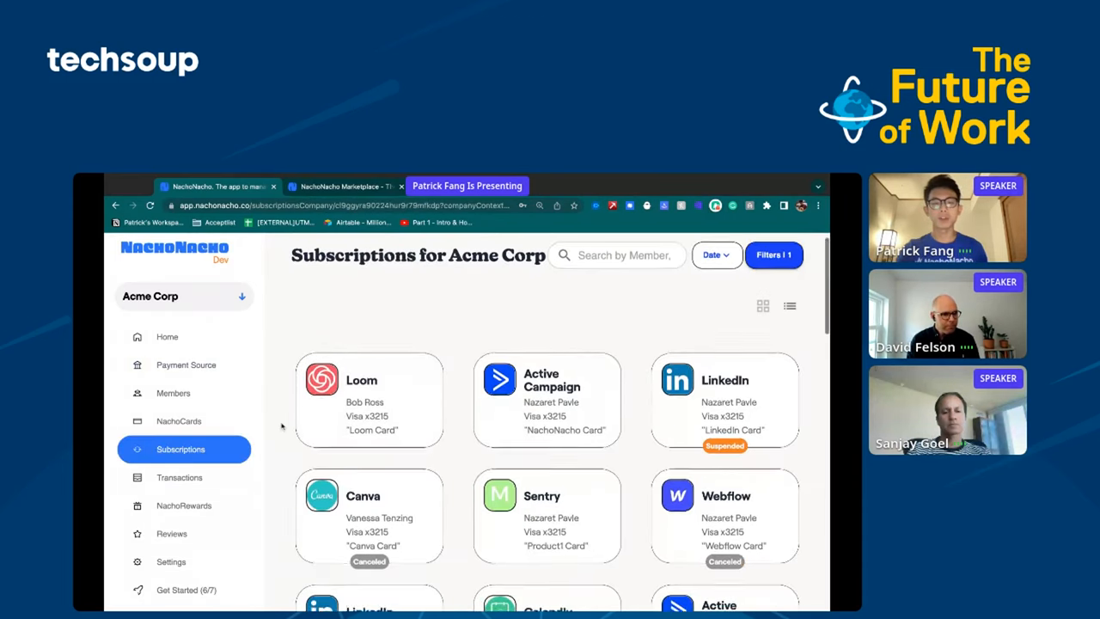
{"action": "scroll", "scroll_direction": "down", "scroll_amount": 3}
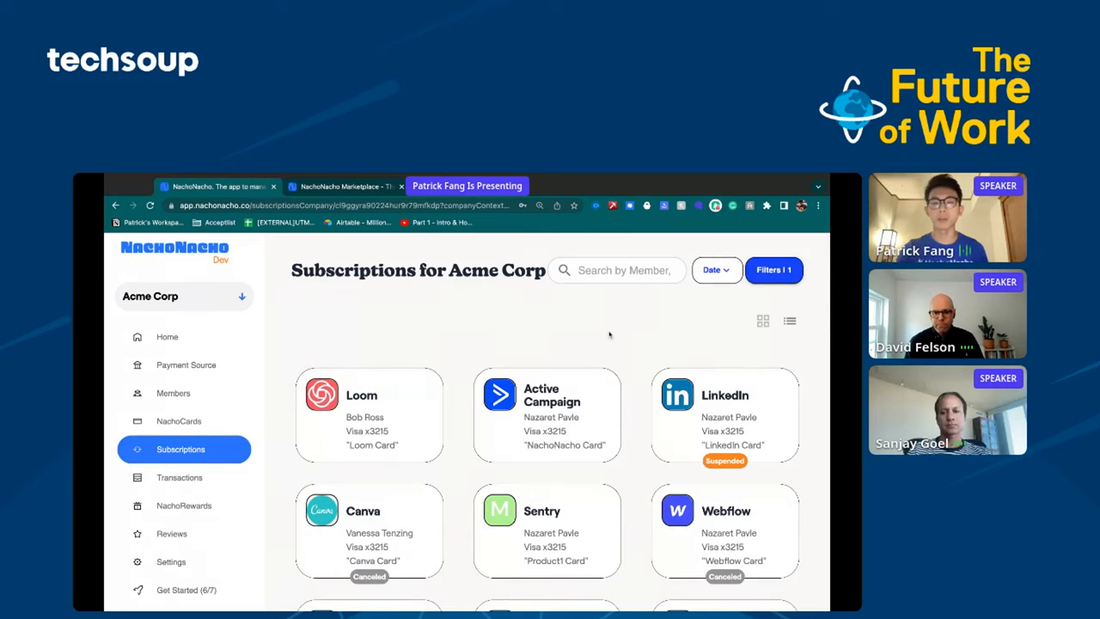
{"action": "type", "text": "linkedin"}
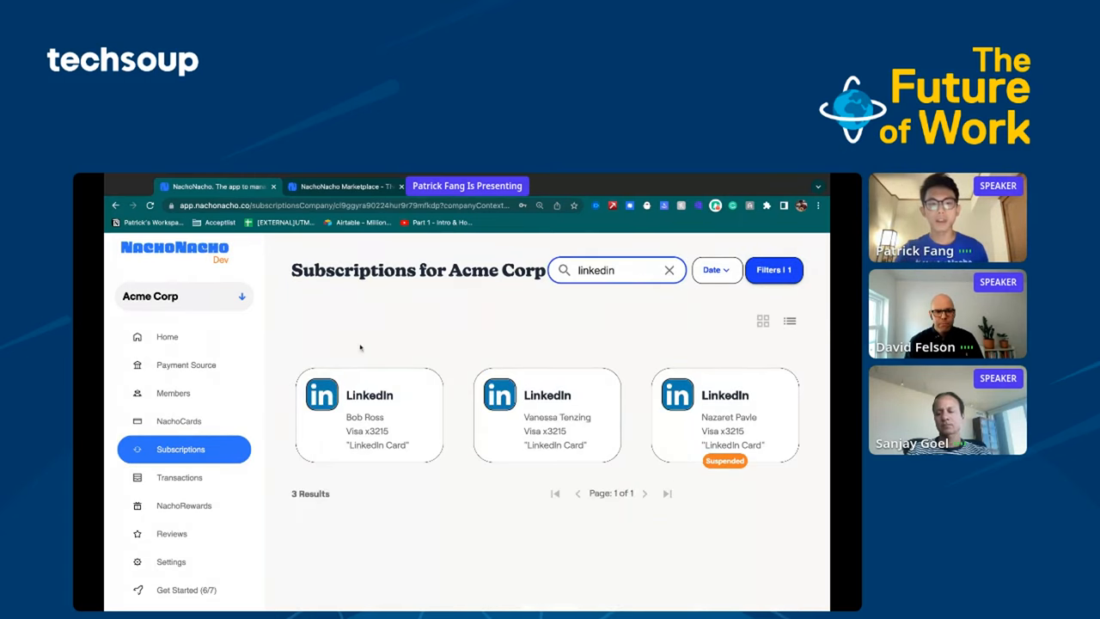
{"action": "mouse_move", "coordinate": [281, 364]}
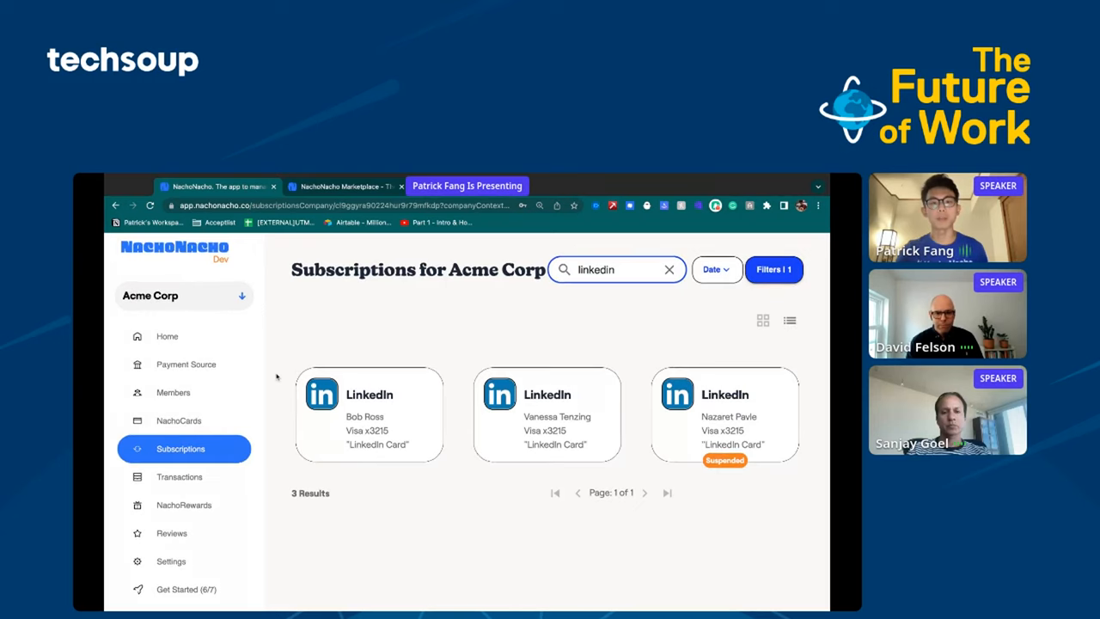
{"action": "left_click", "coordinate": [173, 393]}
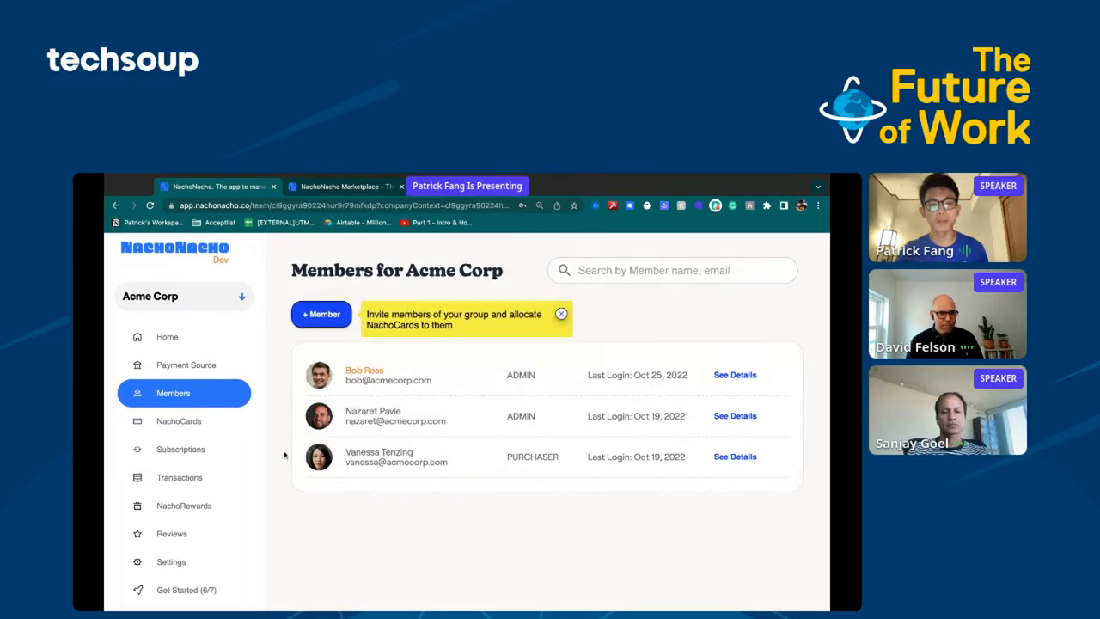
{"action": "left_click", "coordinate": [735, 457]}
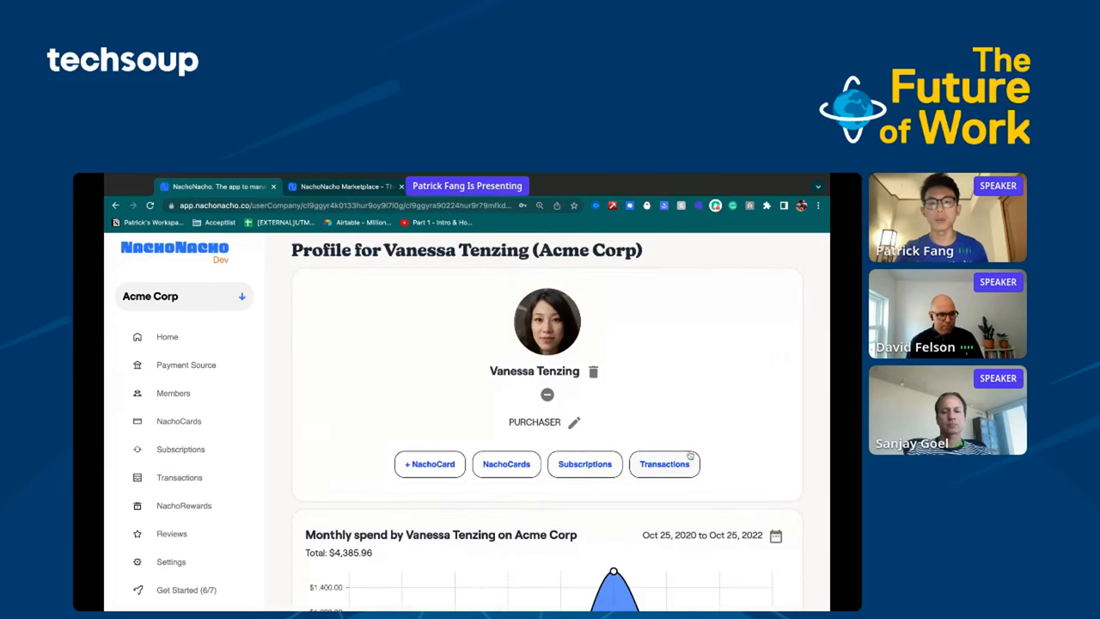
{"action": "scroll", "scroll_direction": "down", "scroll_amount": 3}
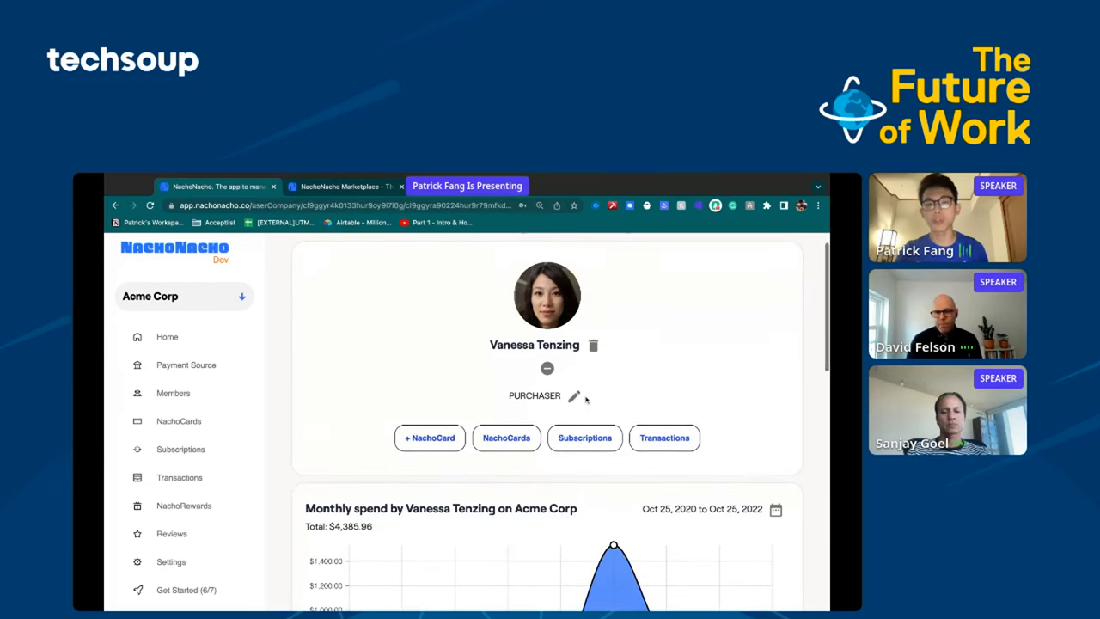
{"action": "left_click", "coordinate": [547, 369]}
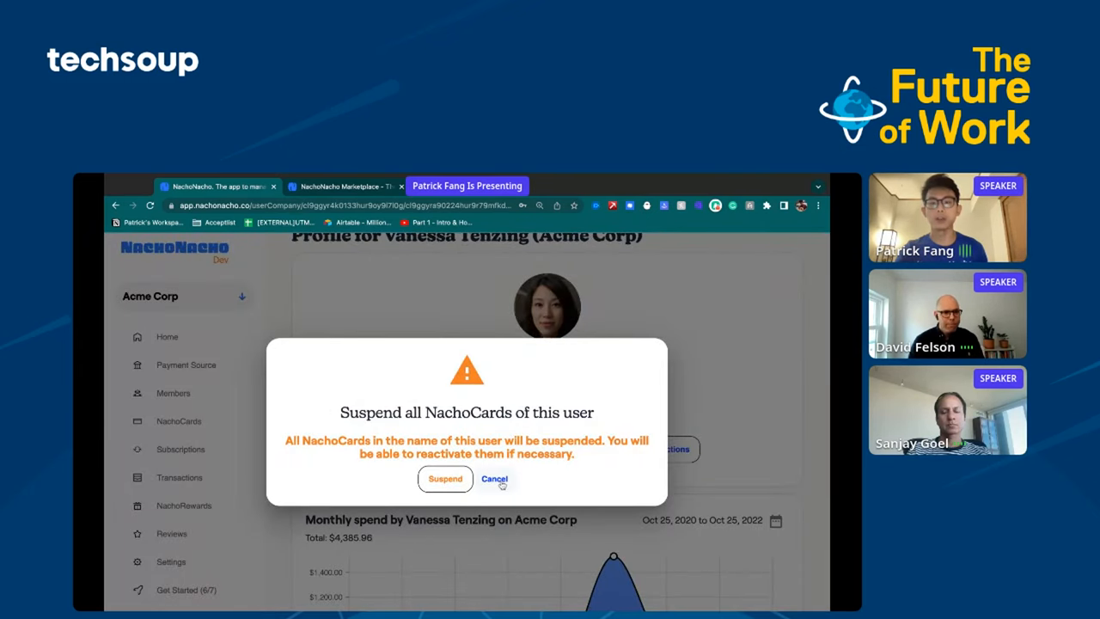
{"action": "left_click", "coordinate": [494, 478]}
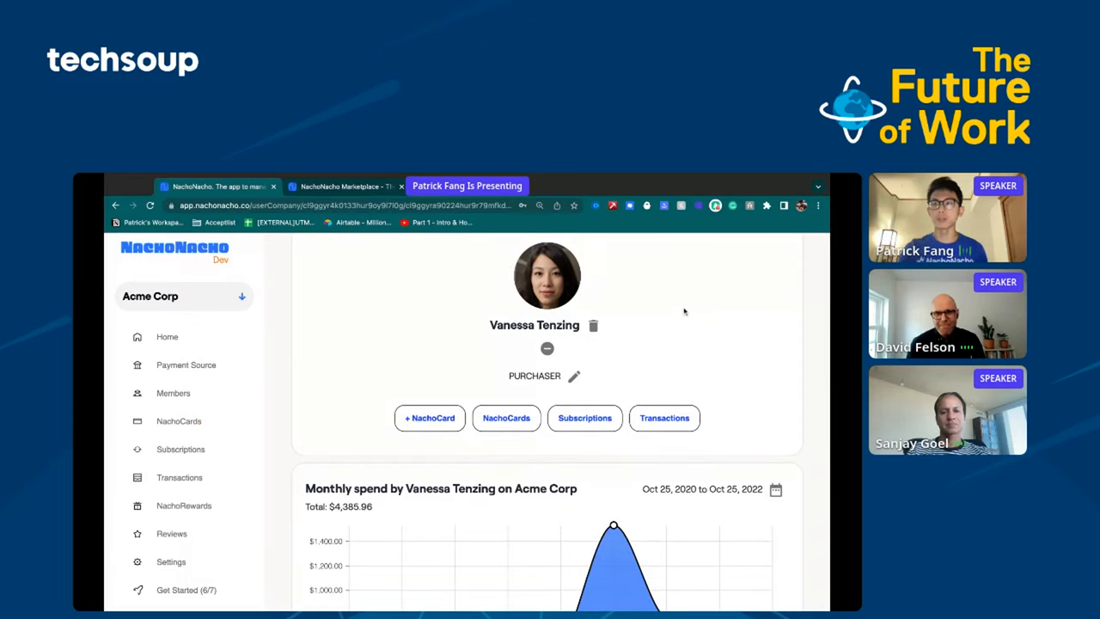
{"action": "mouse_move", "coordinate": [714, 314]}
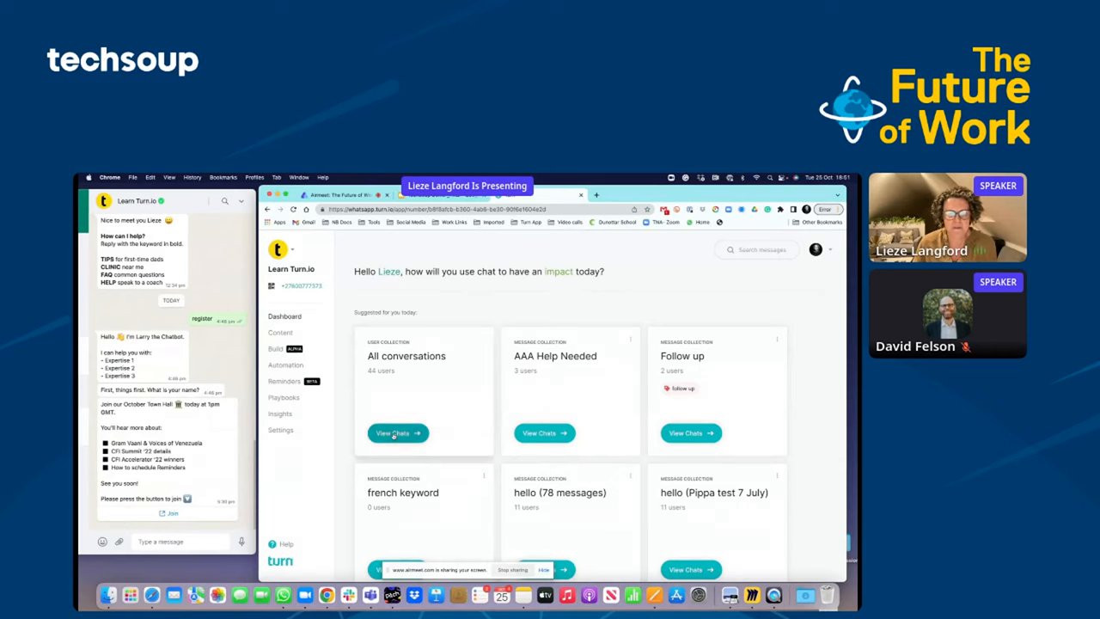
{"action": "left_click", "coordinate": [398, 432]}
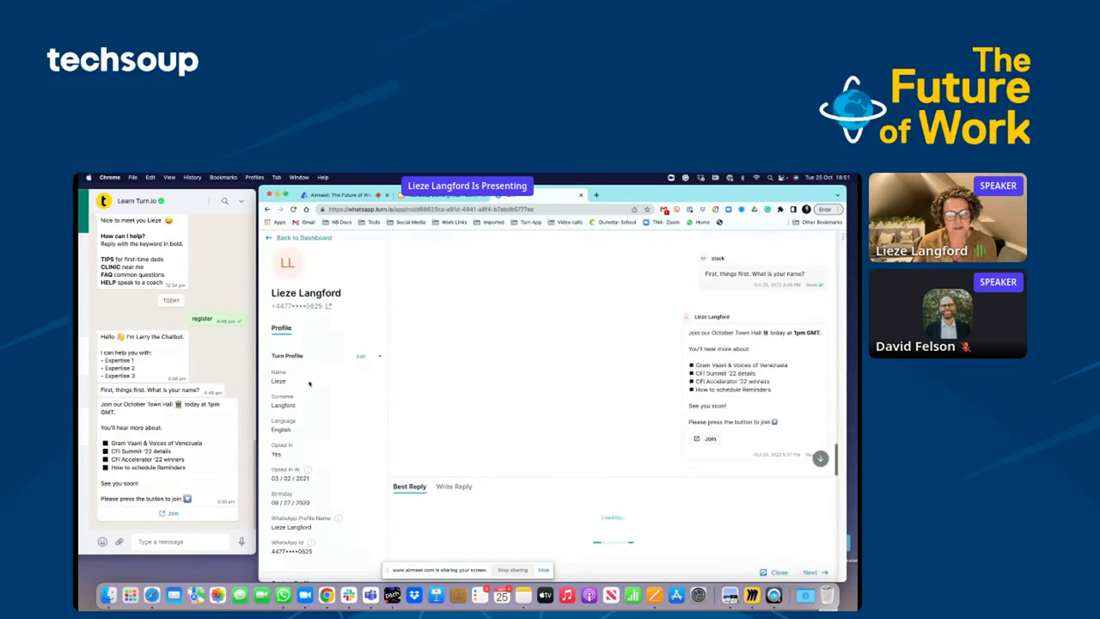
{"action": "left_click", "coordinate": [454, 485]}
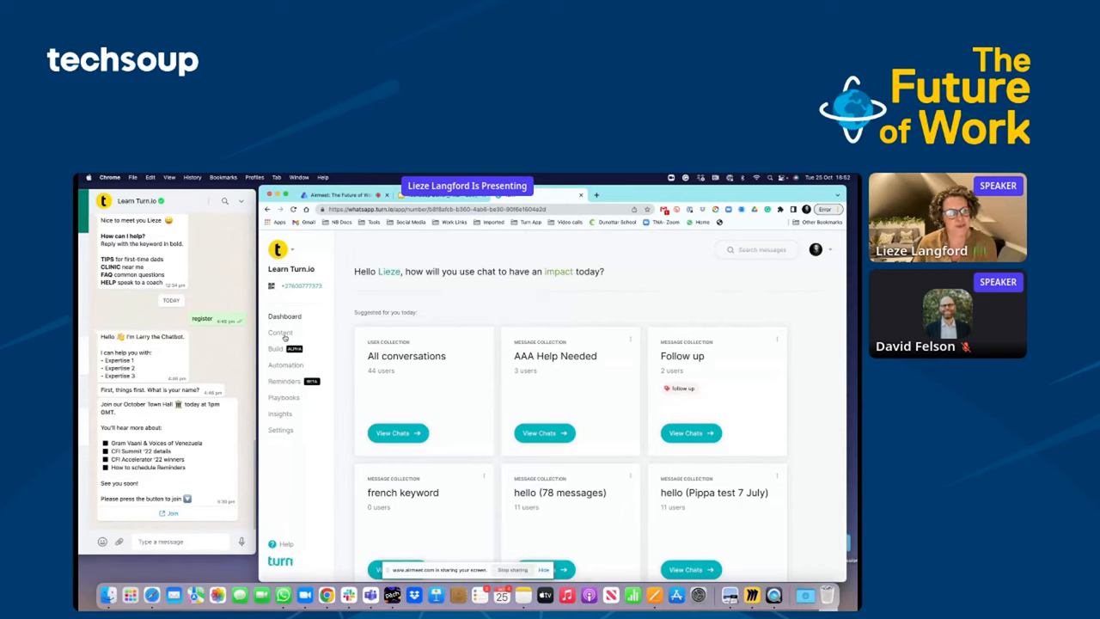
Step: Scroll through the Content library's messages, then go to the Build page of stacks
{"action": "left_click", "coordinate": [280, 332]}
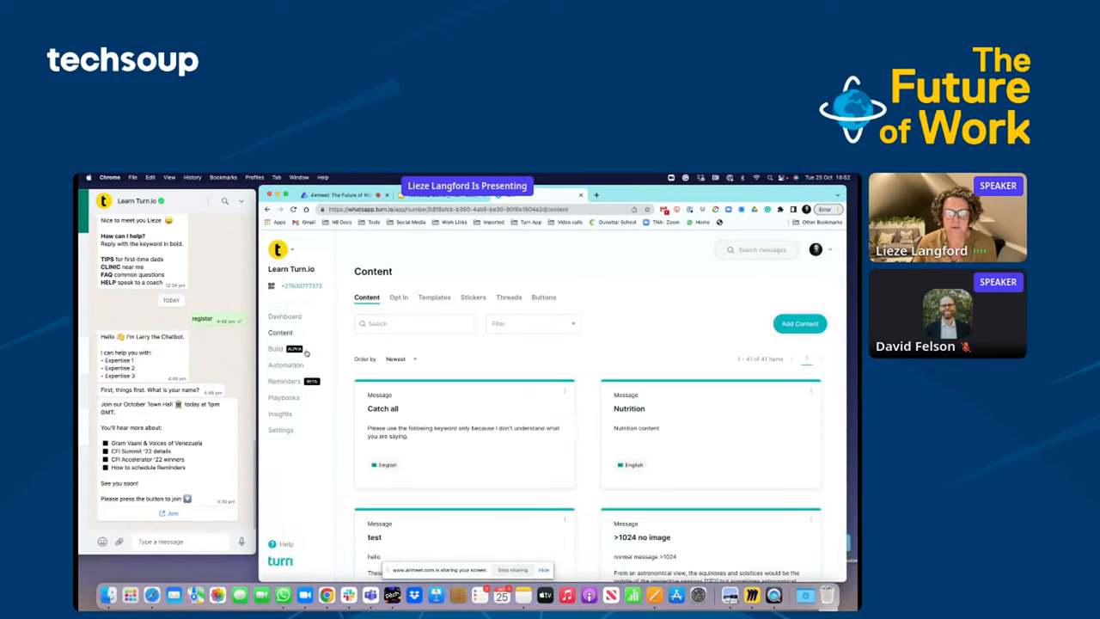
{"action": "scroll", "scroll_direction": "down", "scroll_amount": 3}
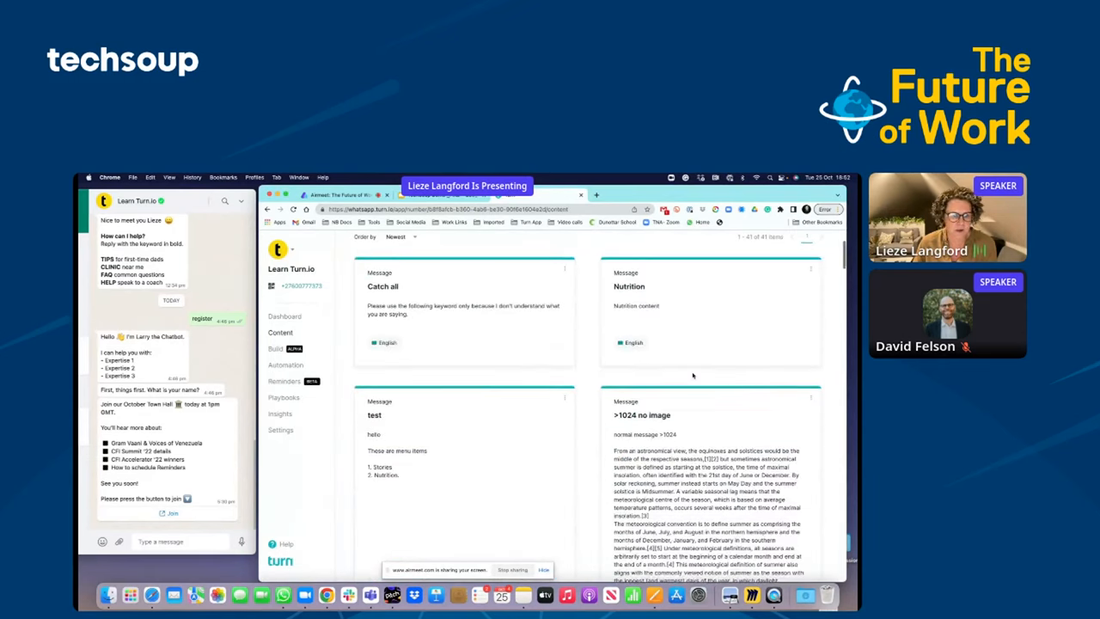
{"action": "scroll", "scroll_direction": "down", "scroll_amount": 3}
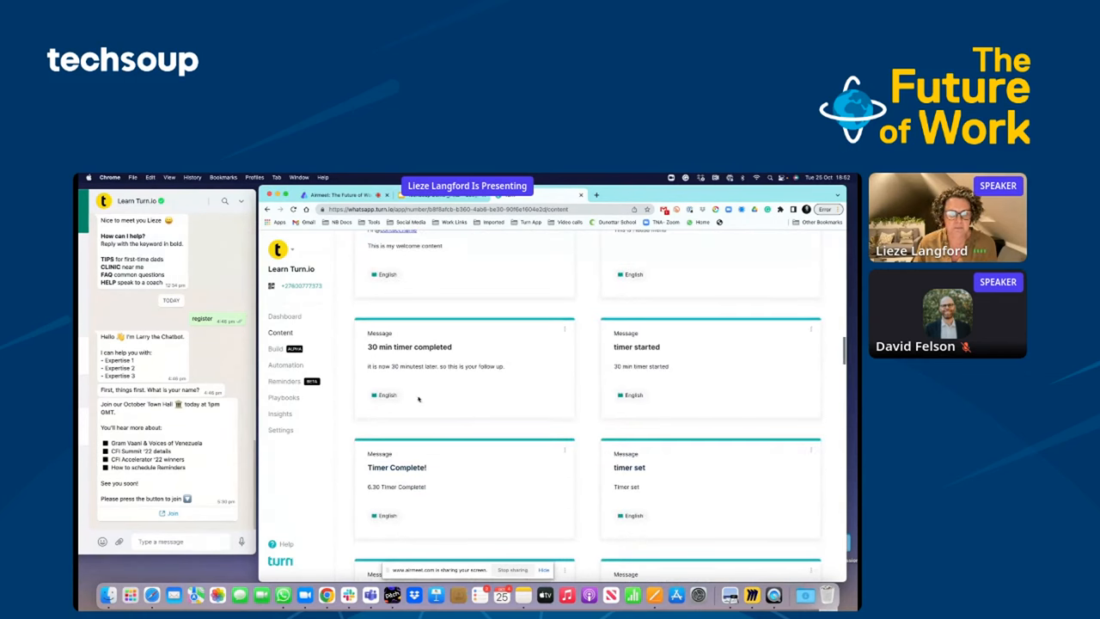
{"action": "scroll", "scroll_direction": "down", "scroll_amount": 3}
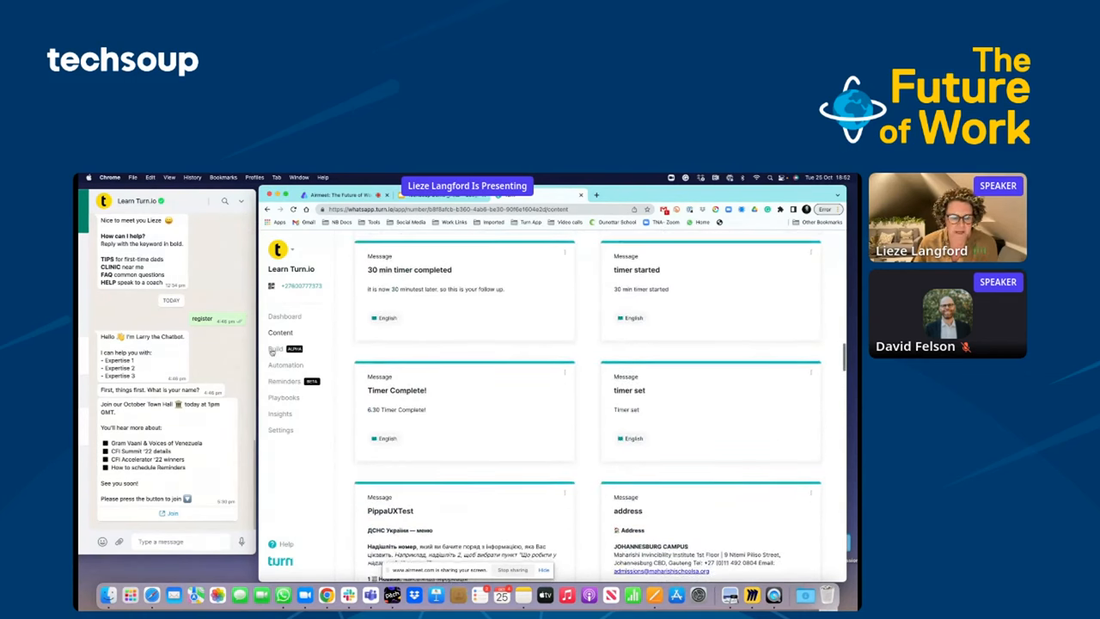
{"action": "left_click", "coordinate": [275, 348]}
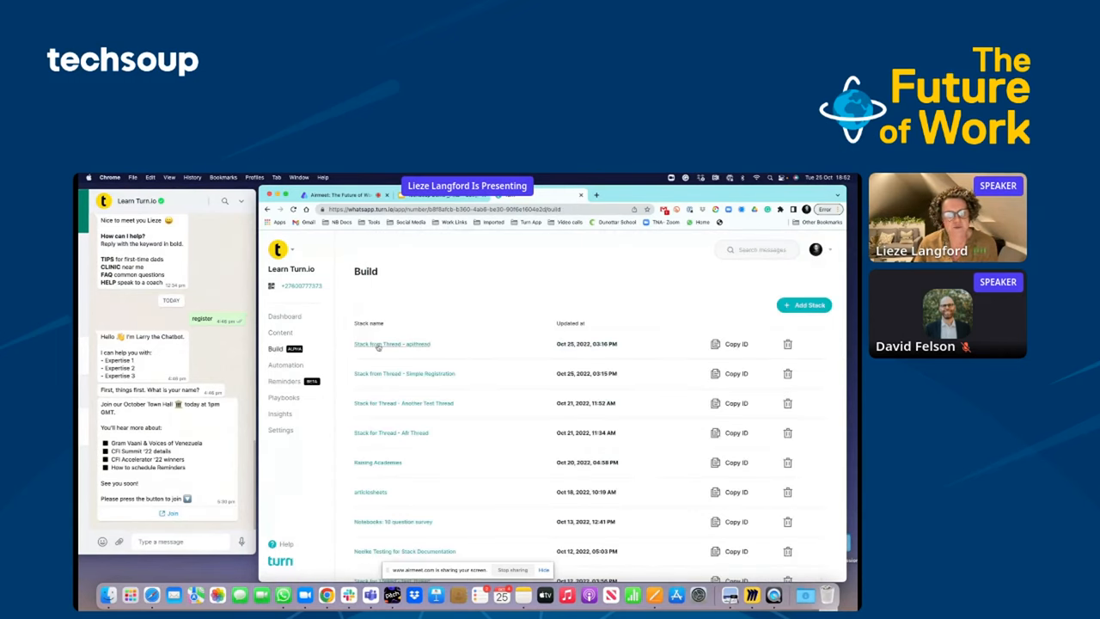
Step: Show the Reminders page with the completed 'test' reminder's delivery status
{"action": "left_click", "coordinate": [285, 365]}
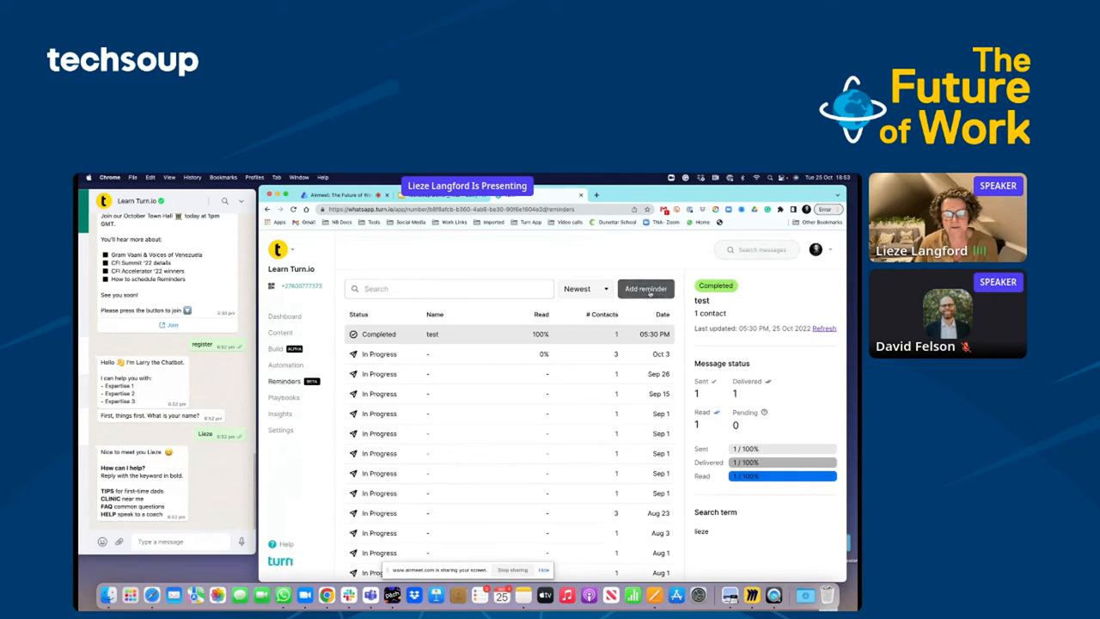
Step: Start a new reminder for contact Lieze with an 8:00 PM send time
{"action": "left_click", "coordinate": [647, 287]}
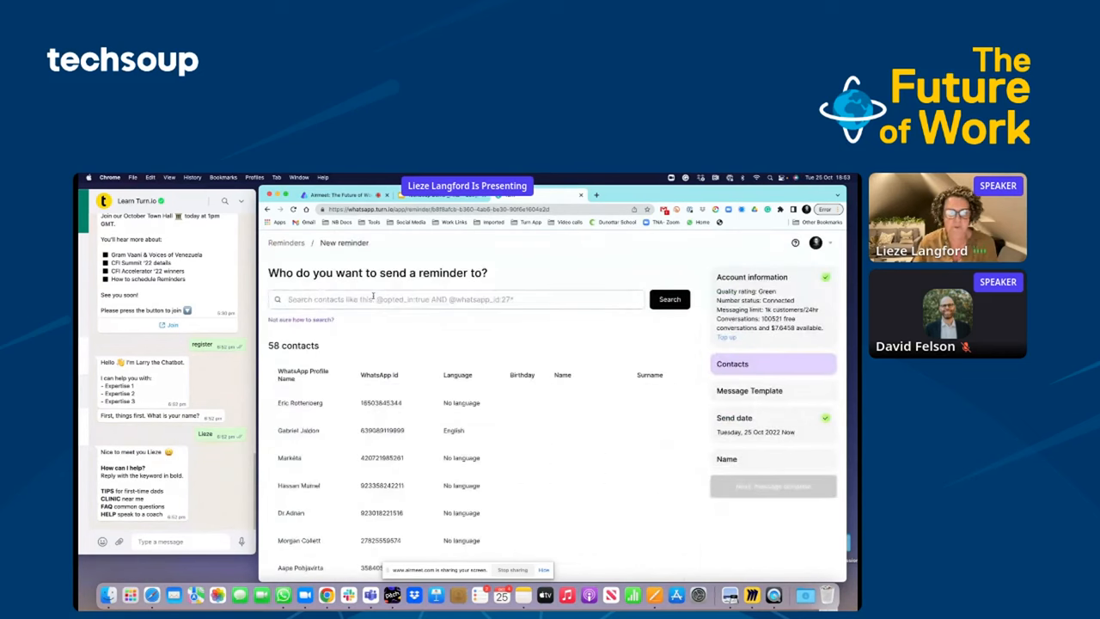
{"action": "type", "text": "Lieze"}
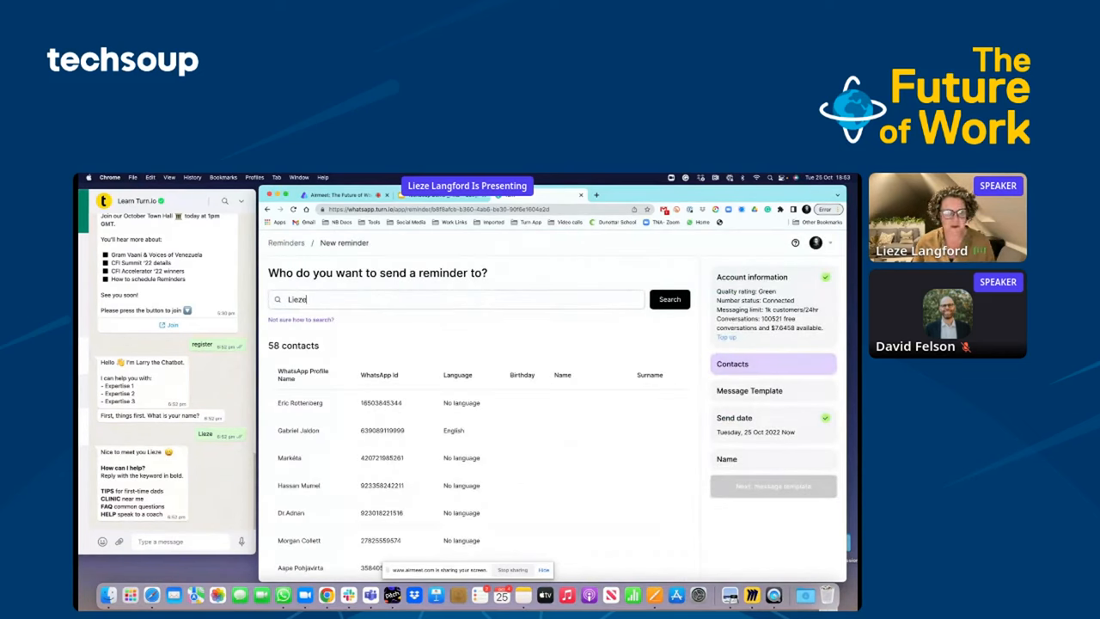
{"action": "left_click", "coordinate": [668, 299]}
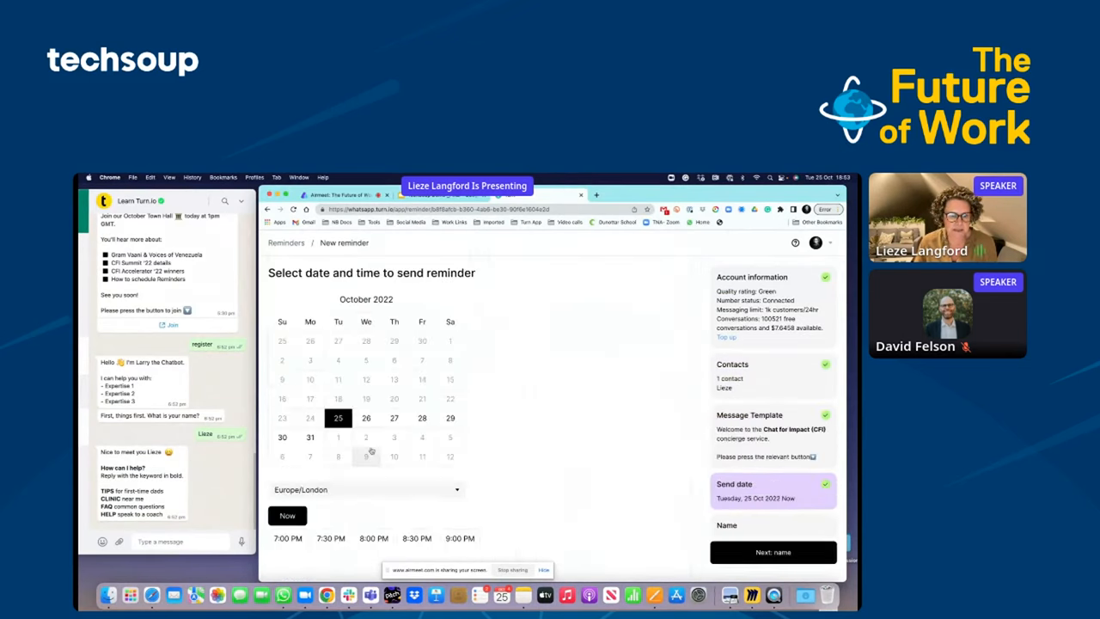
{"action": "left_click", "coordinate": [373, 538]}
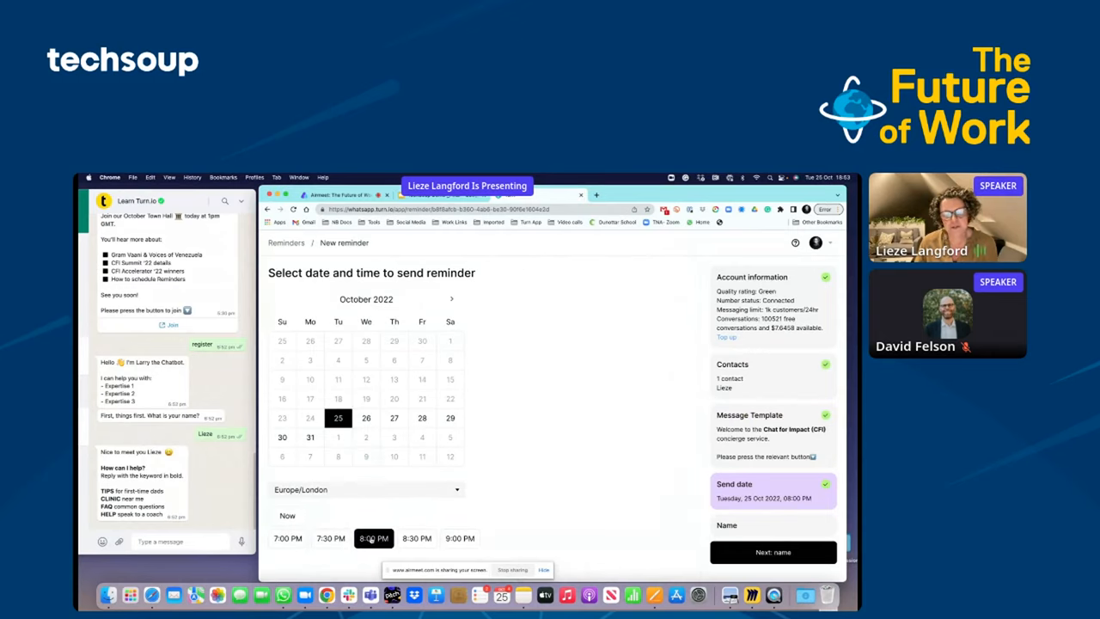
Step: Name the reminder 'Test' and confirm scheduling it
{"action": "left_click", "coordinate": [772, 551]}
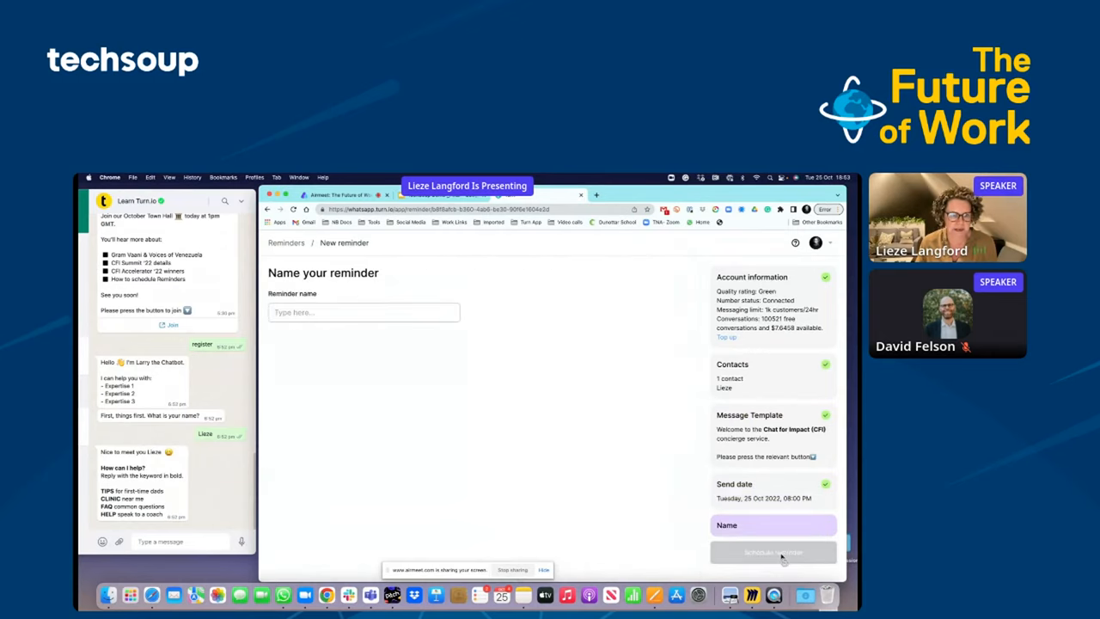
{"action": "type", "text": "Test"}
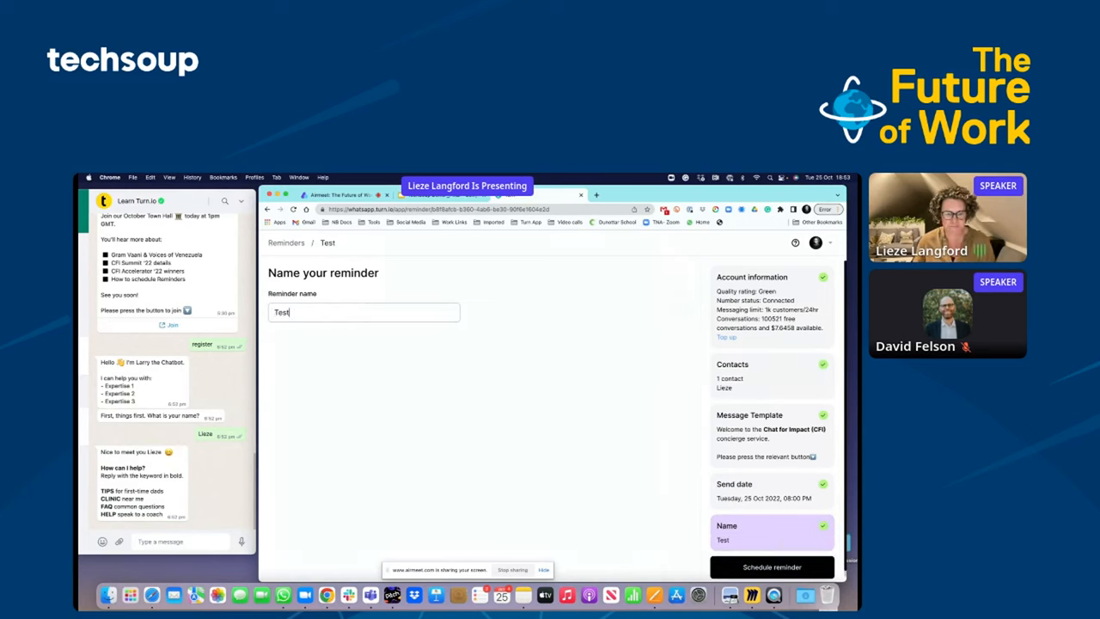
{"action": "left_click", "coordinate": [771, 566]}
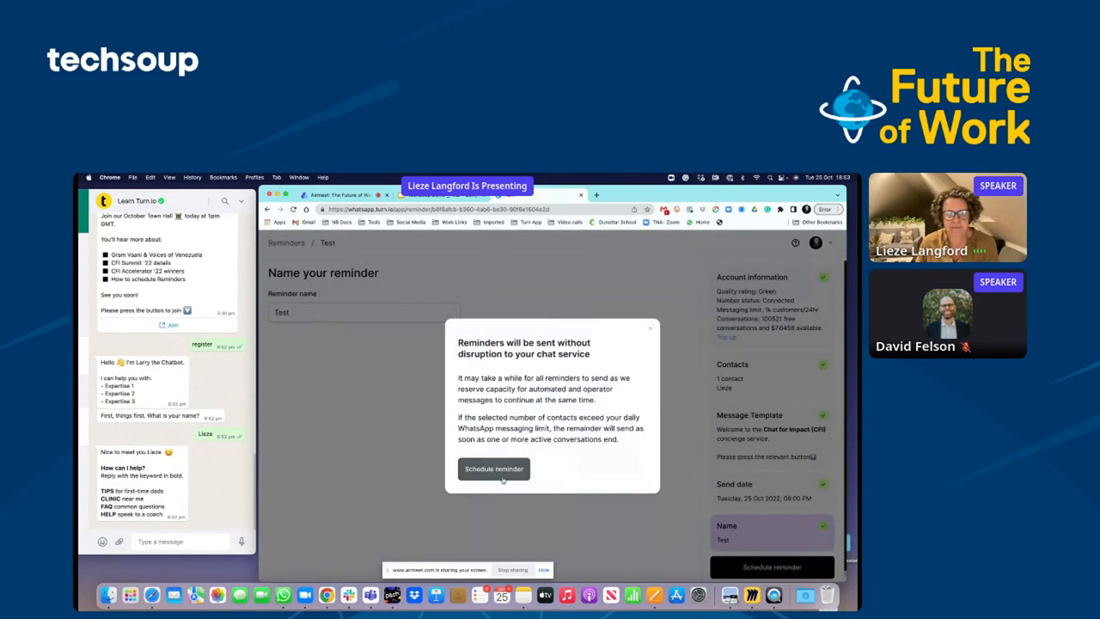
{"action": "left_click", "coordinate": [493, 468]}
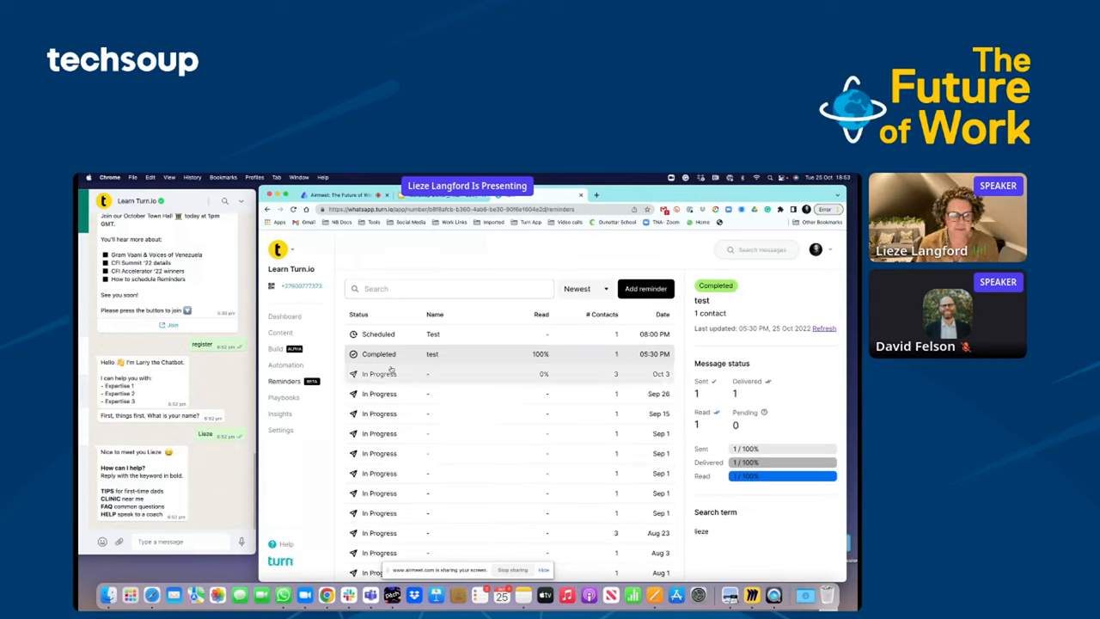
Step: Preview the WHO | Privacy Policy Template playbook and scroll through its flow
{"action": "left_click", "coordinate": [283, 397]}
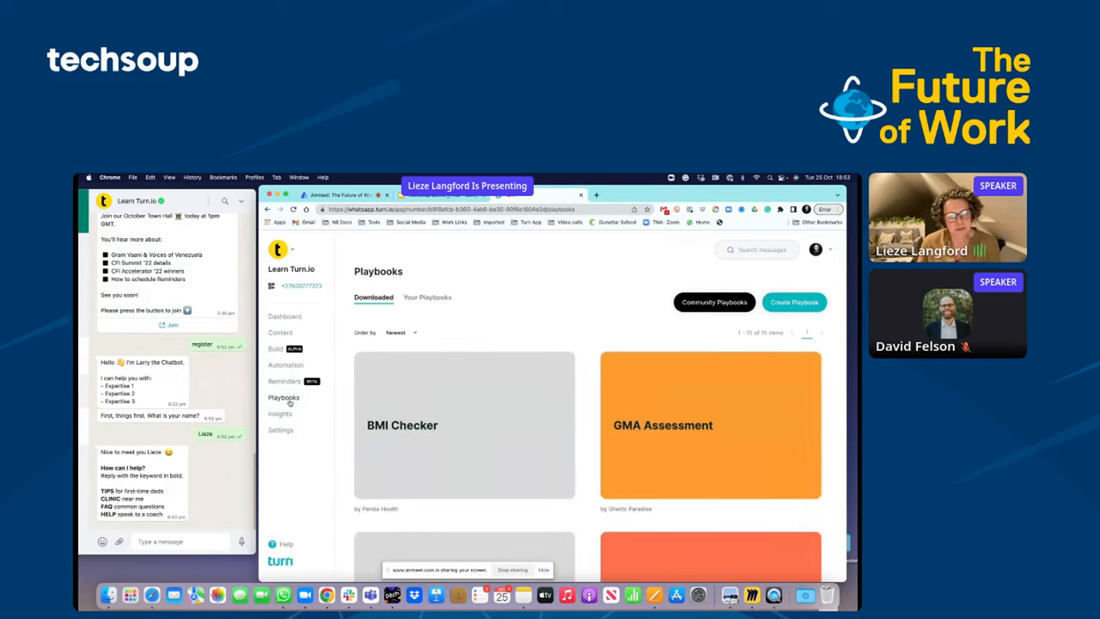
{"action": "scroll", "scroll_direction": "down", "scroll_amount": 3}
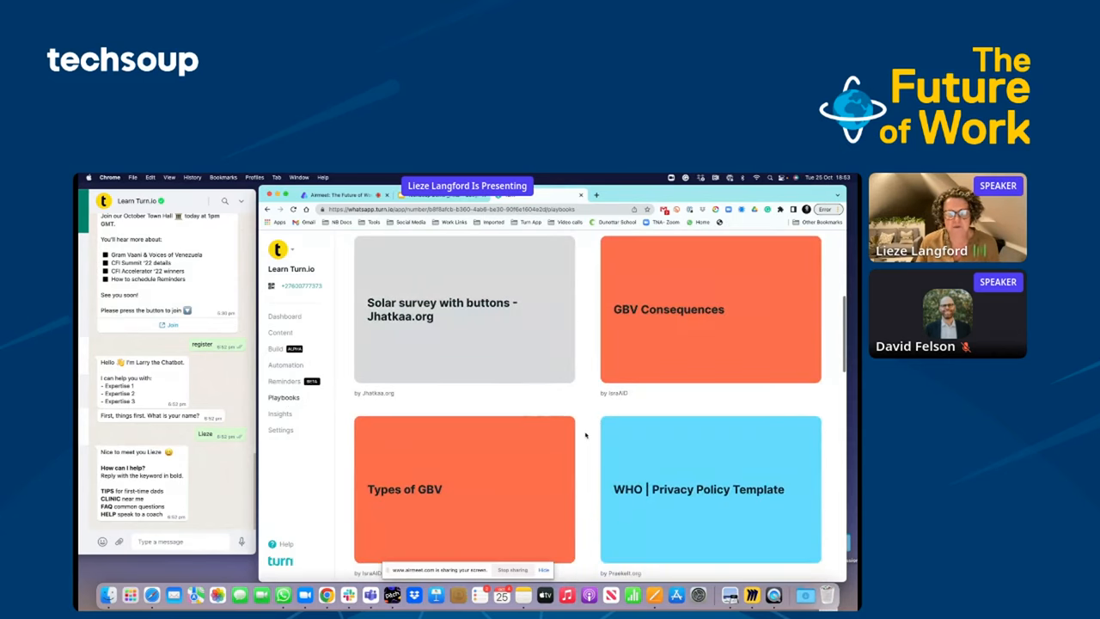
{"action": "left_click", "coordinate": [699, 488]}
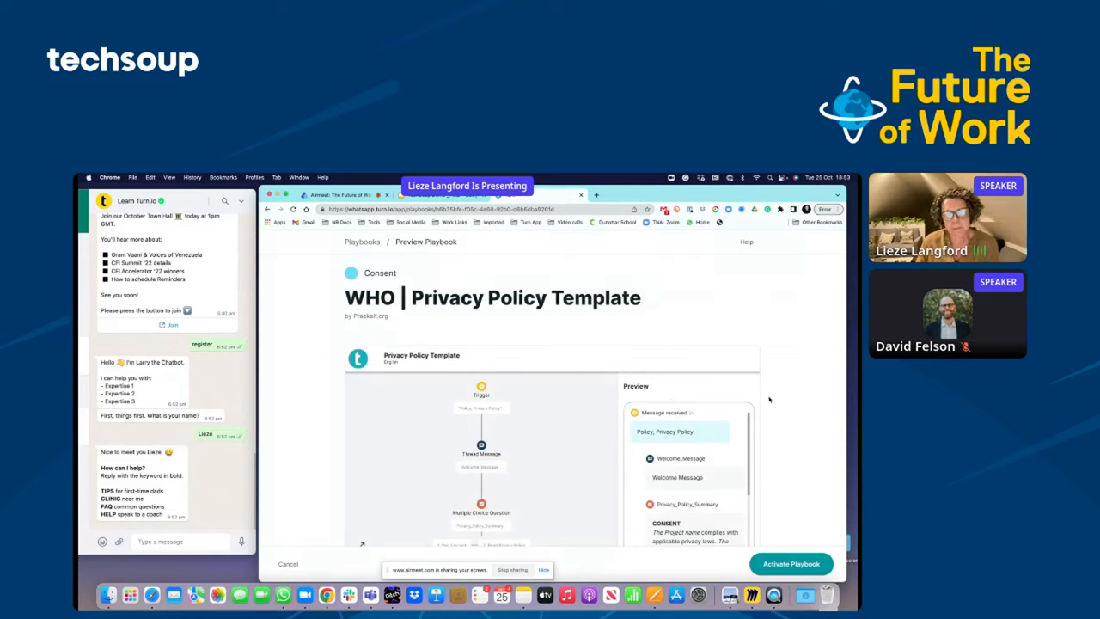
{"action": "scroll", "scroll_direction": "down", "scroll_amount": 3}
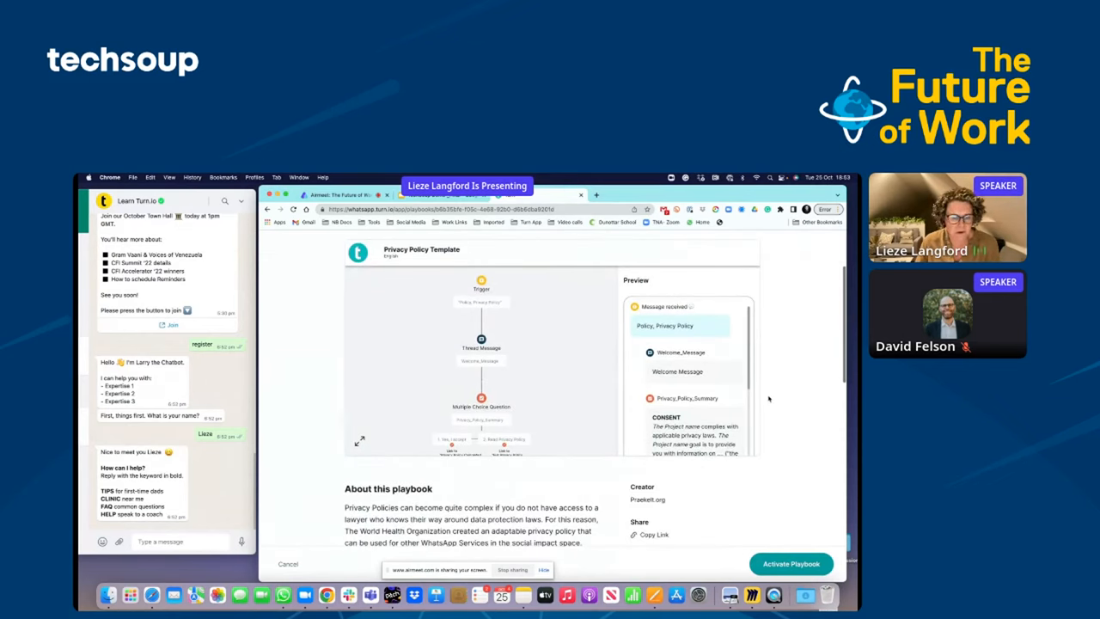
{"action": "scroll", "scroll_direction": "down", "scroll_amount": 3}
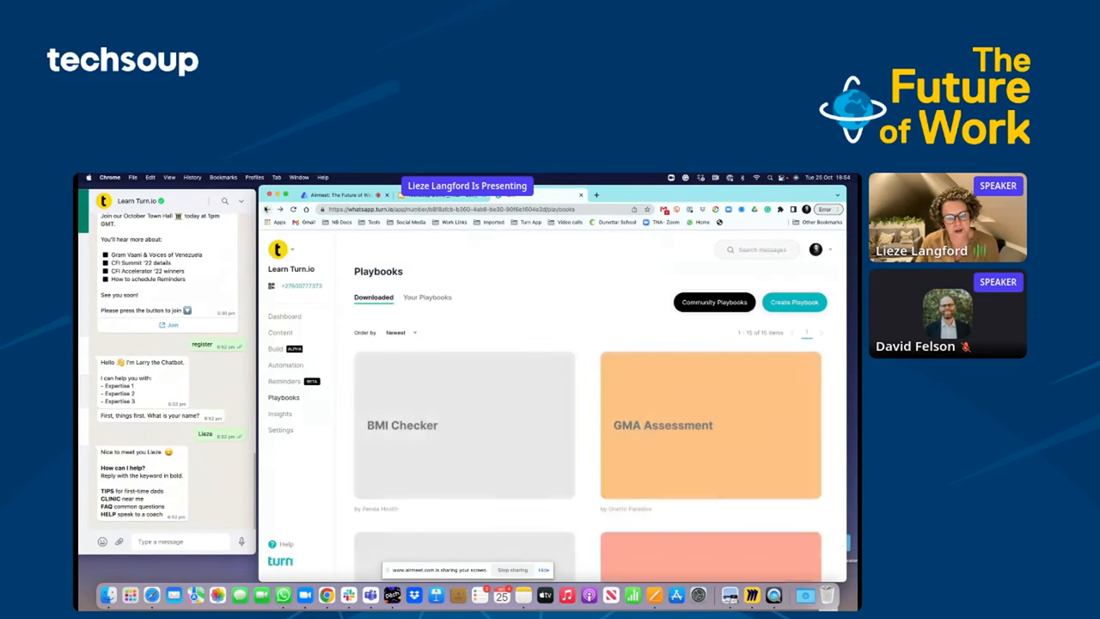
Step: Scroll through the active-user and engagement charts on Insights, then show the WhatsApp profile Settings
{"action": "left_click", "coordinate": [280, 413]}
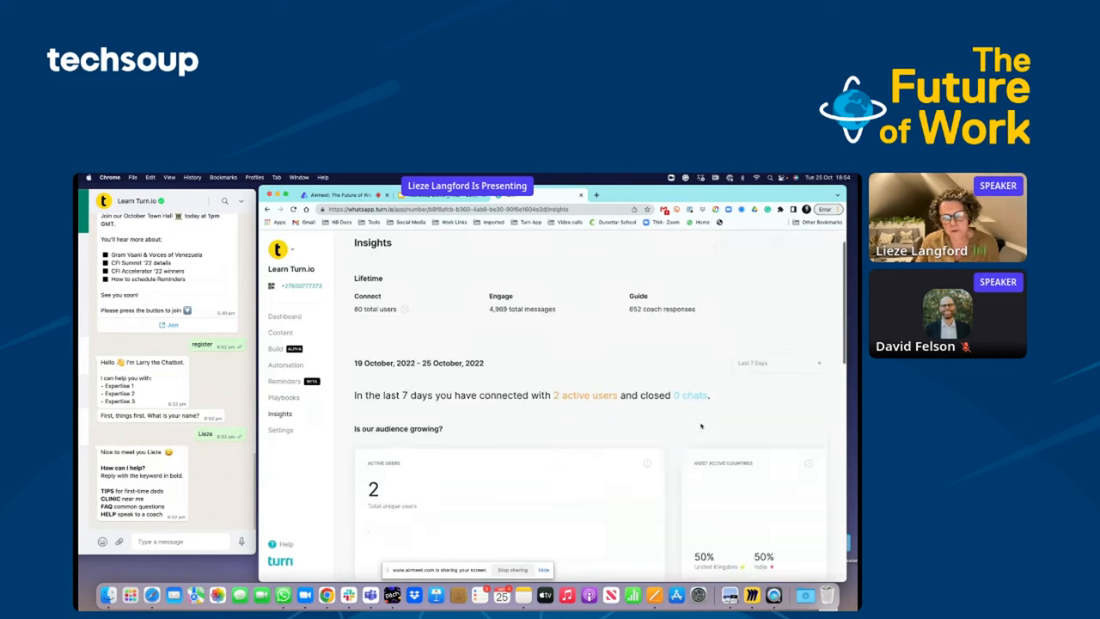
{"action": "scroll", "scroll_direction": "down", "scroll_amount": 3}
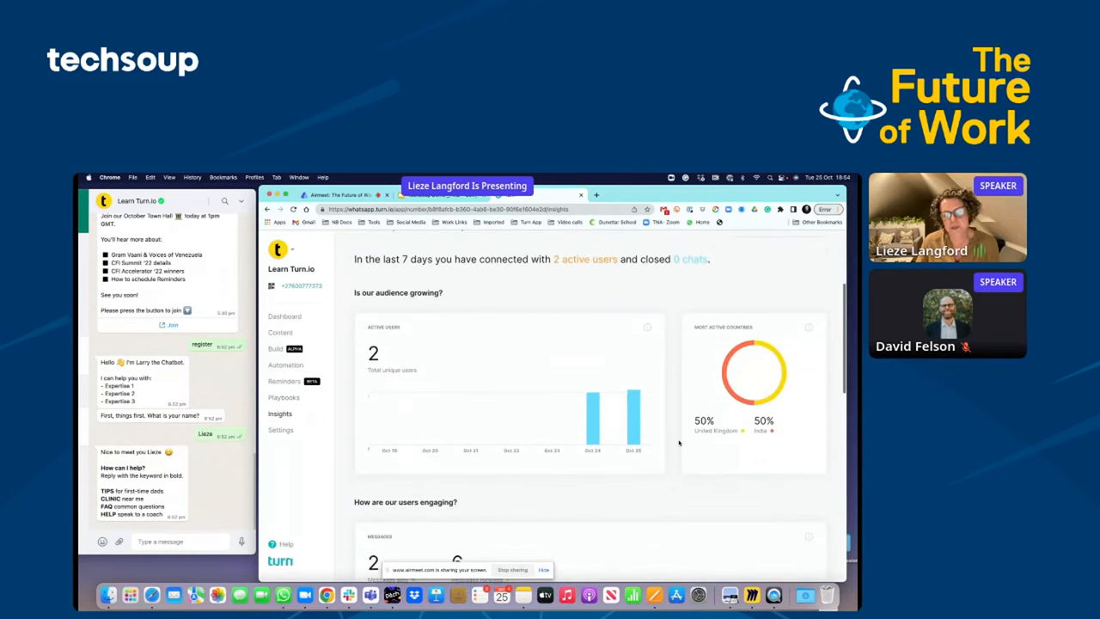
{"action": "scroll", "scroll_direction": "down", "scroll_amount": 3}
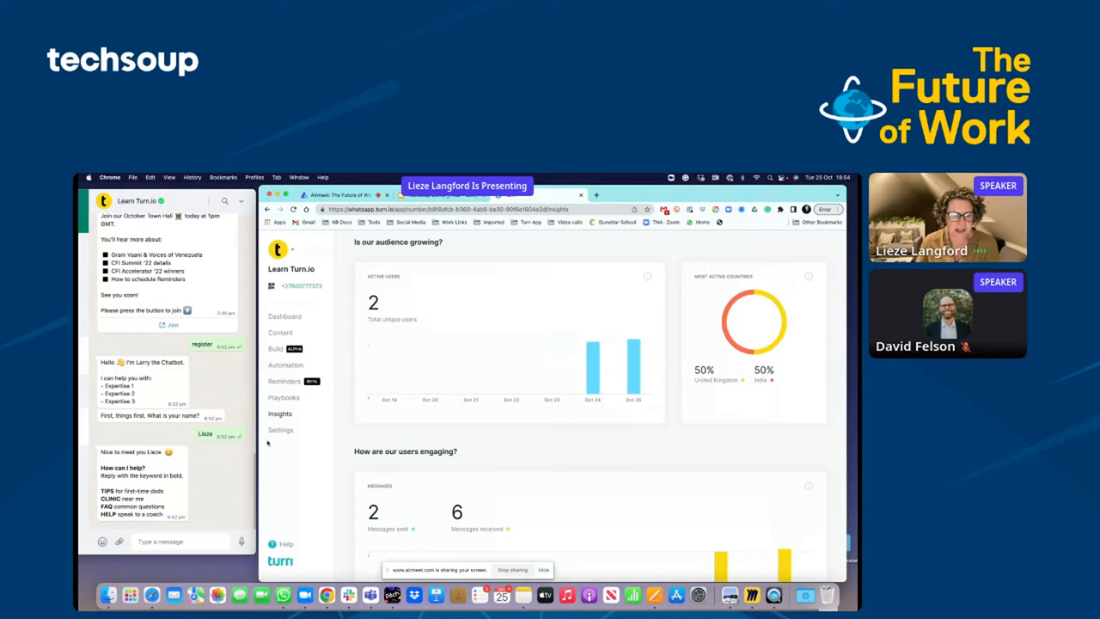
{"action": "left_click", "coordinate": [280, 430]}
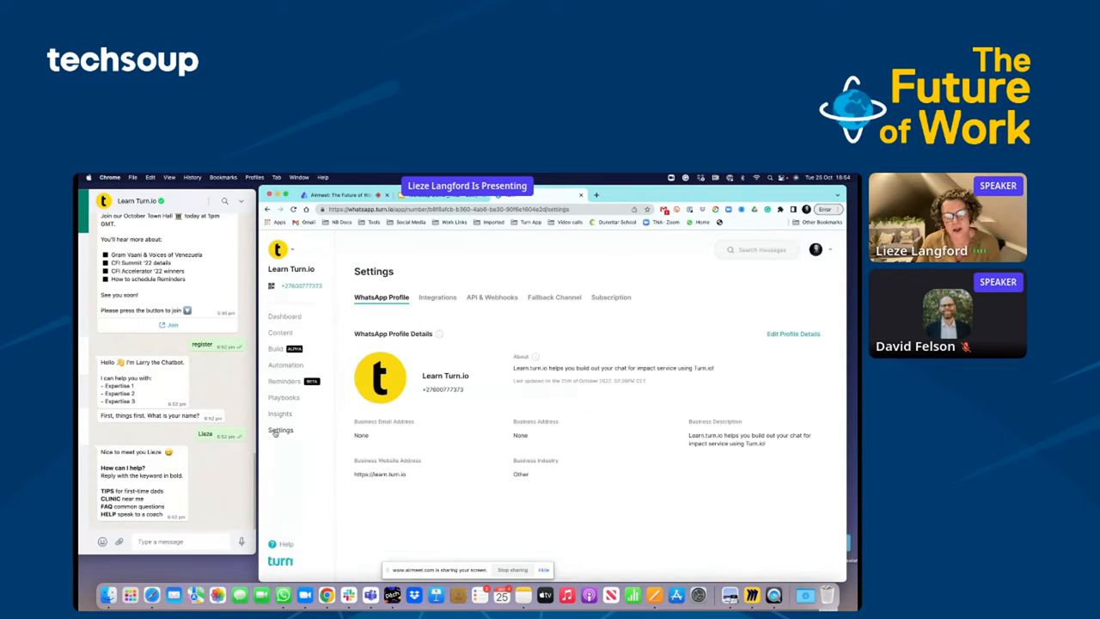